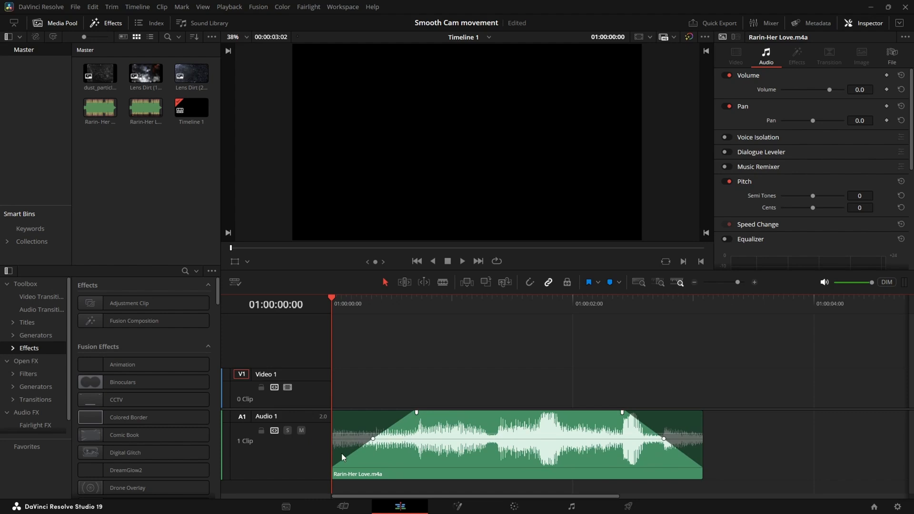
- Place the playhead at frame 18 on the Rarin-Her Love audio clip and add a timeline marker
left_click(462, 261)
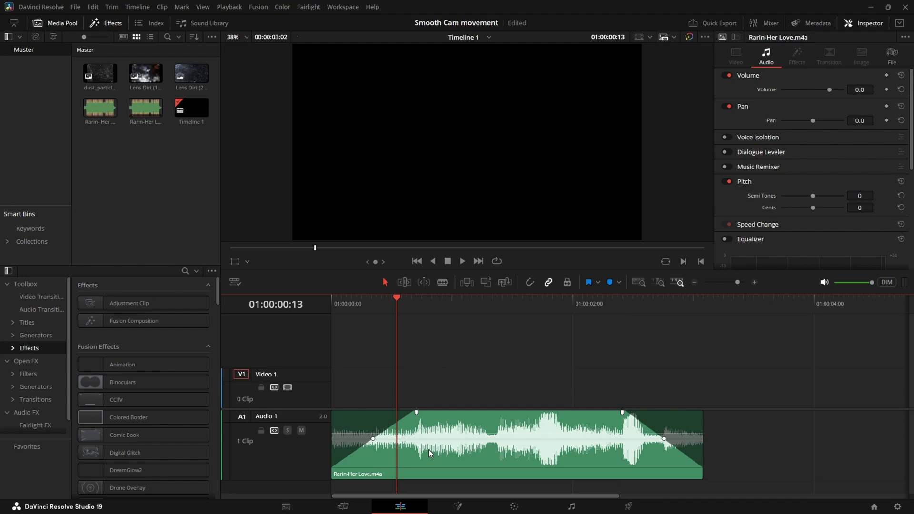
left_click(506, 434)
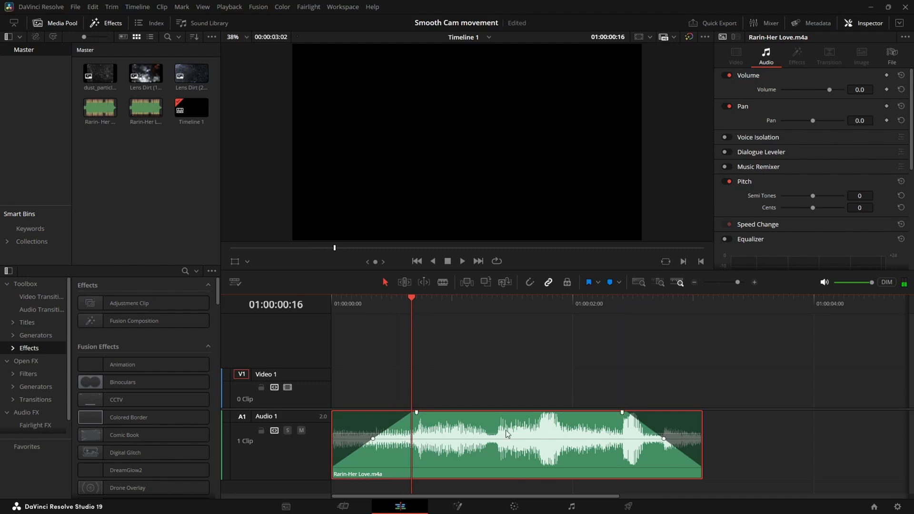
mouse_move(516, 447)
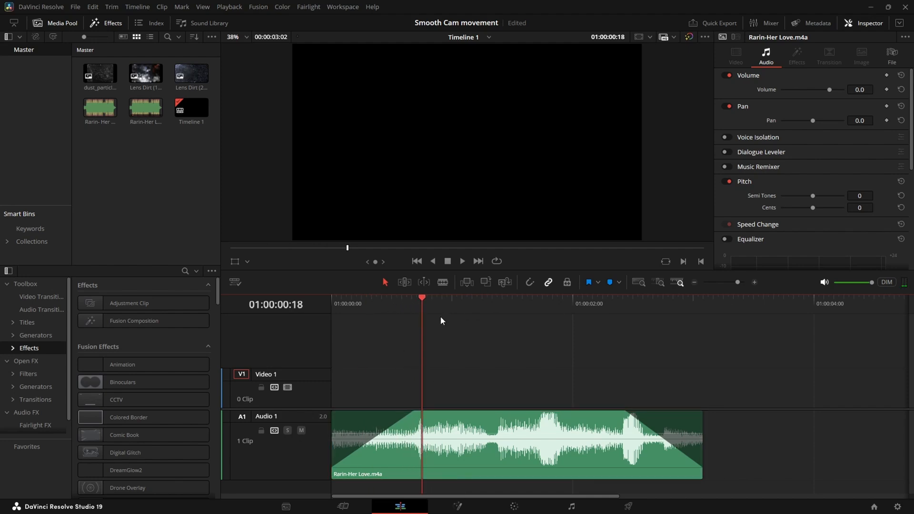
mouse_move(610, 284)
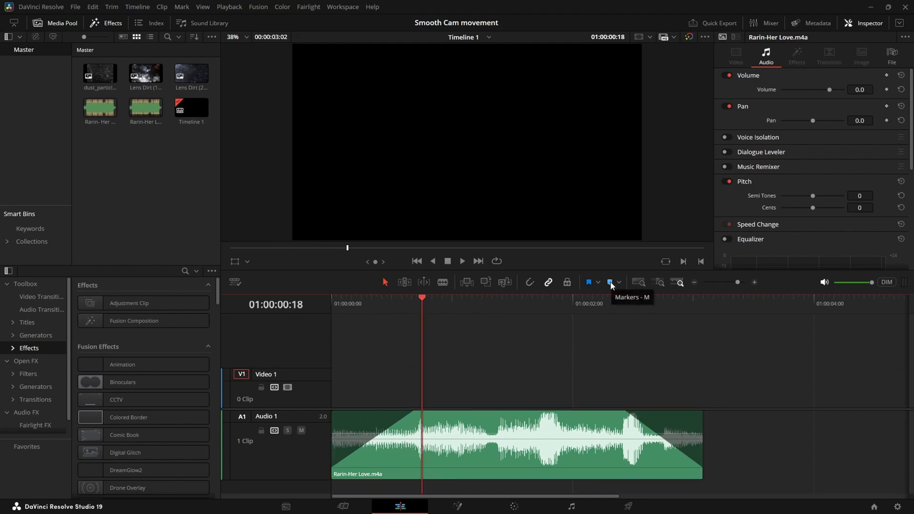
left_click(609, 282)
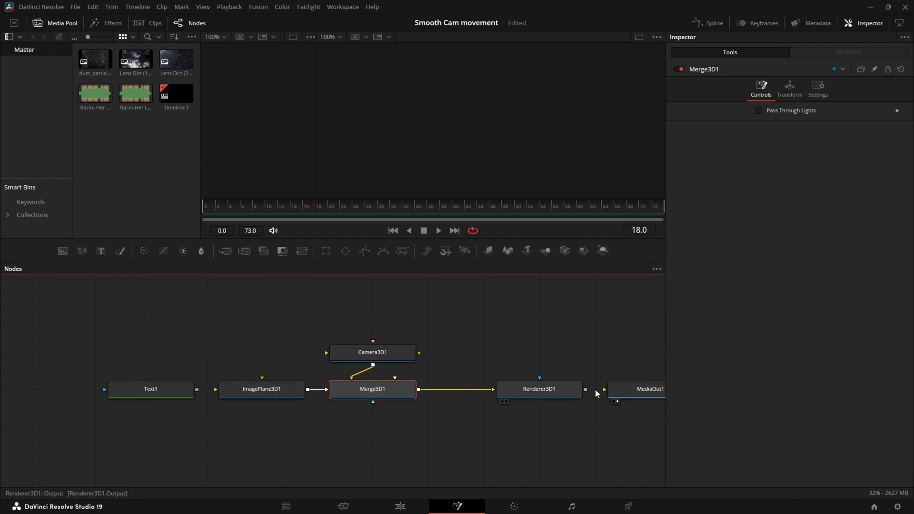
- Keep Renderer3D1 as a hardware renderer with LowQ, HiQ and wireframe anti-aliasing disabled
left_click(372, 352)
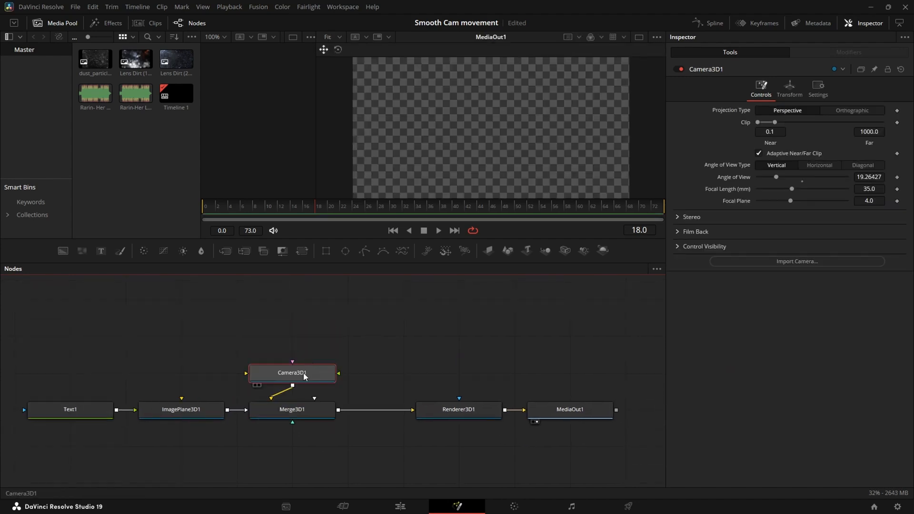
left_click(458, 410)
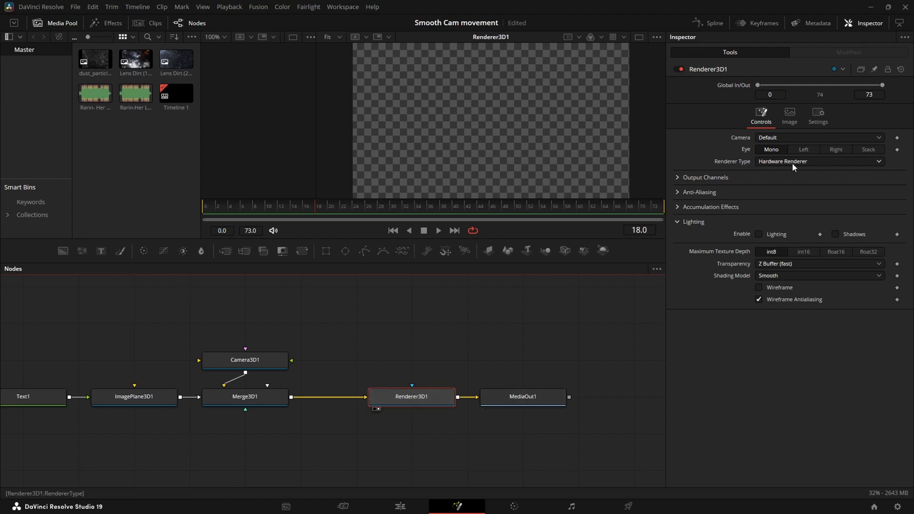
left_click(819, 160)
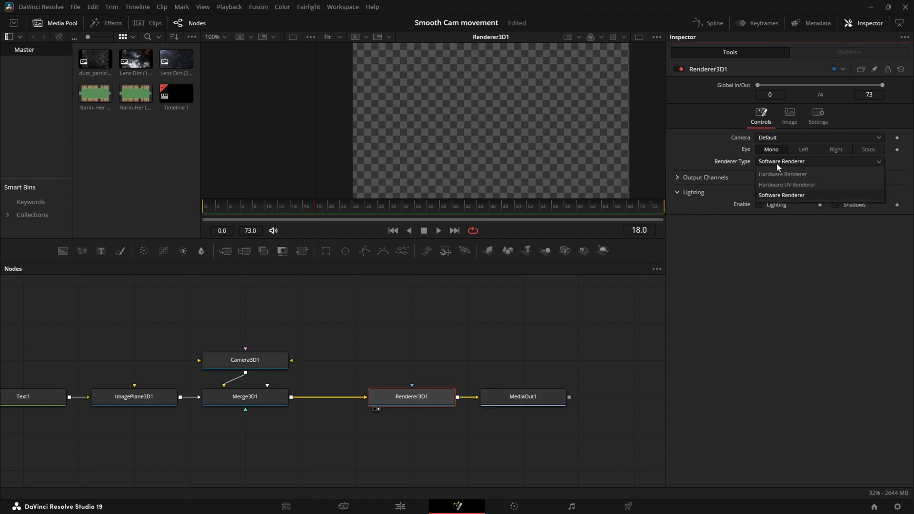
left_click(783, 174)
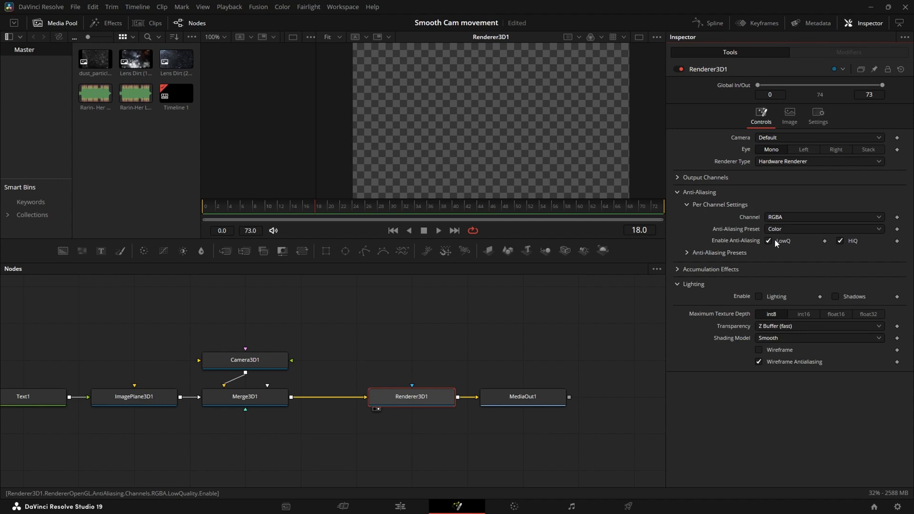
left_click(768, 241)
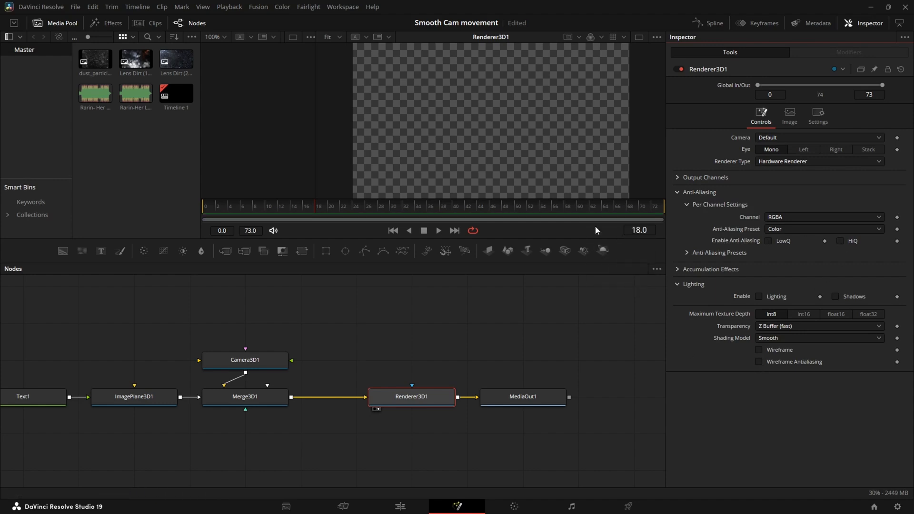
left_click(245, 396)
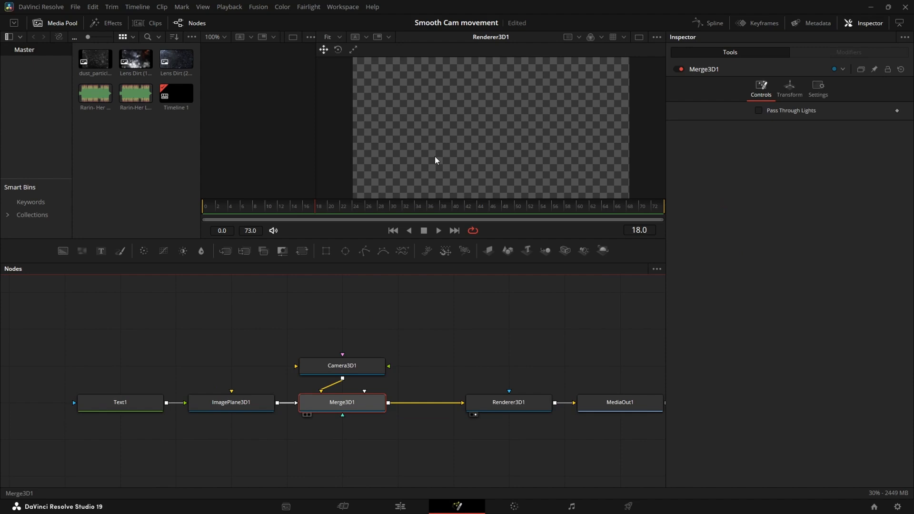
- Try Camera3D1 focal lengths from 7 mm to 50 mm and settle on 15 mm for a wide view
left_click(342, 365)
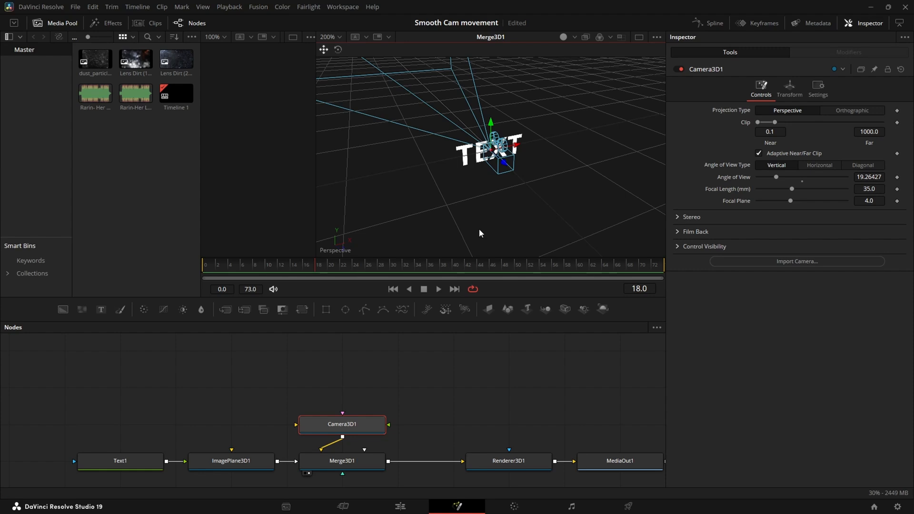
left_click_drag(791, 188, 798, 188)
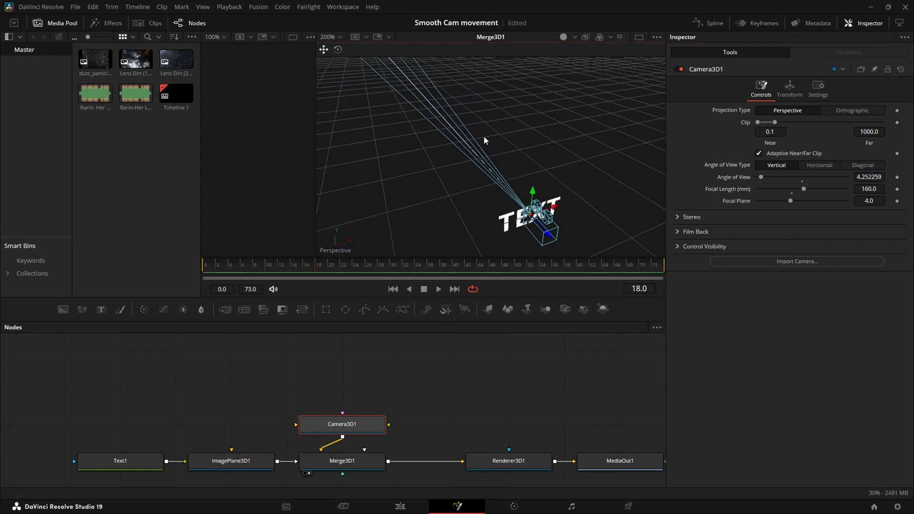
left_click_drag(803, 189, 761, 188)
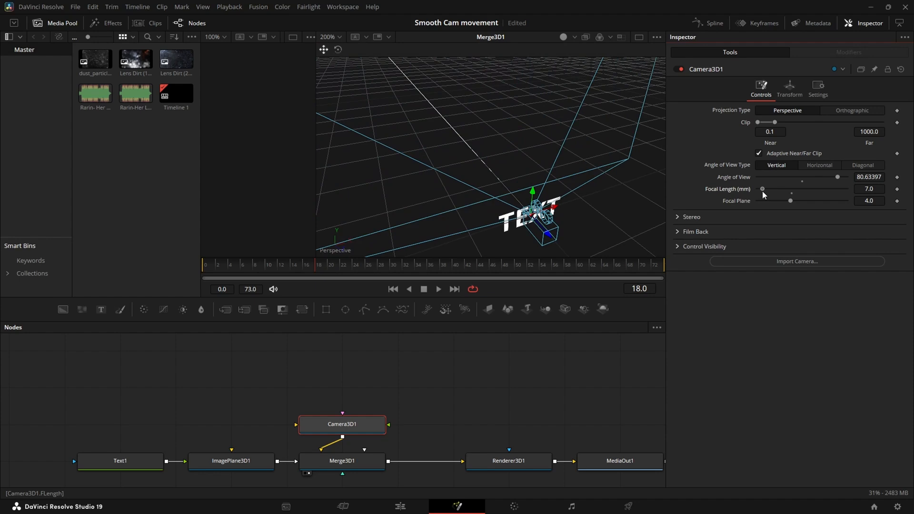
left_click_drag(762, 189, 799, 188)
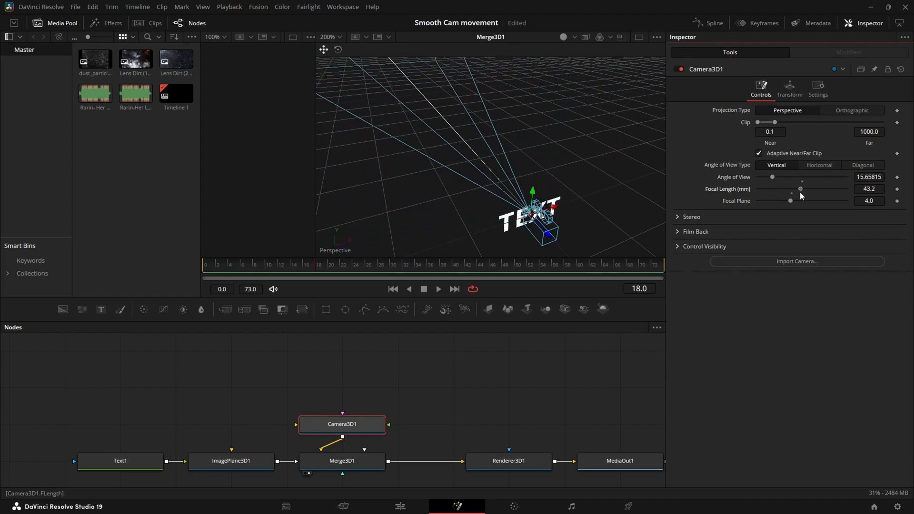
left_click_drag(799, 188, 801, 188)
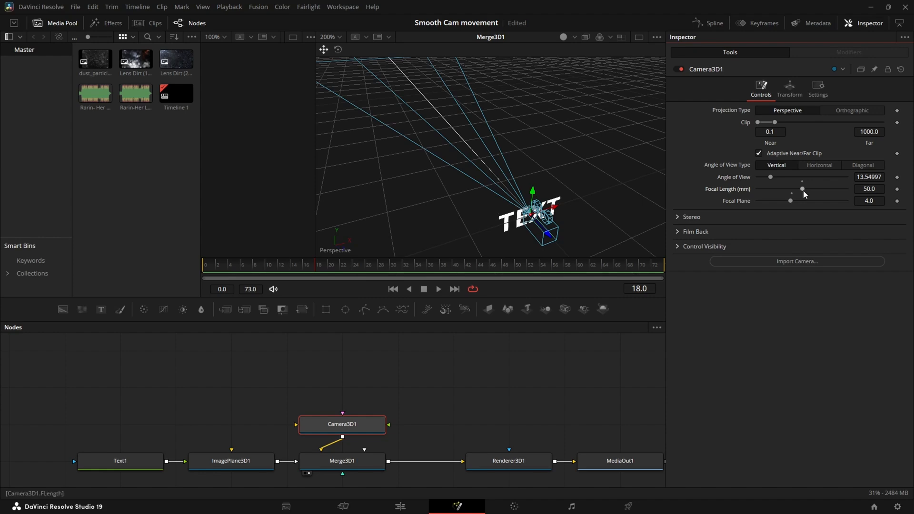
left_click_drag(801, 189, 770, 188)
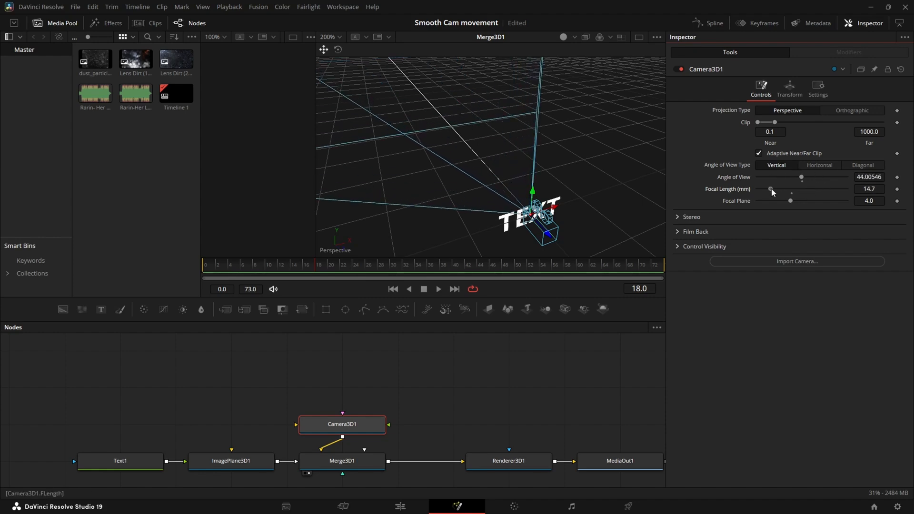
left_click_drag(771, 191, 769, 189)
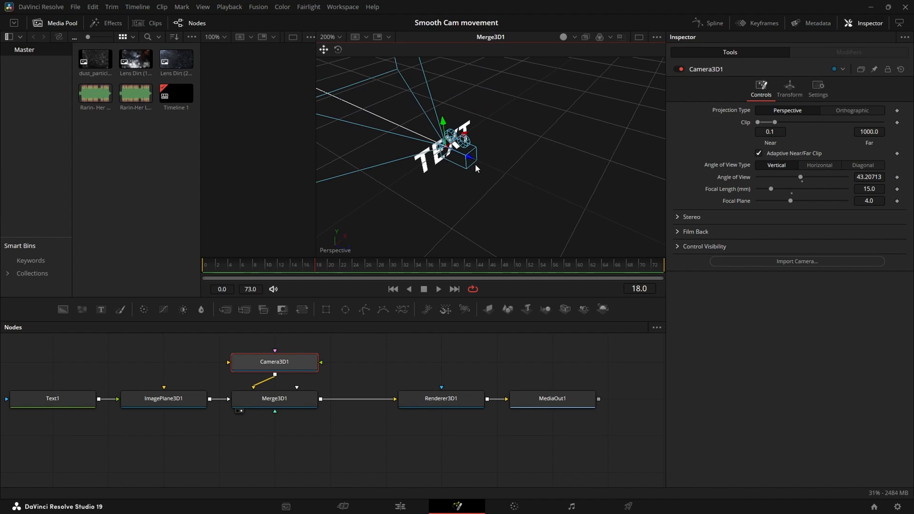
- Show ImagePlane3D1's 3D scene in the left viewer and Renderer3D1's TEXT output in the right
left_click(442, 398)
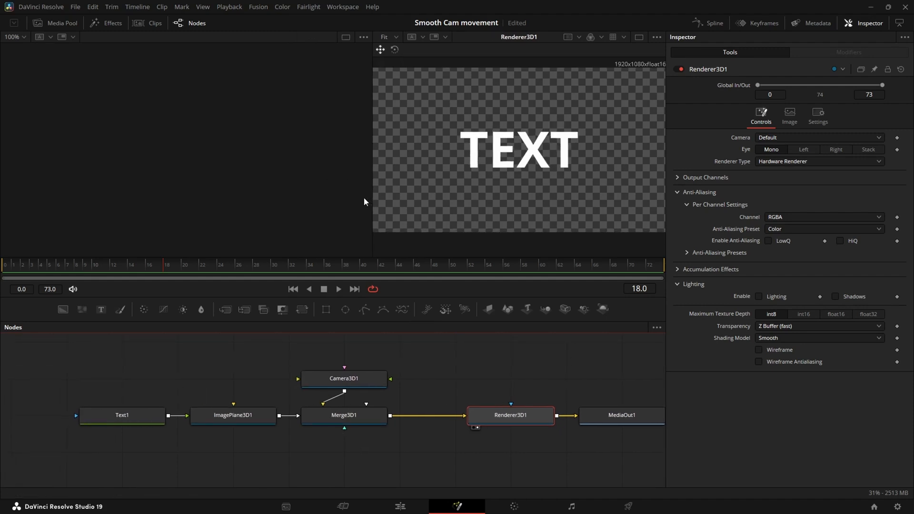
left_click(344, 415)
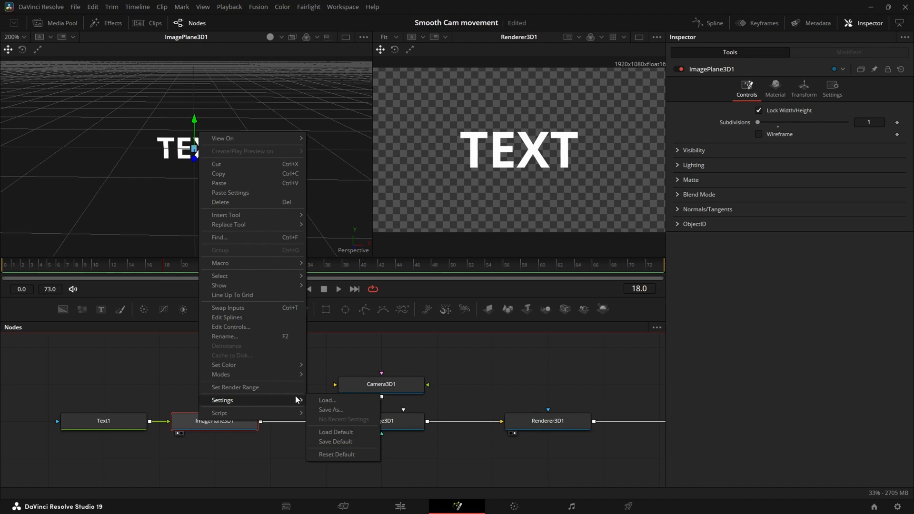
left_click(380, 384)
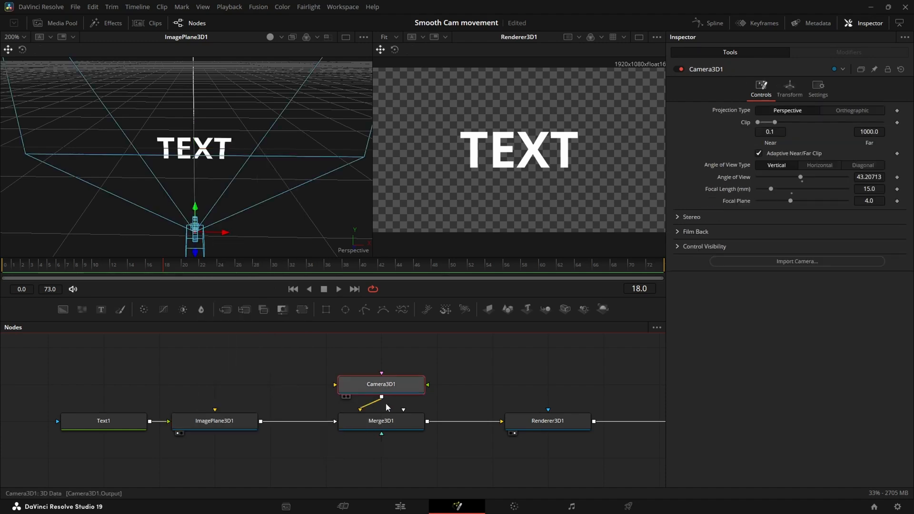
left_click(548, 421)
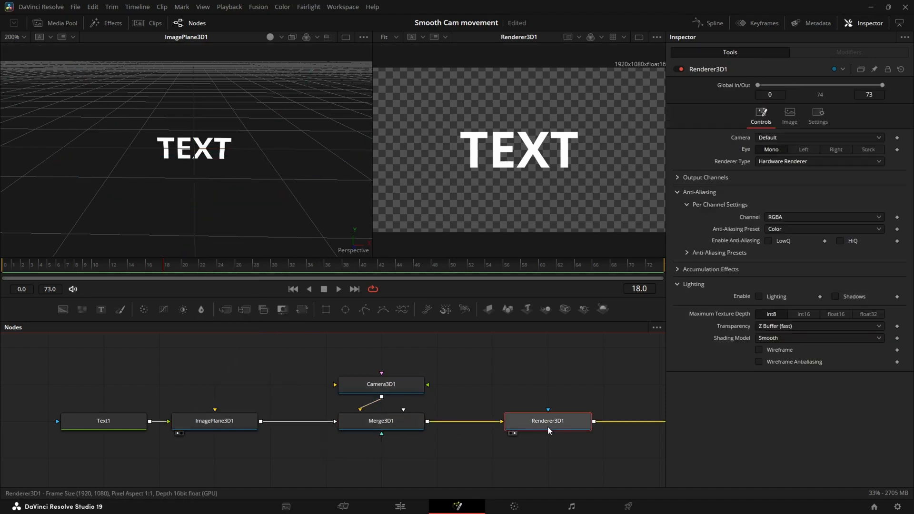
- Select the Text1 and ImagePlane3D1 pair and set Text1's font to Work Sans
left_click(103, 421)
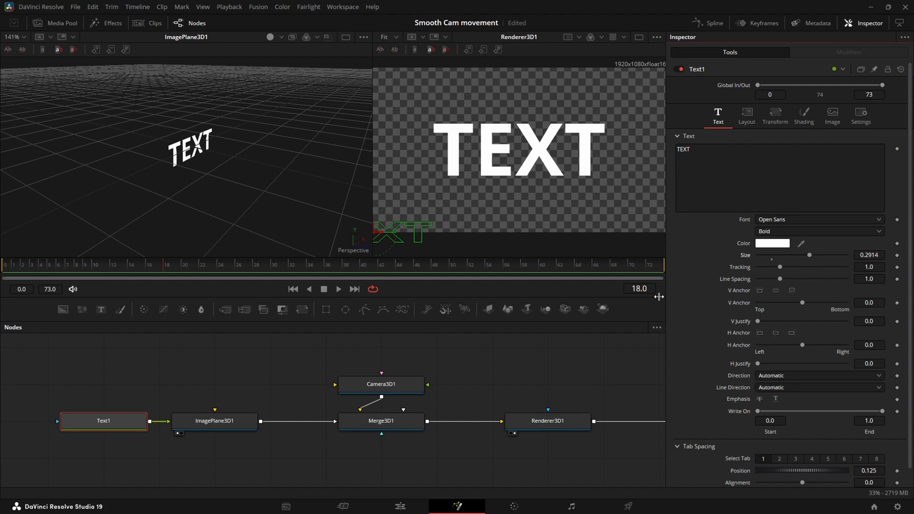
left_click(818, 219)
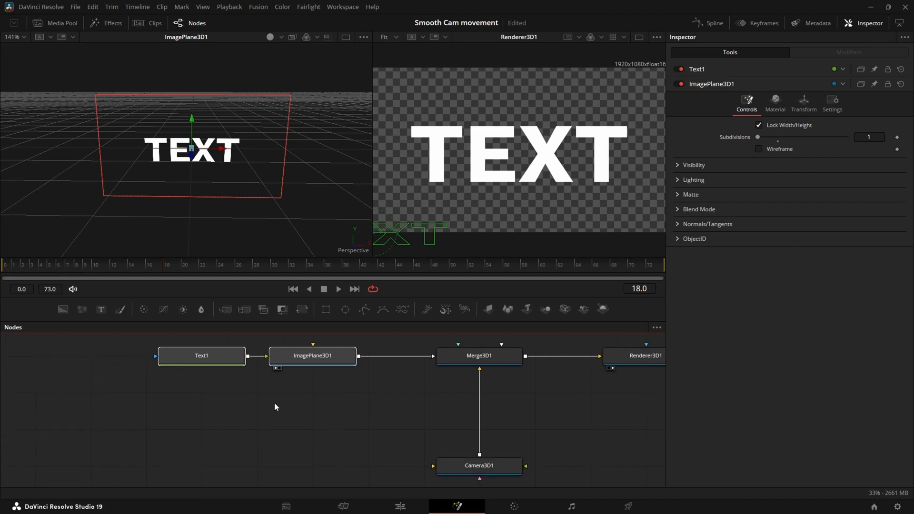
mouse_move(350, 383)
type("Drop")
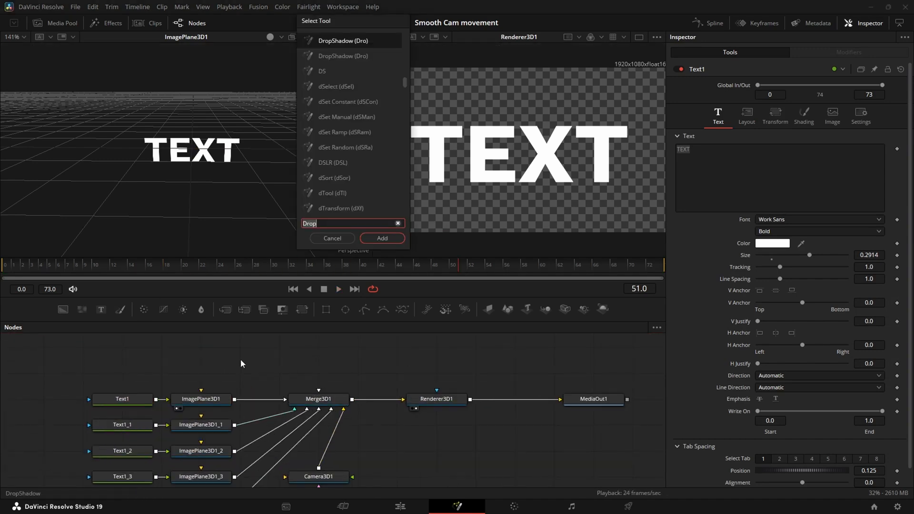
- Add a MediaIn node from Select Tool carrying the timeline audio
type("mediain")
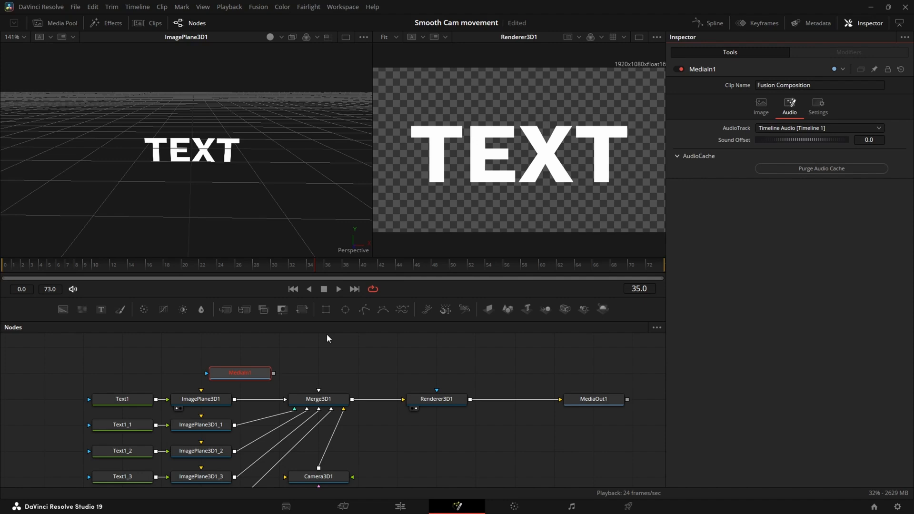
mouse_move(238, 373)
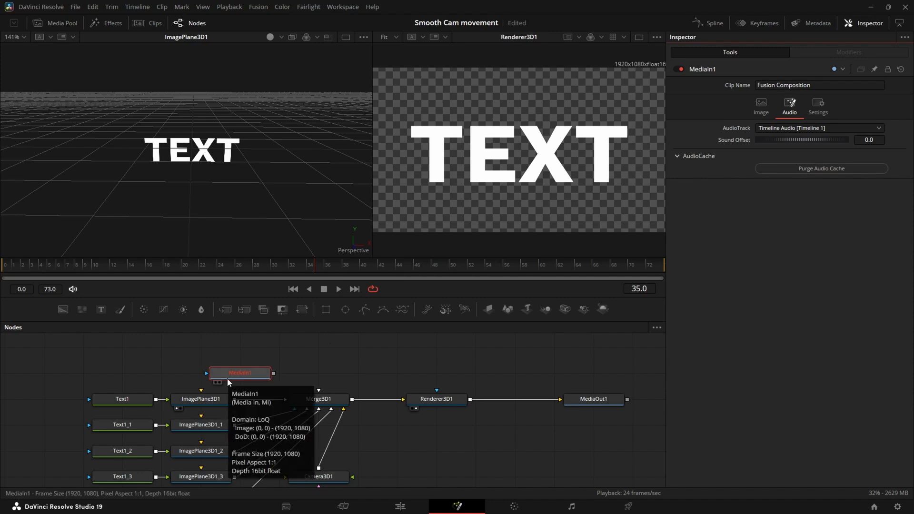
mouse_move(491, 273)
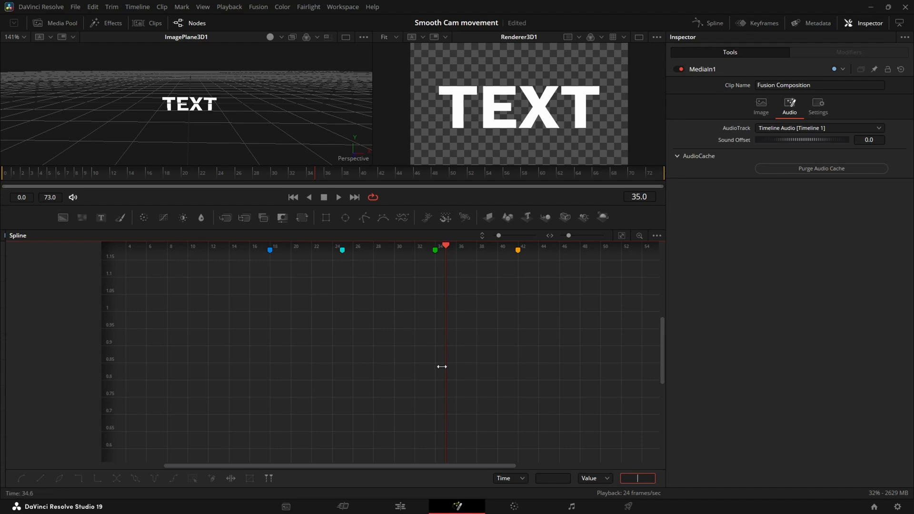
- Glance at the Spline editor, return to the Nodes view and select Text1 for editing
left_click(196, 23)
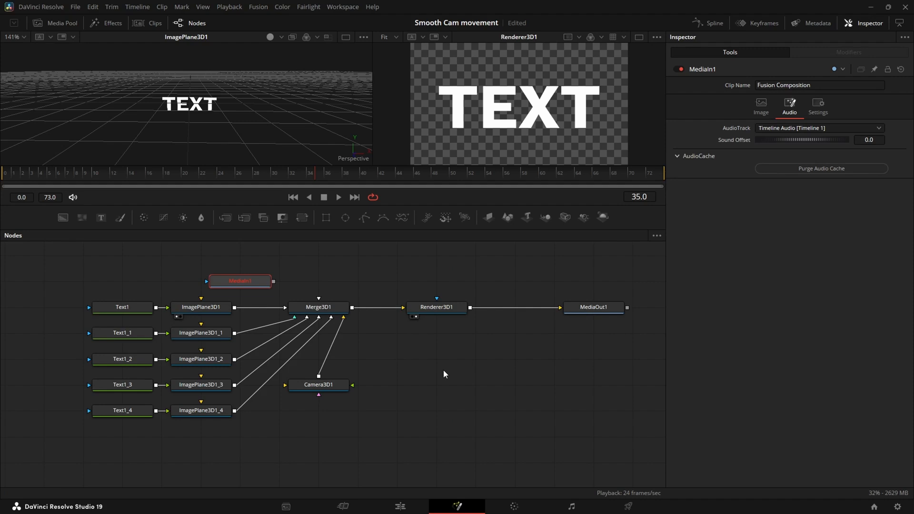
mouse_move(305, 372)
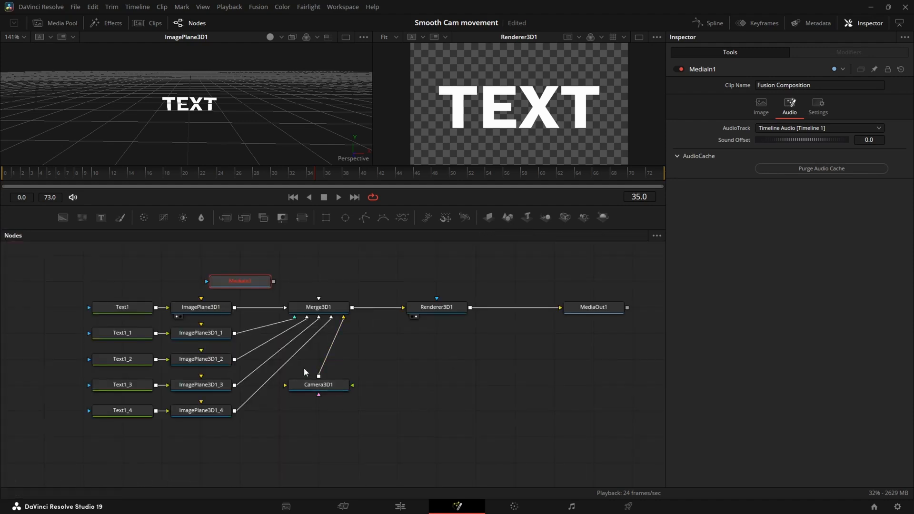
left_click(706, 23)
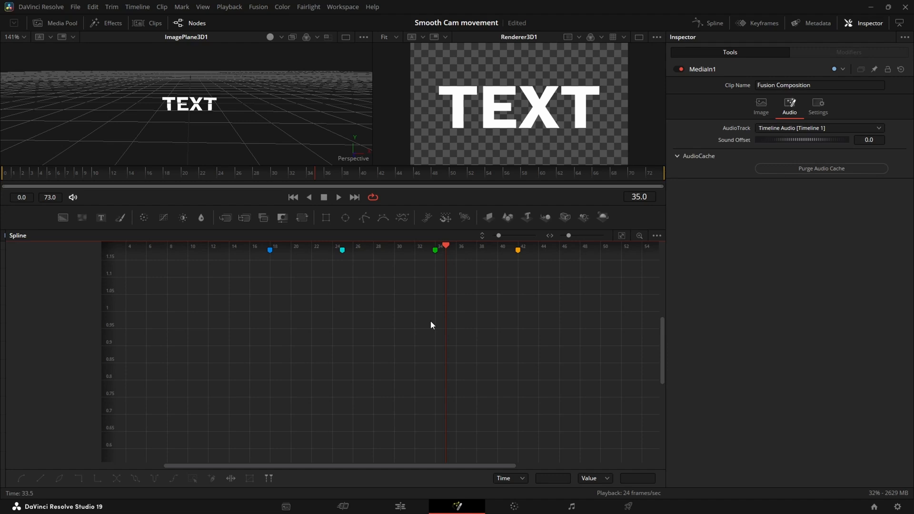
mouse_move(674, 258)
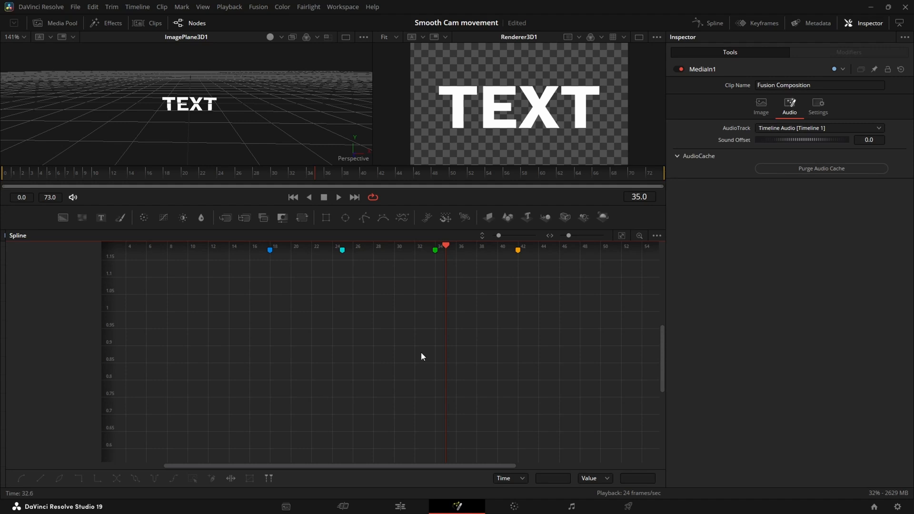
right_click(422, 356)
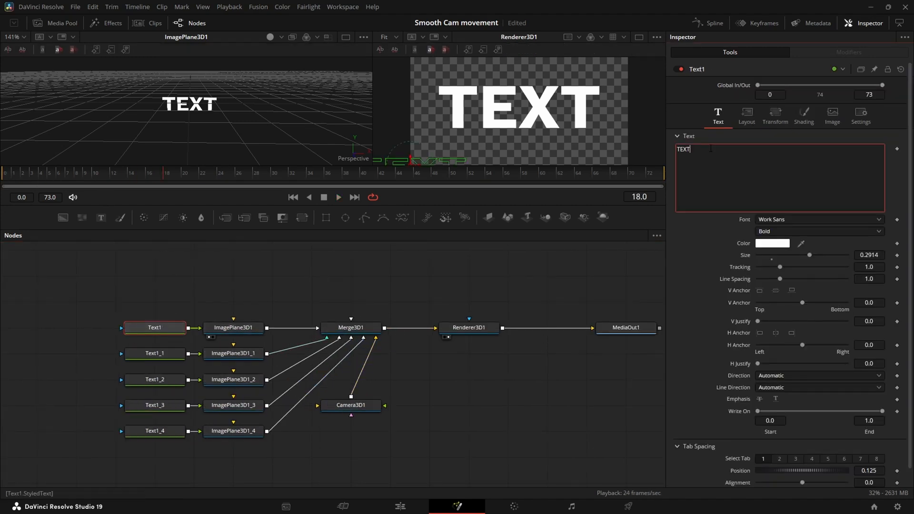
- Enter HER, LOVE, IS and SWEET into the four text nodes in turn
type("HER")
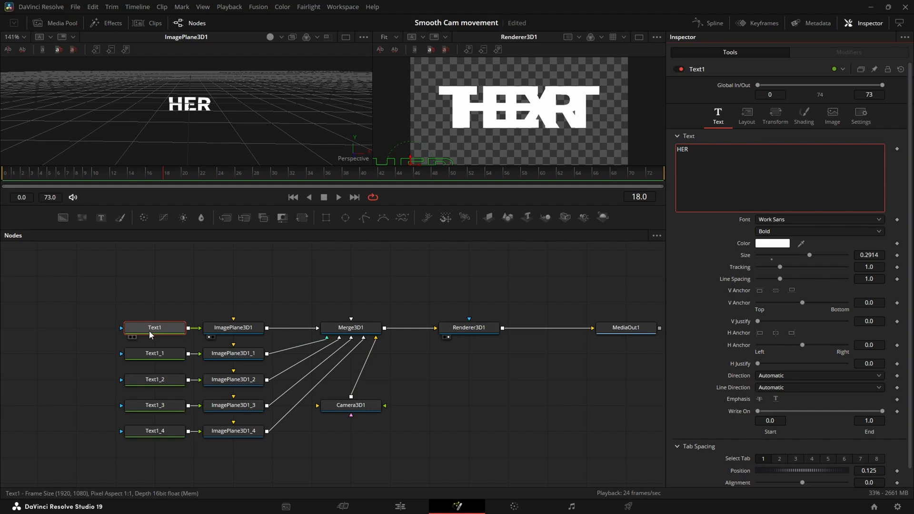
left_click(154, 353)
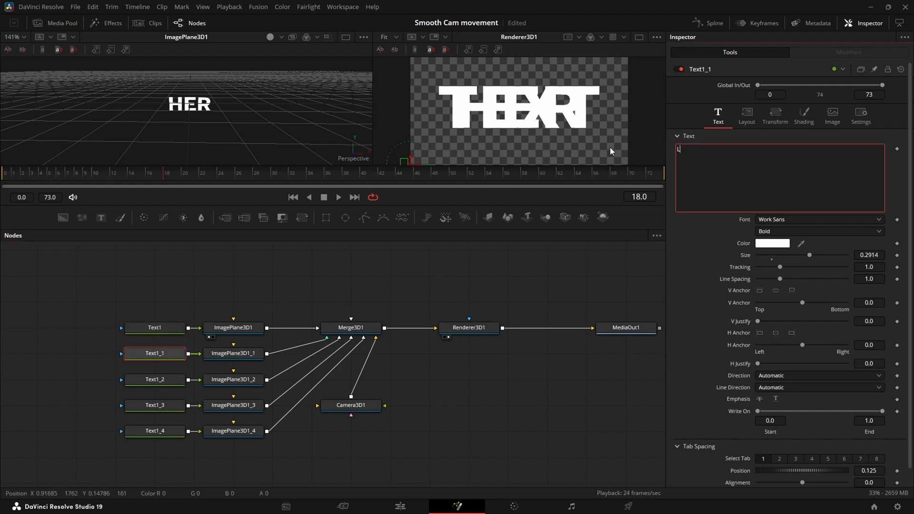
left_click(154, 379)
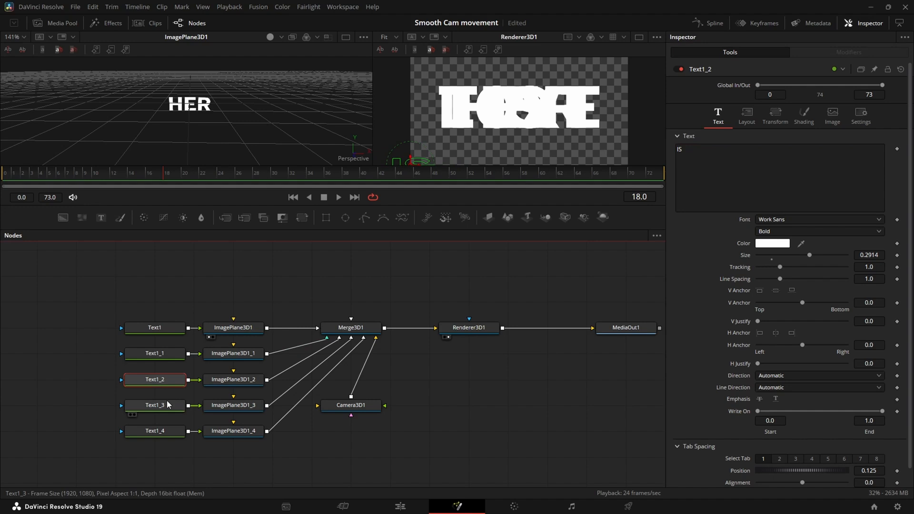
left_click(154, 405)
type("WEET")
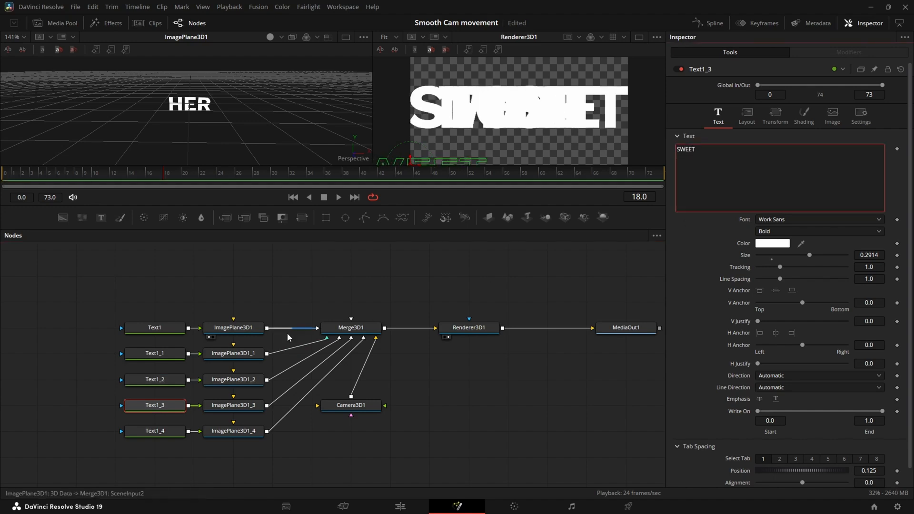
- Delete the spare fifth text/plane pair and rename the first text node to HER
left_click(154, 431)
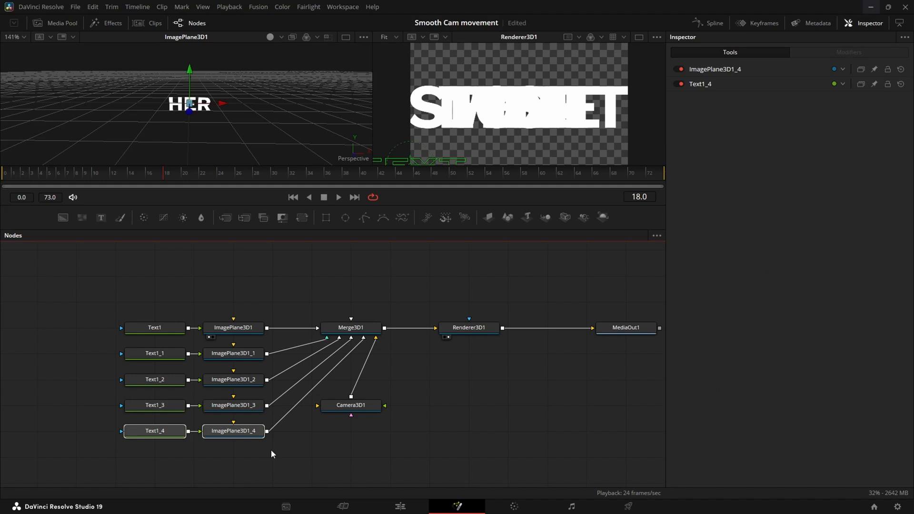
left_click(155, 327)
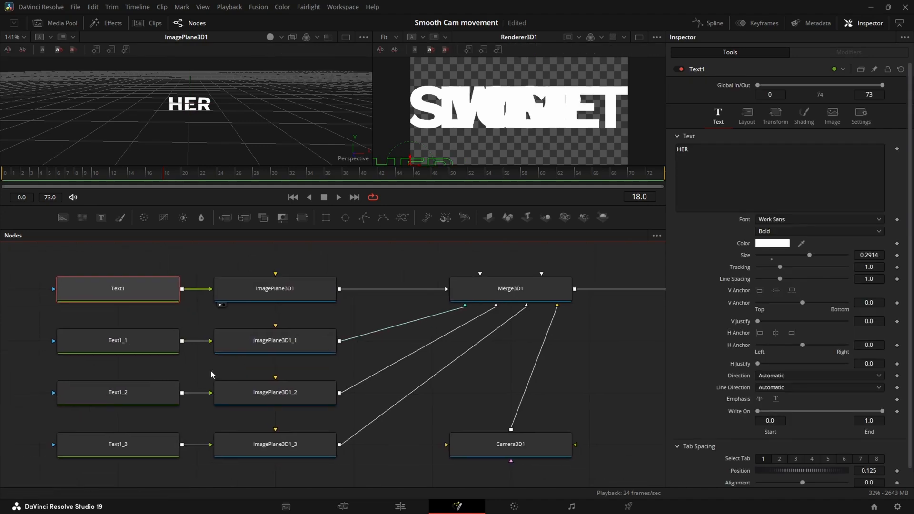
double_click(118, 289)
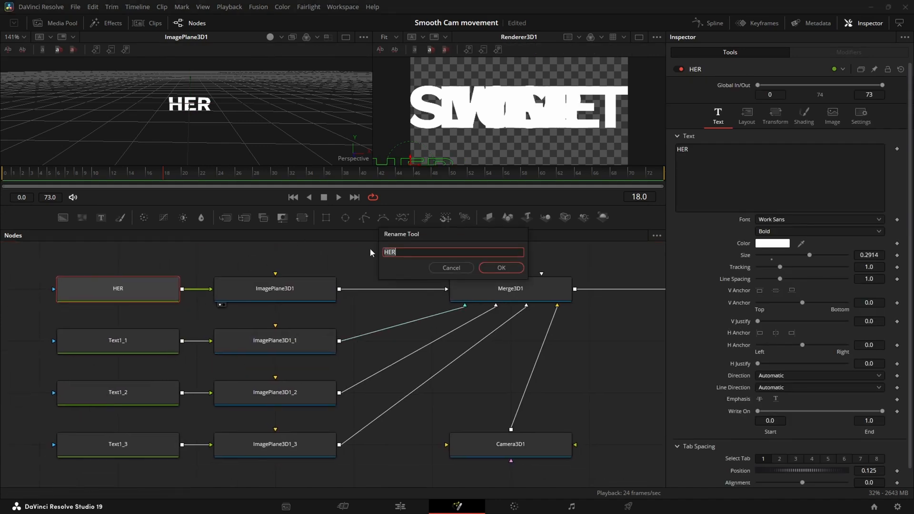
left_click(501, 268)
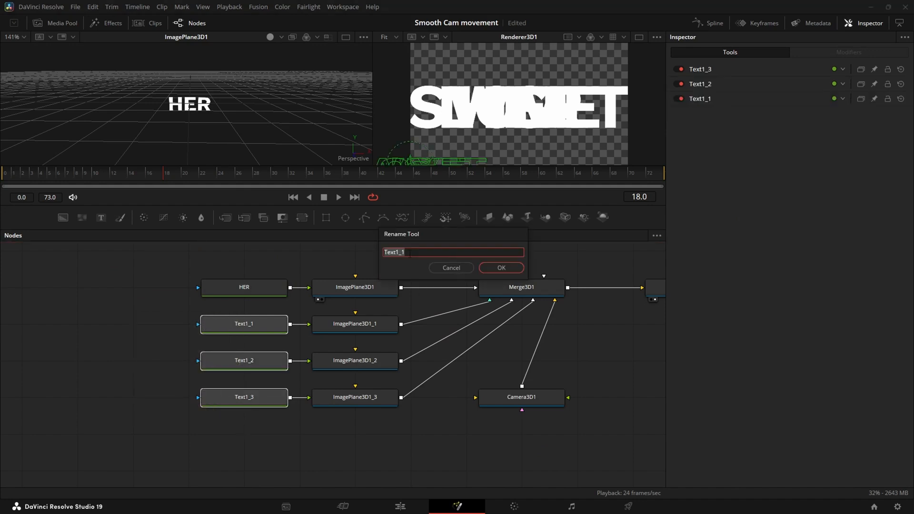
mouse_move(330, 255)
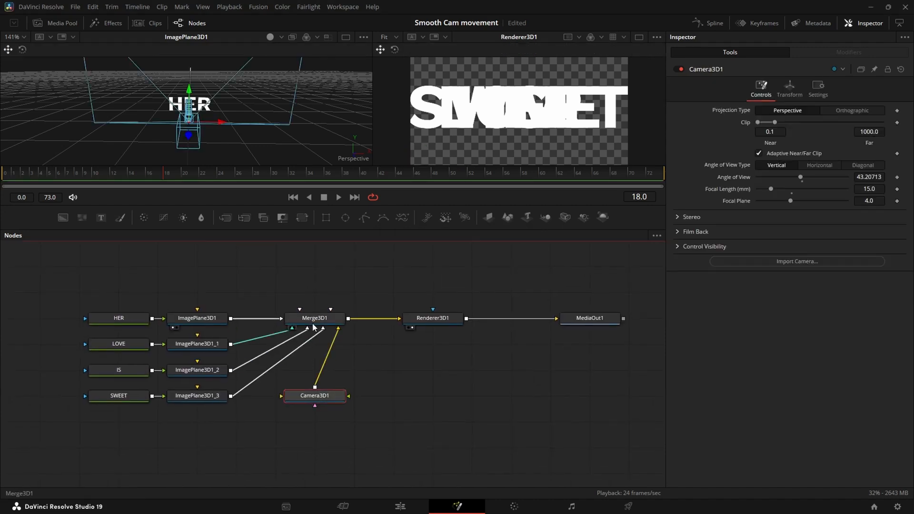
- Stagger the HER, LOVE, IS and SWEET image planes in X, Y and Z, HER nearest the camera
left_click(314, 318)
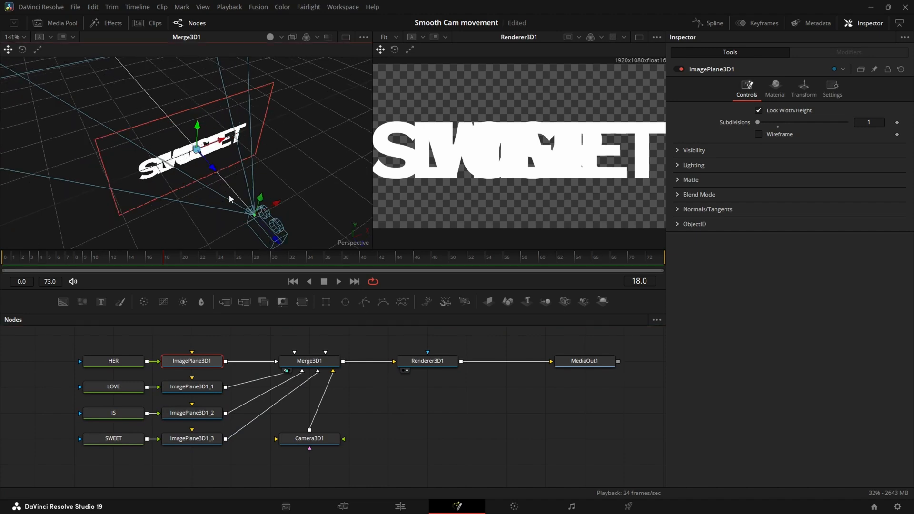
left_click(192, 387)
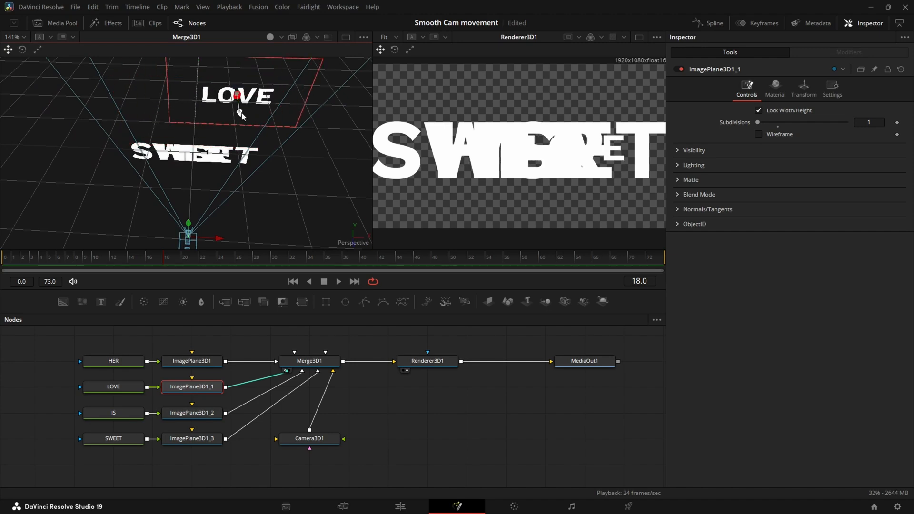
left_click(193, 412)
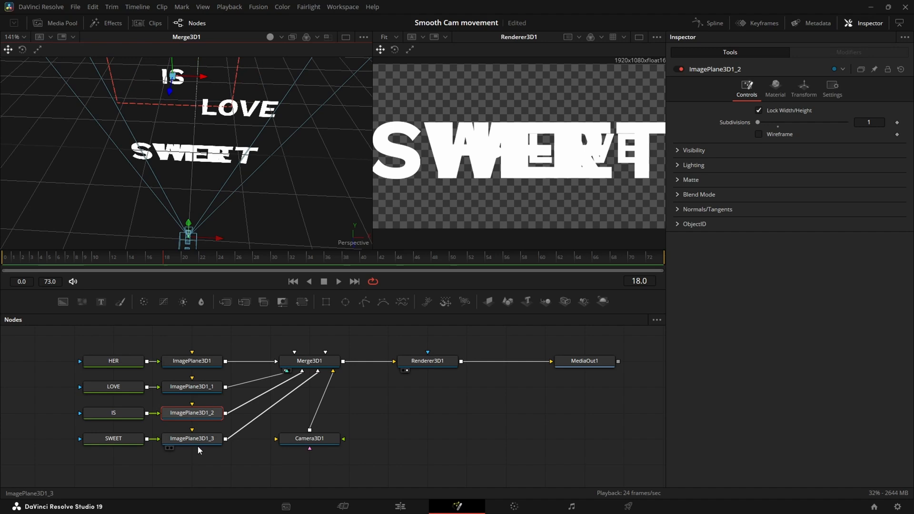
left_click(192, 361)
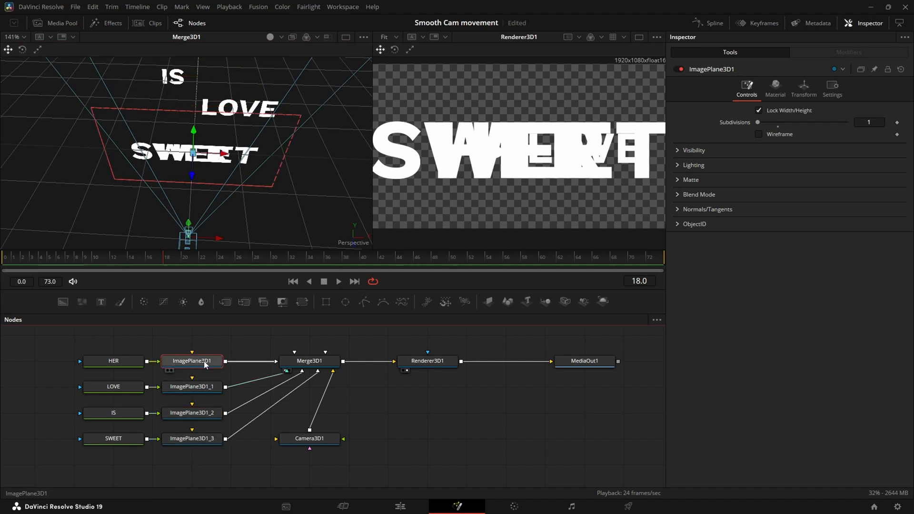
left_click(192, 438)
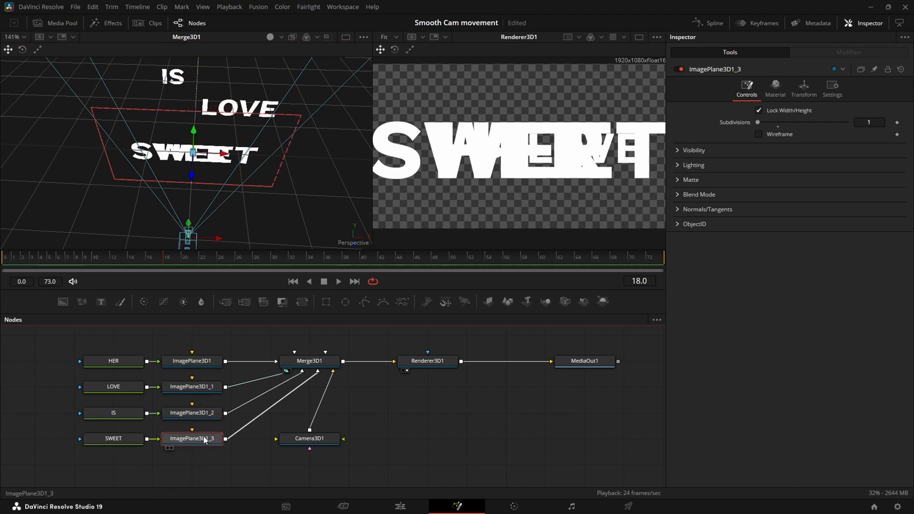
left_click(192, 361)
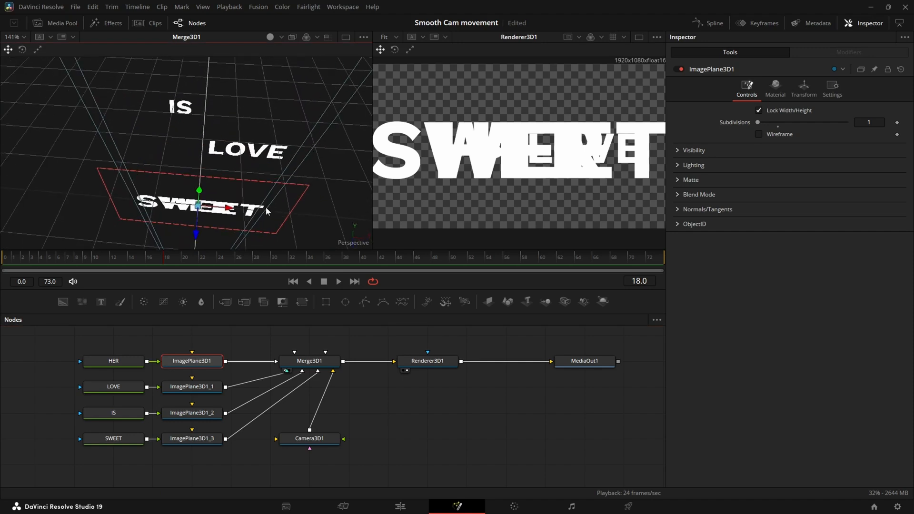
left_click(192, 438)
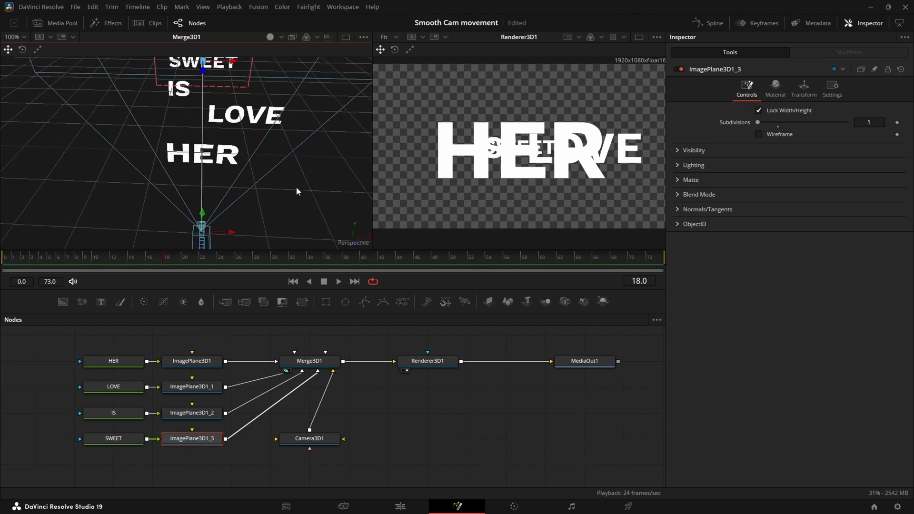
mouse_move(178, 92)
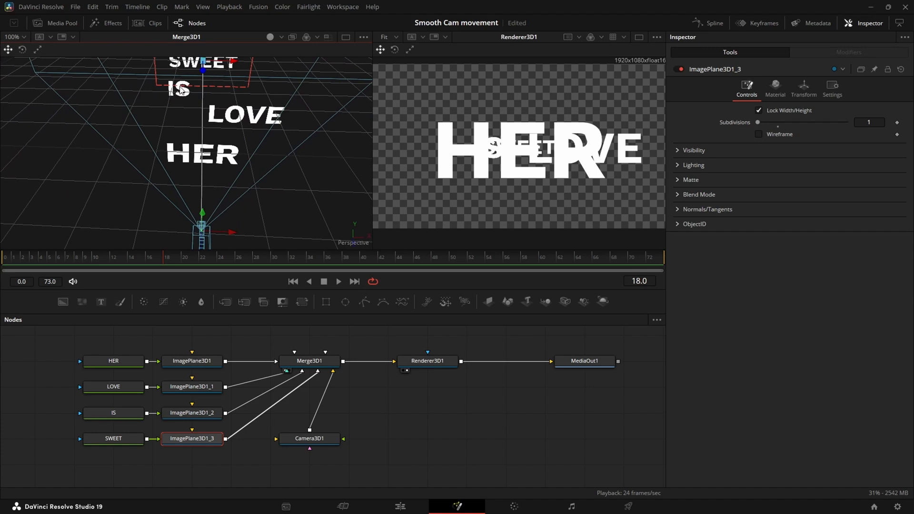
left_click(193, 386)
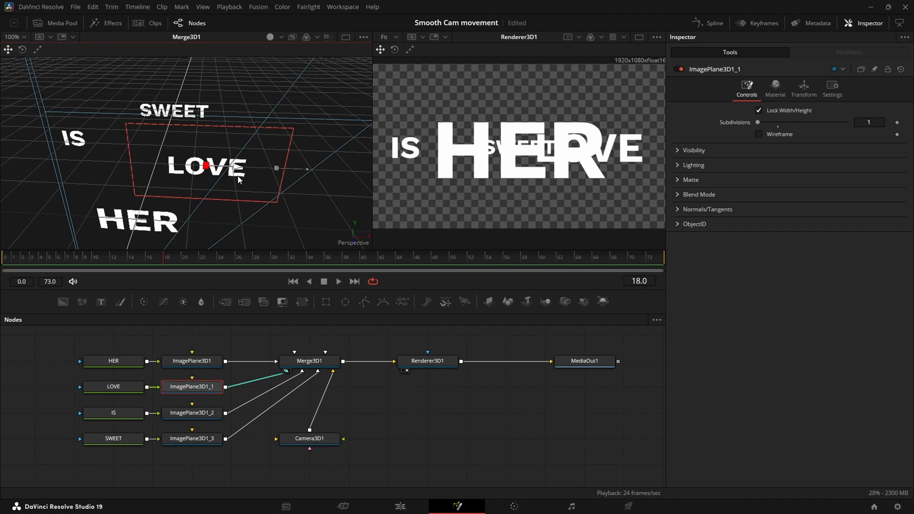
left_click(192, 412)
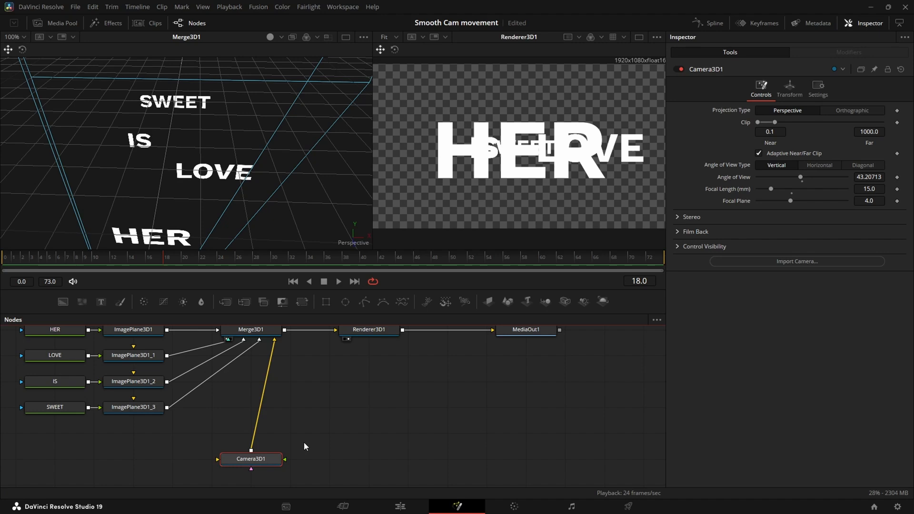
mouse_move(293, 432)
type("mediain")
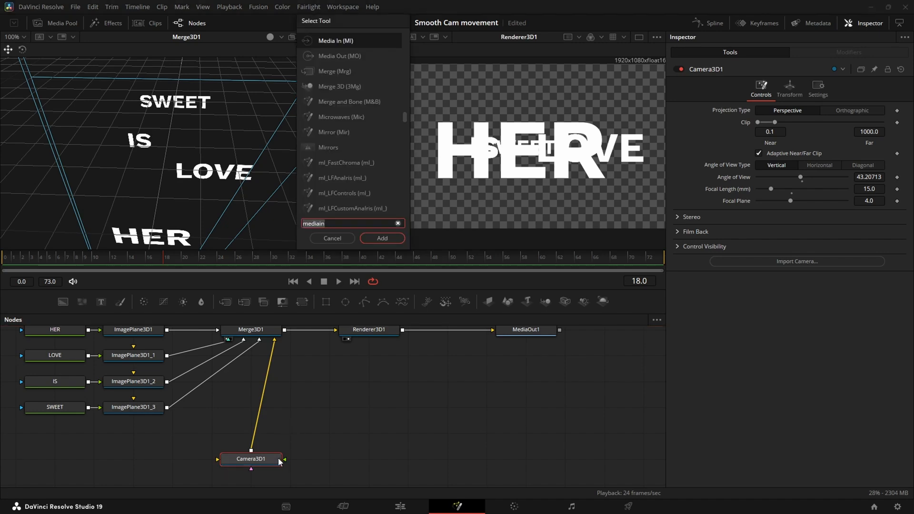
- Insert a Transform3D node between Camera3D1 and Merge3D1
type("3xf")
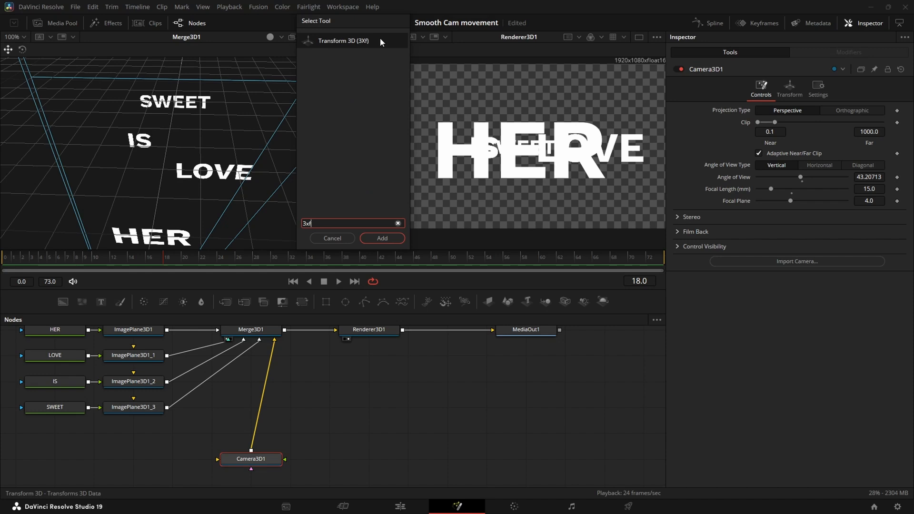
mouse_move(254, 218)
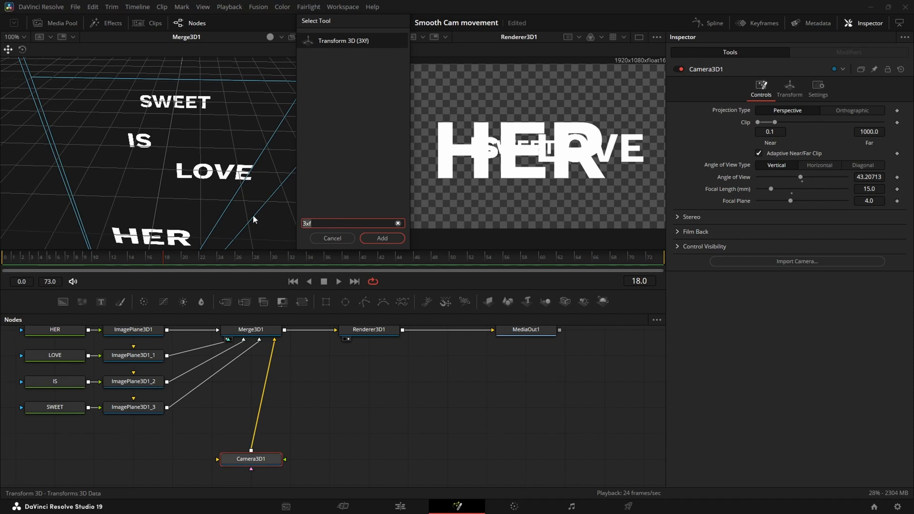
type("transform3d")
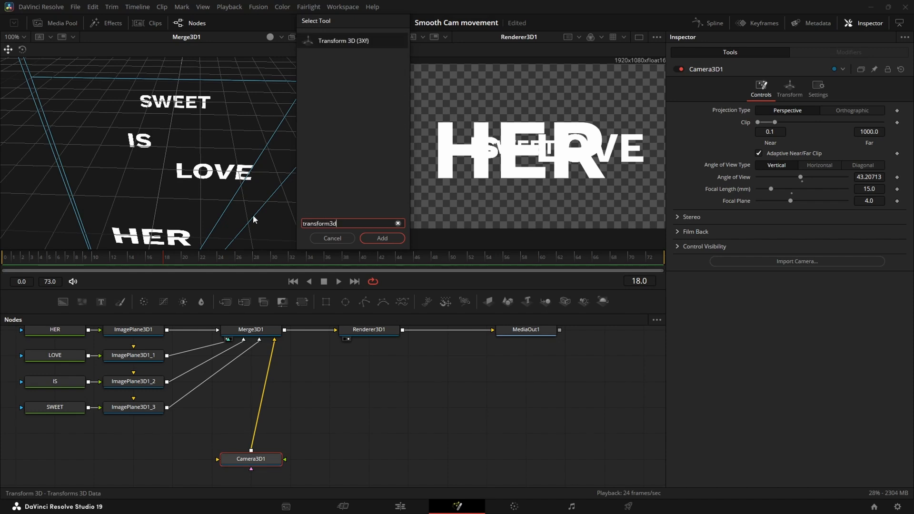
left_click(381, 238)
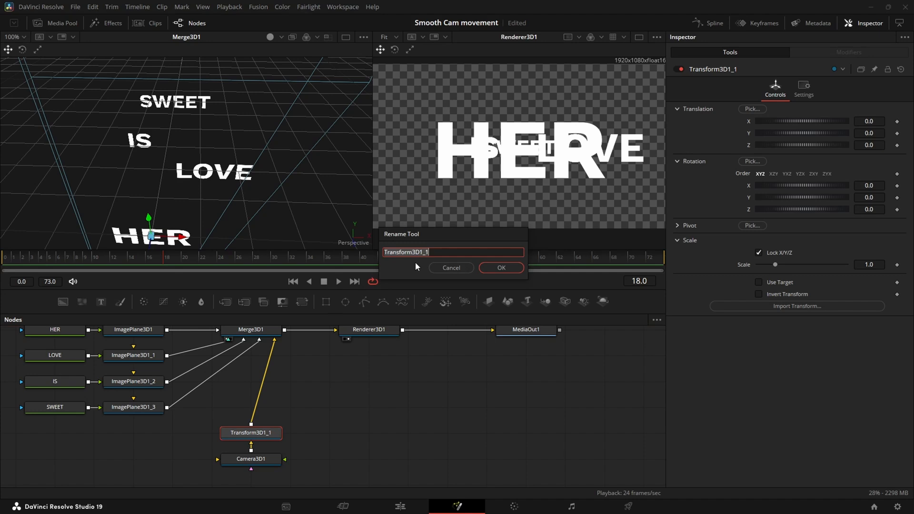
- Rename the new transform to her
type("HER")
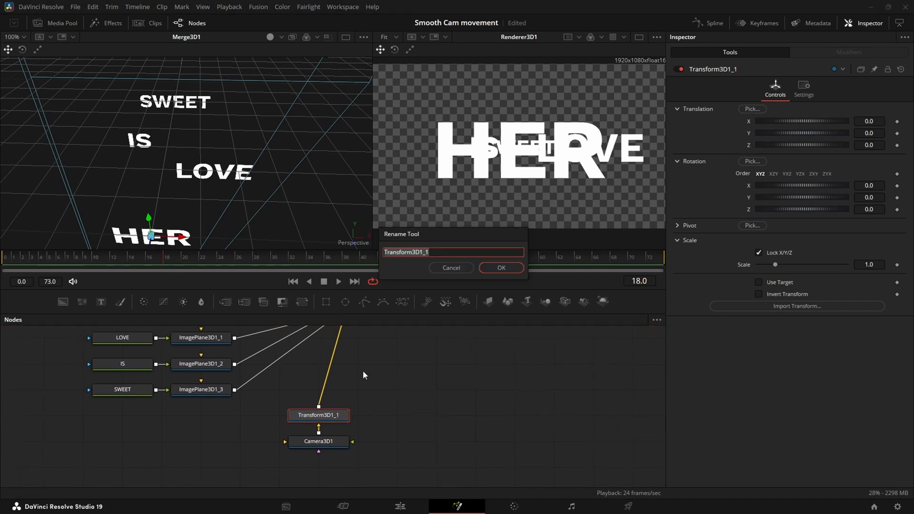
left_click(501, 267)
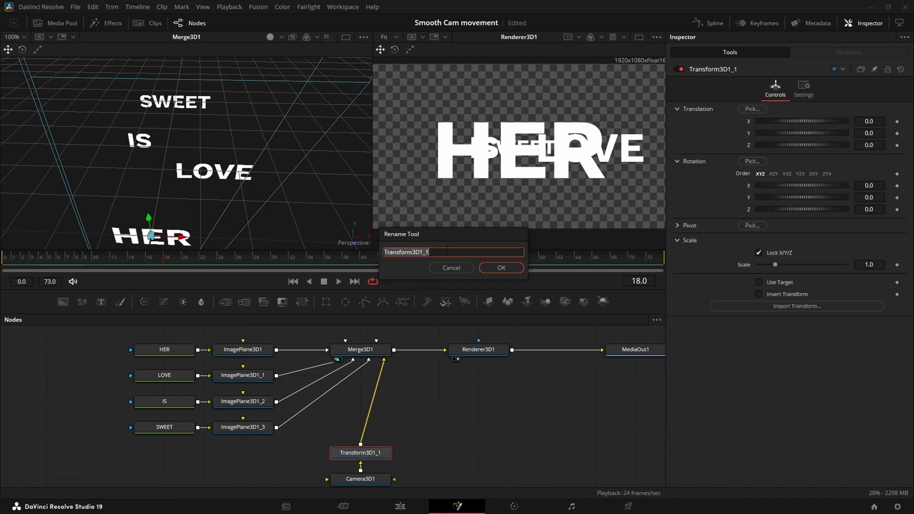
type("her")
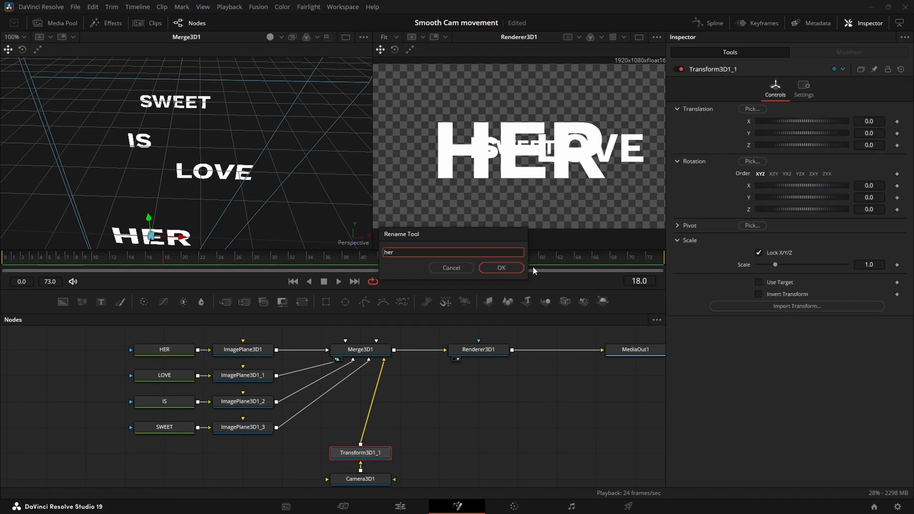
left_click(501, 267)
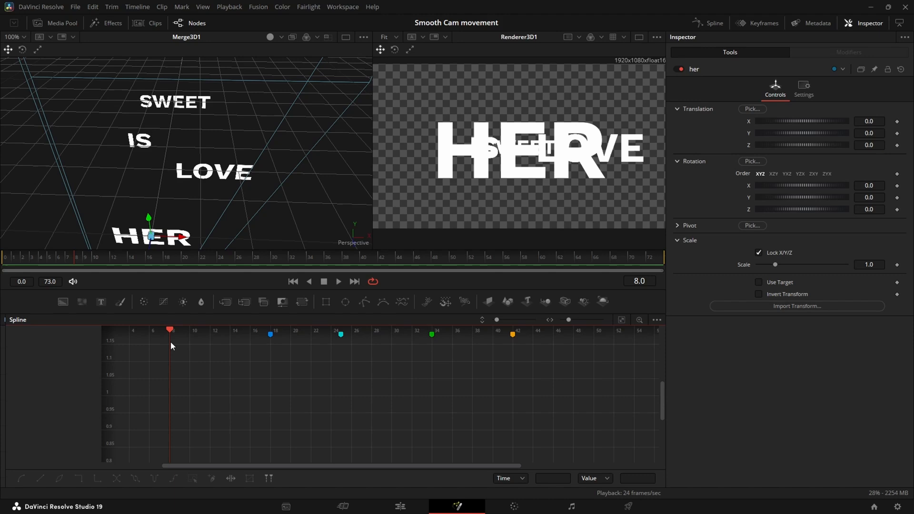
- Keyframe her's Translation Z 1.57 and Rotation X -14.8 at frame 12, returning to zero by frame 24
left_click(188, 330)
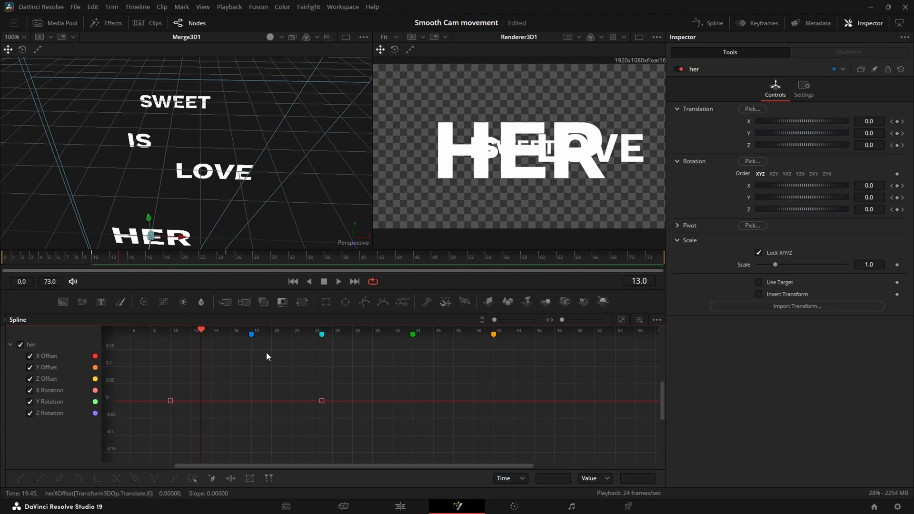
left_click_drag(171, 400, 192, 416)
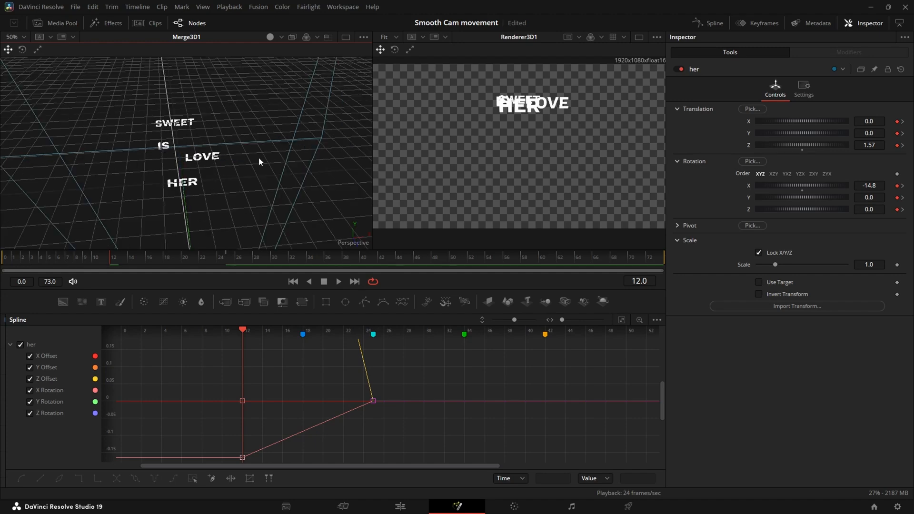
- Try moving the SWEET plane with the gizmo, undo it, and return to the Nodes view
scroll("down", 3)
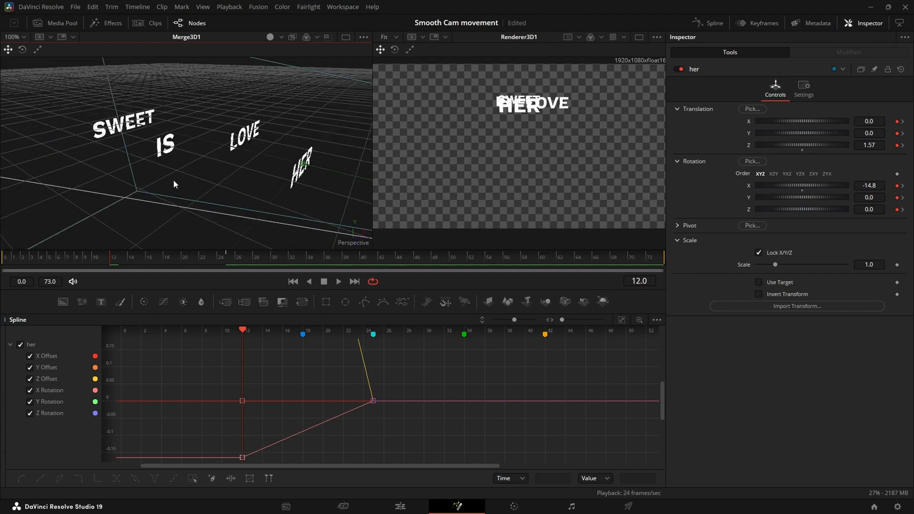
scroll("down", 3)
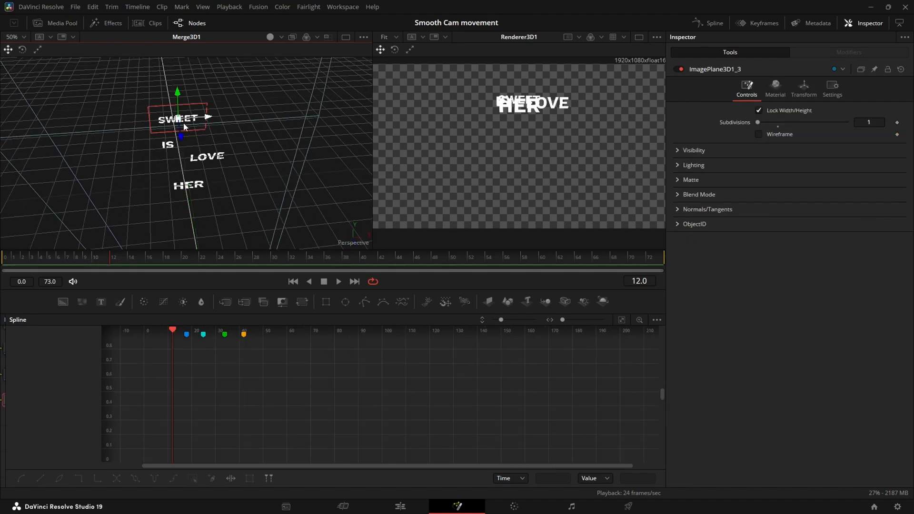
left_click_drag(184, 116, 233, 116)
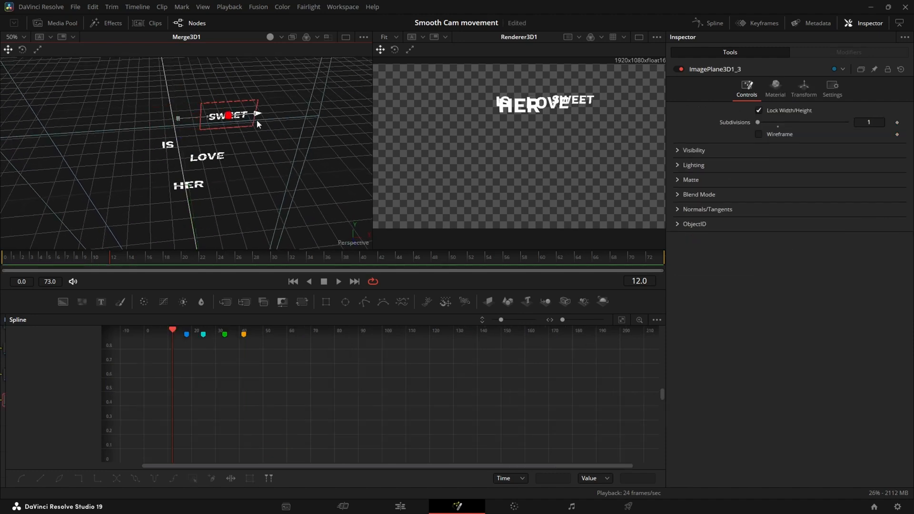
left_click(229, 115)
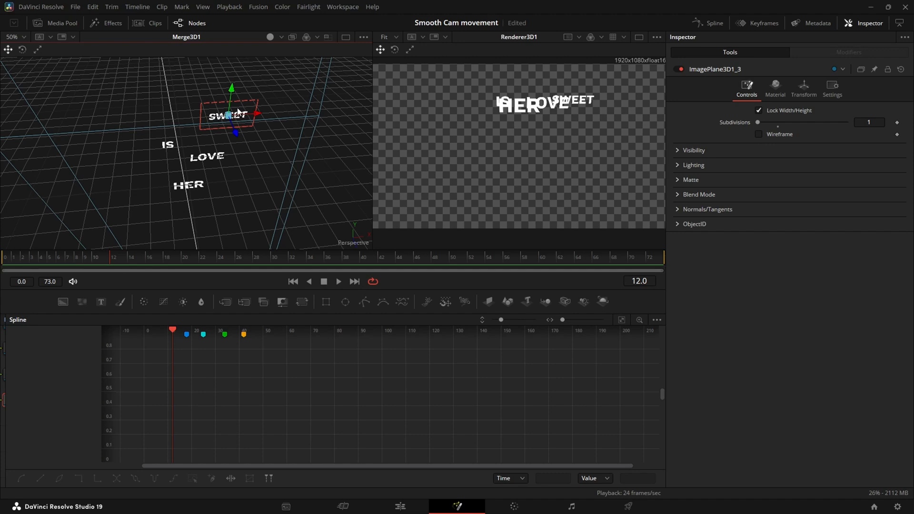
left_click_drag(230, 113, 283, 150)
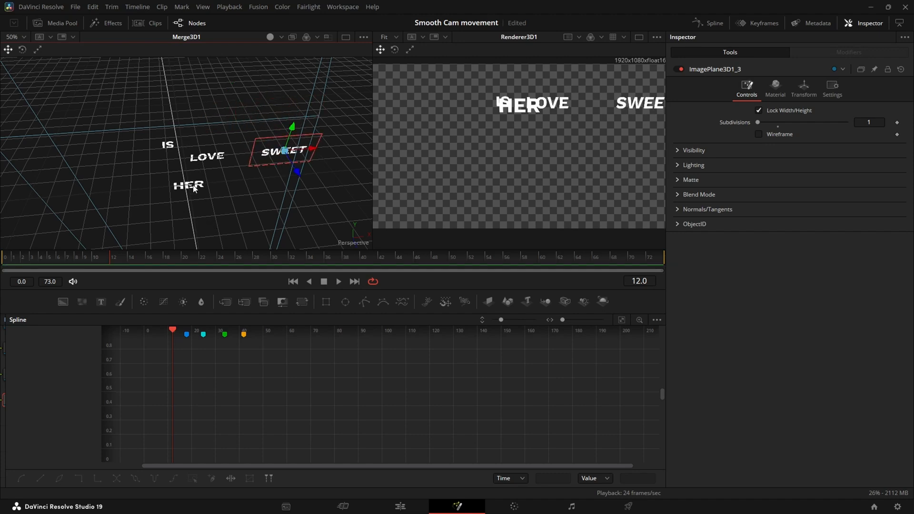
left_click_drag(284, 151, 261, 113)
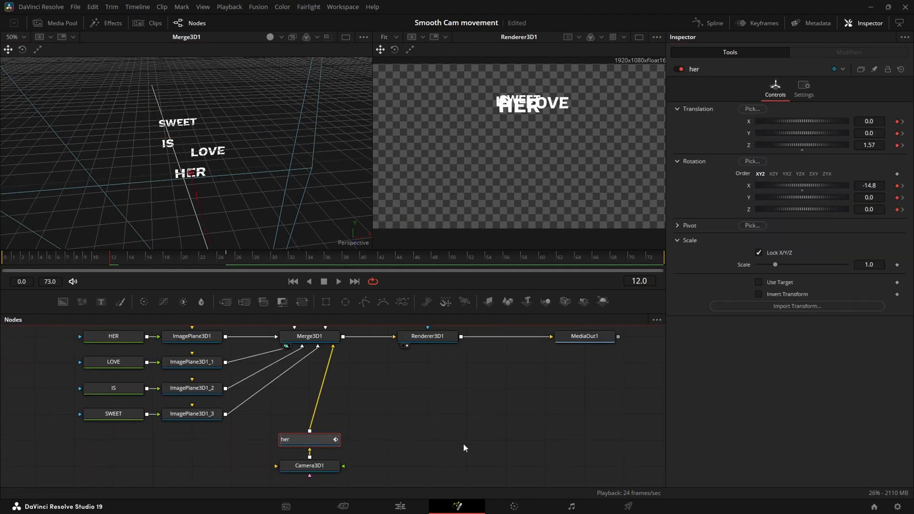
- Smooth the her keyframes with Ease In about 67 and Ease Out about 61
left_click(707, 22)
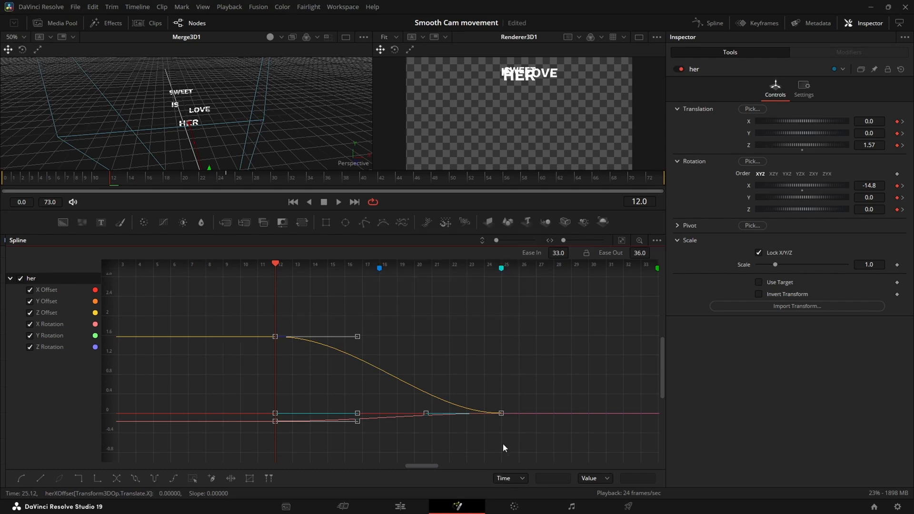
mouse_move(514, 268)
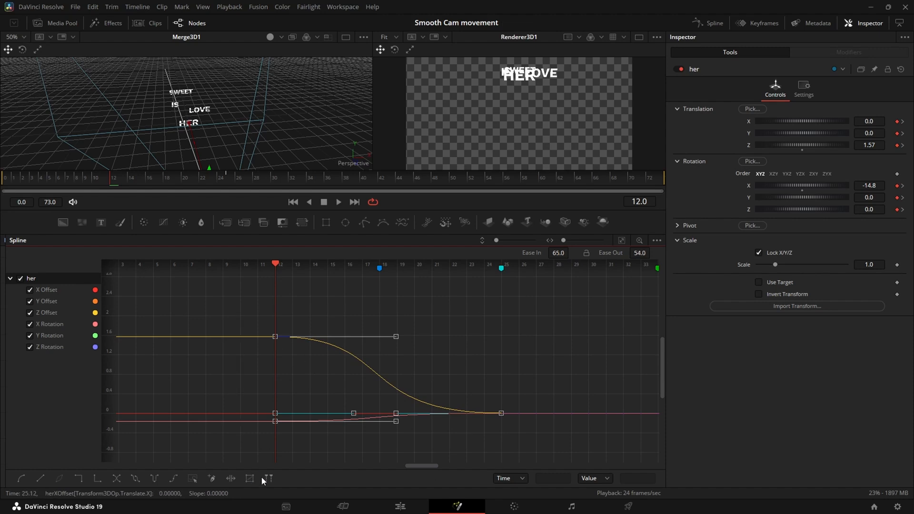
mouse_move(250, 478)
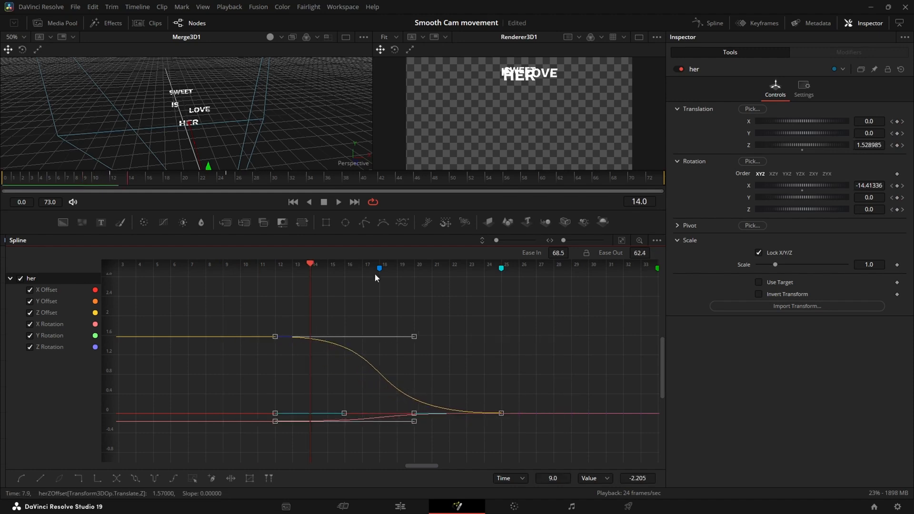
left_click(378, 268)
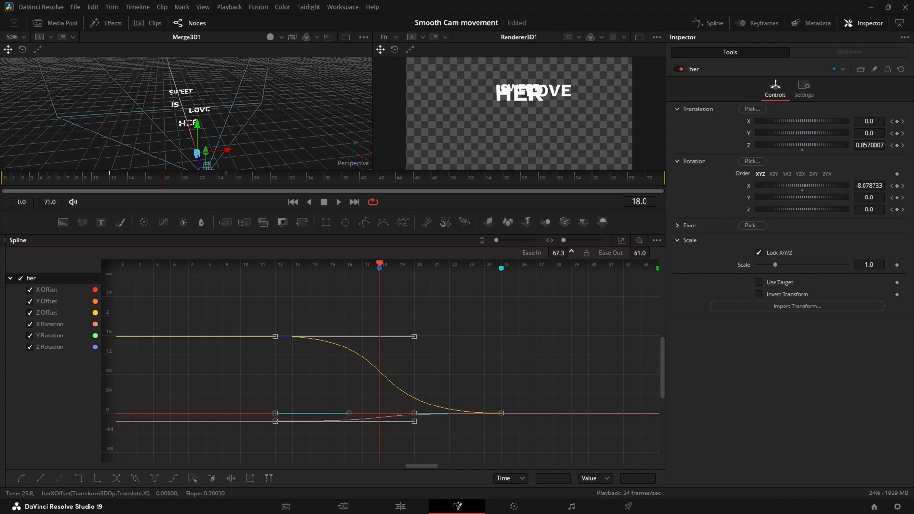
left_click(197, 22)
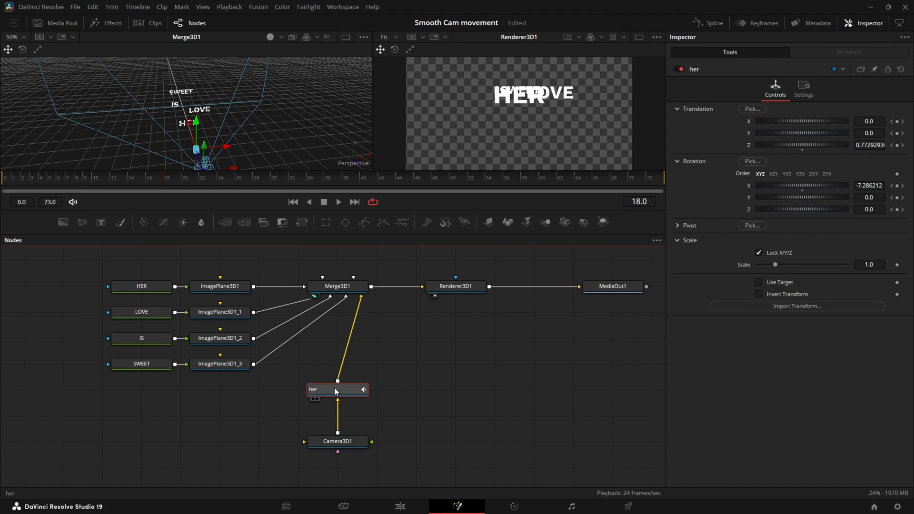
- Add eased love and is transforms framing LOVE at frame 34 and IS at frame 42
left_click(337, 442)
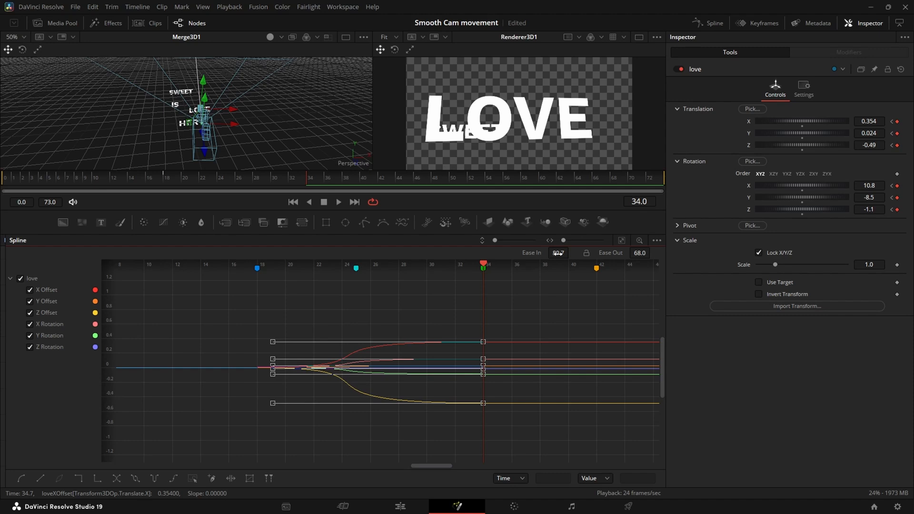
left_click(197, 23)
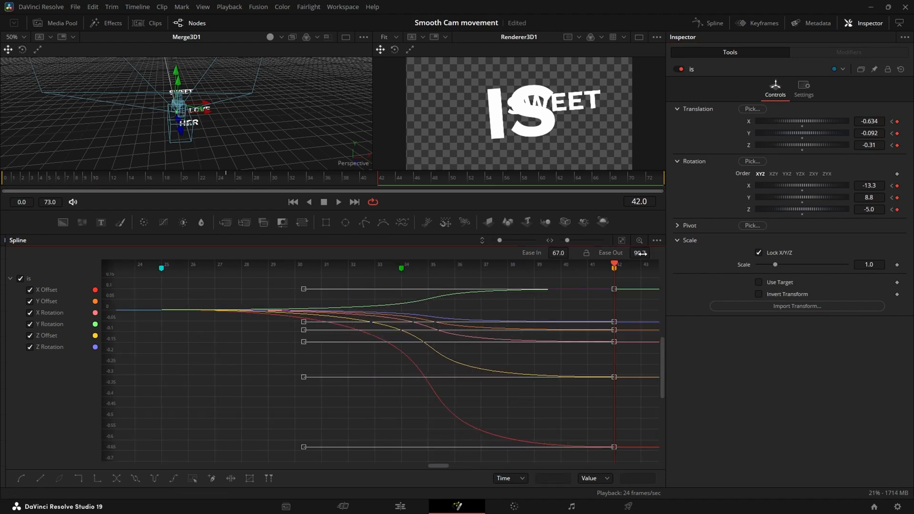
left_click(196, 23)
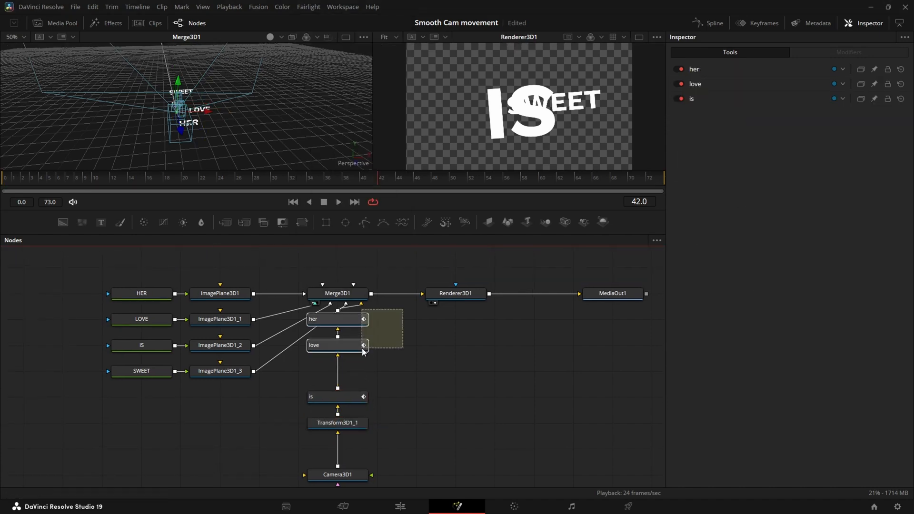
- Rename the last transform sweet and keyframe it (value 7.1) to frame tilted SWEET by frame 50 with easing
left_click(337, 423)
type("sweet")
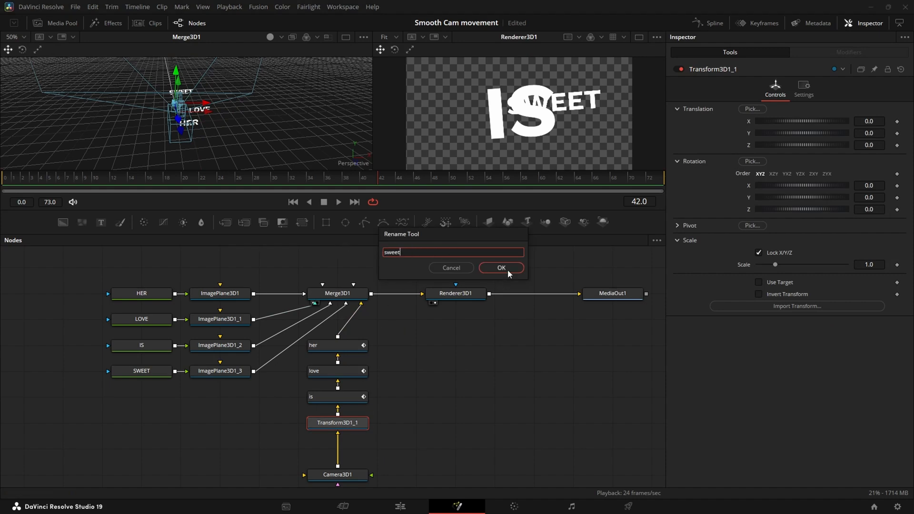
left_click(501, 268)
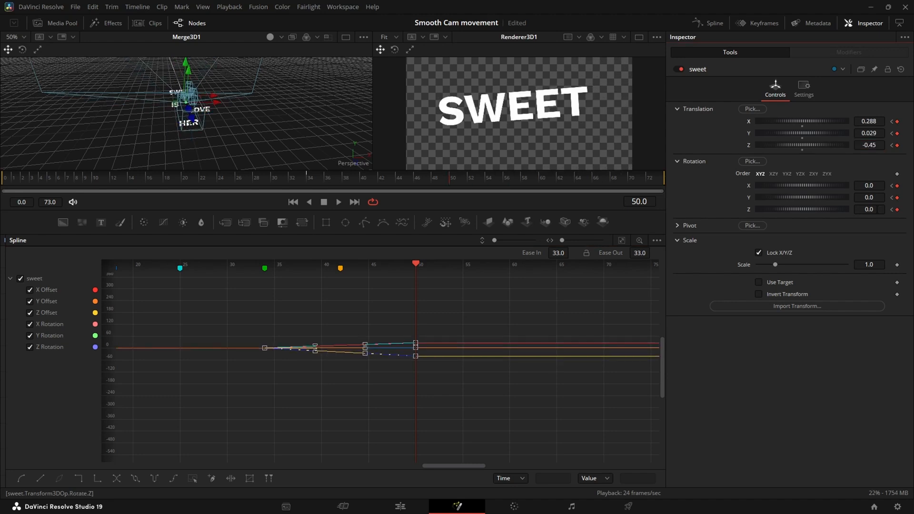
type("7.1")
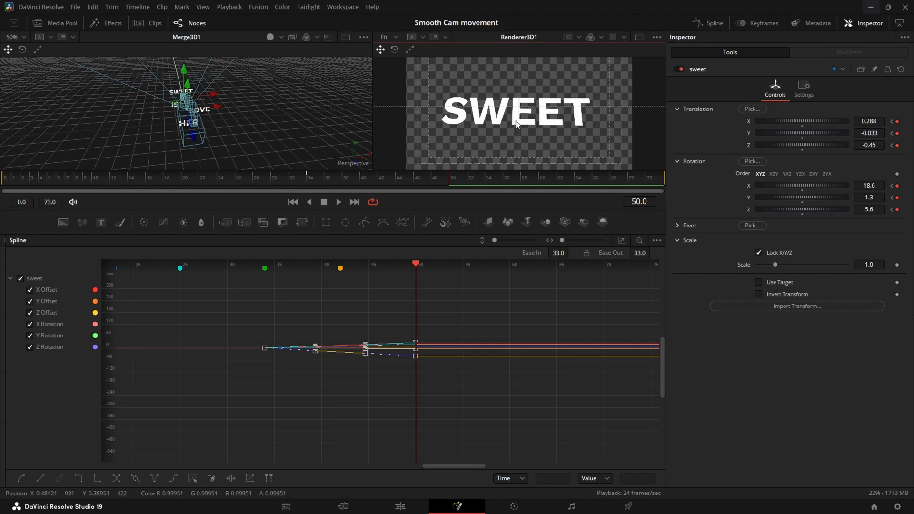
left_click(869, 133)
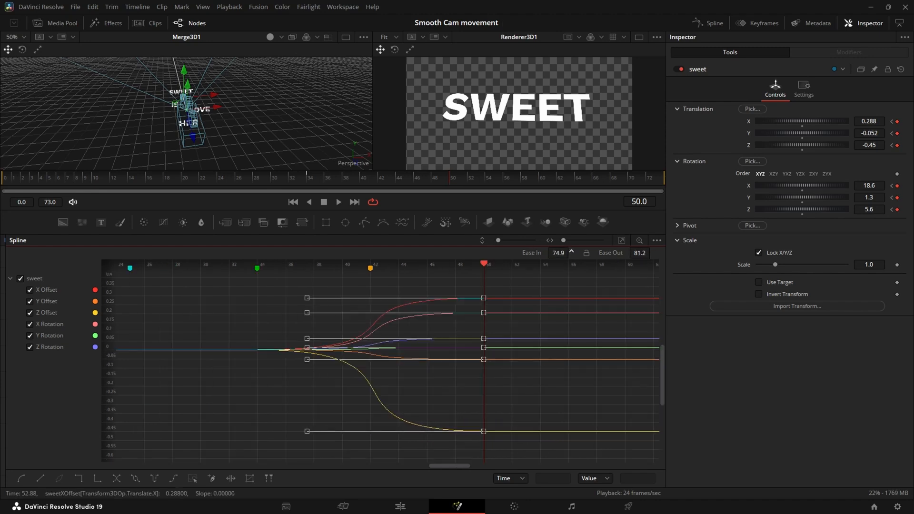
left_click(400, 506)
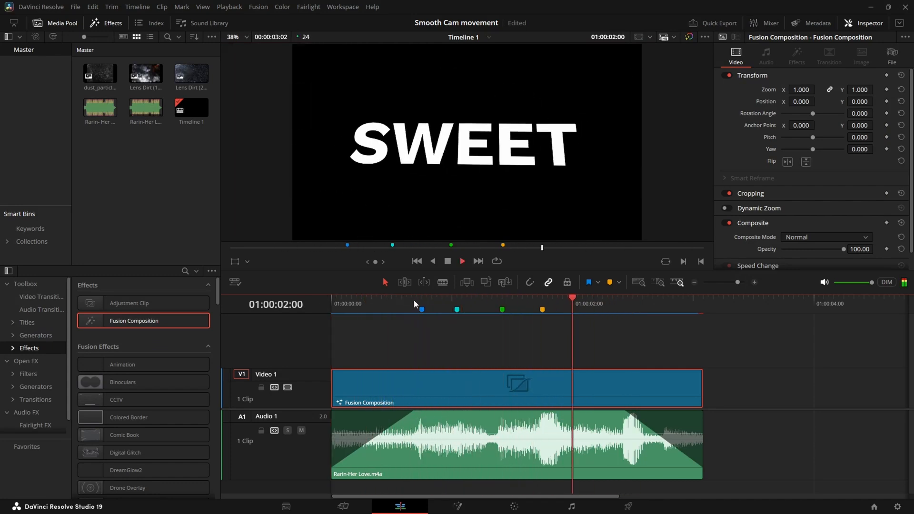
- Play back the Fusion Composition clip on the Edit page timeline
left_click(456, 506)
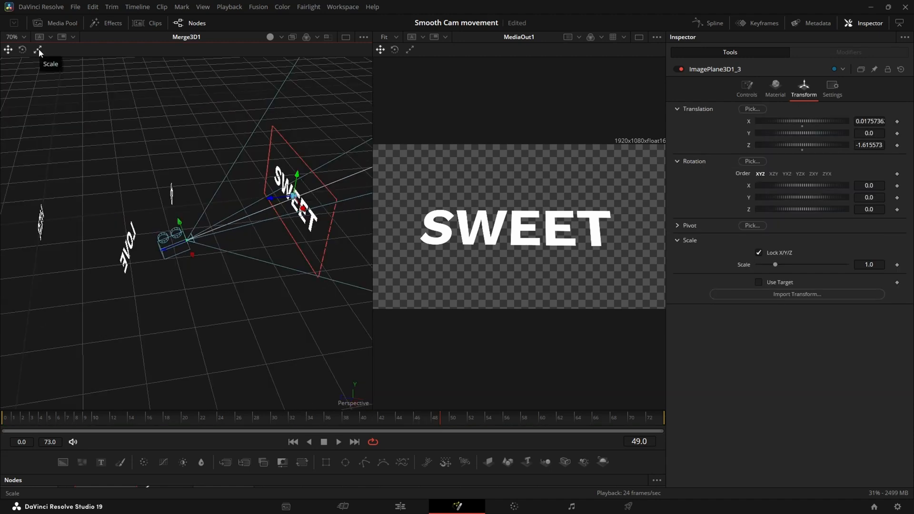
- Scale the SWEET plane to about 0.76, turn it slightly on Y and push it back in Z
left_click(23, 50)
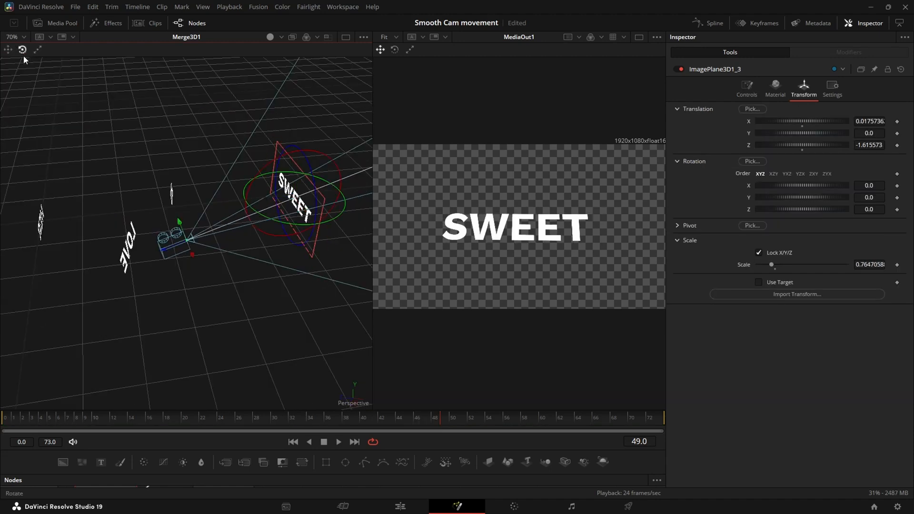
left_click(30, 425)
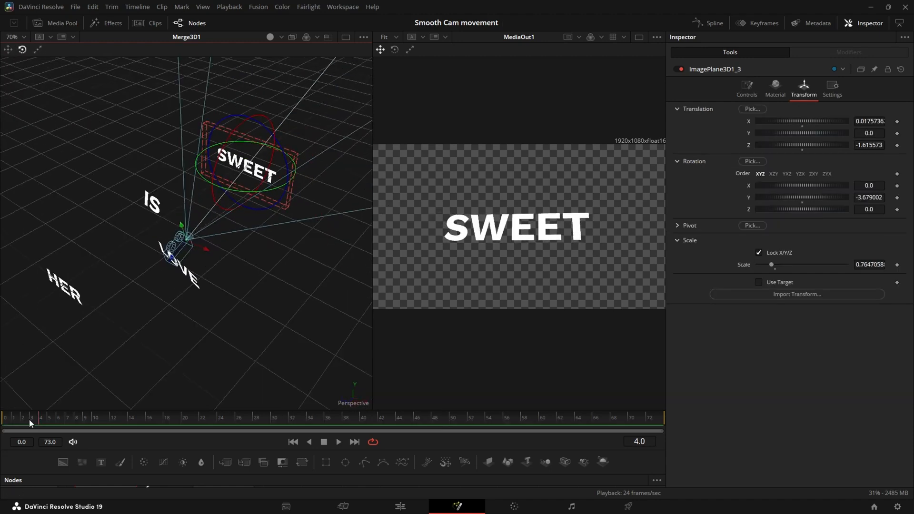
left_click(338, 441)
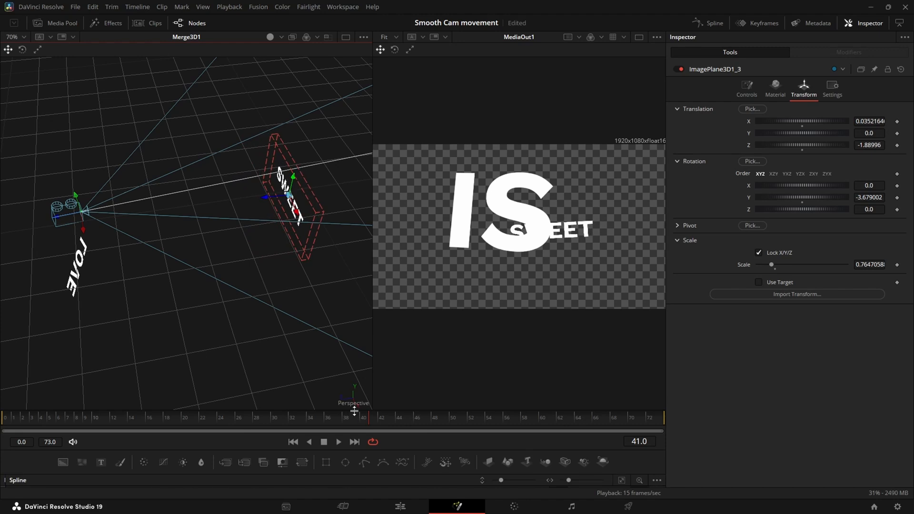
left_click(190, 23)
type("pe")
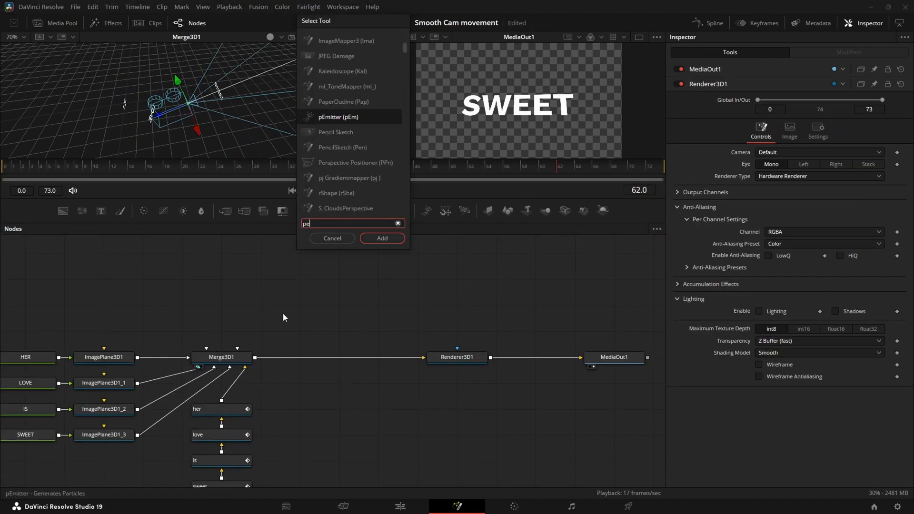
- Add pEmitter1 with pRender1 and connect it into Merge3D1
left_click(382, 238)
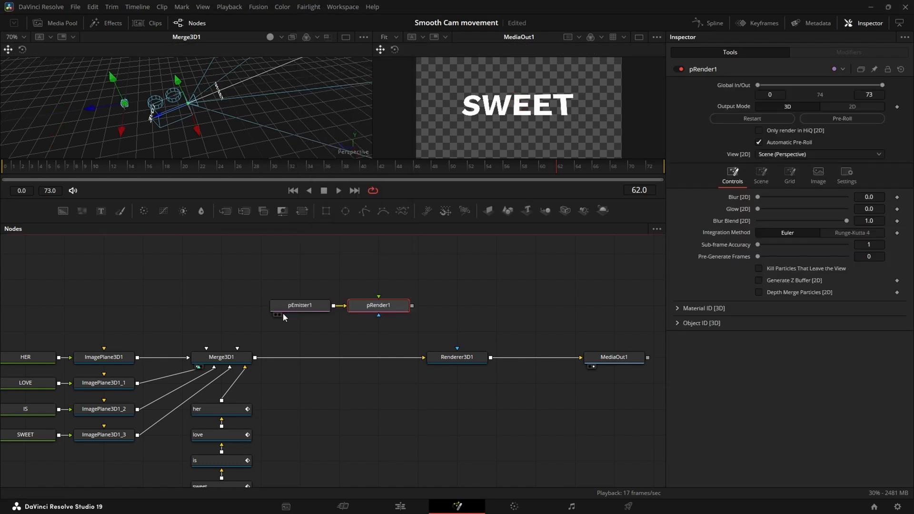
left_click_drag(377, 305, 299, 330)
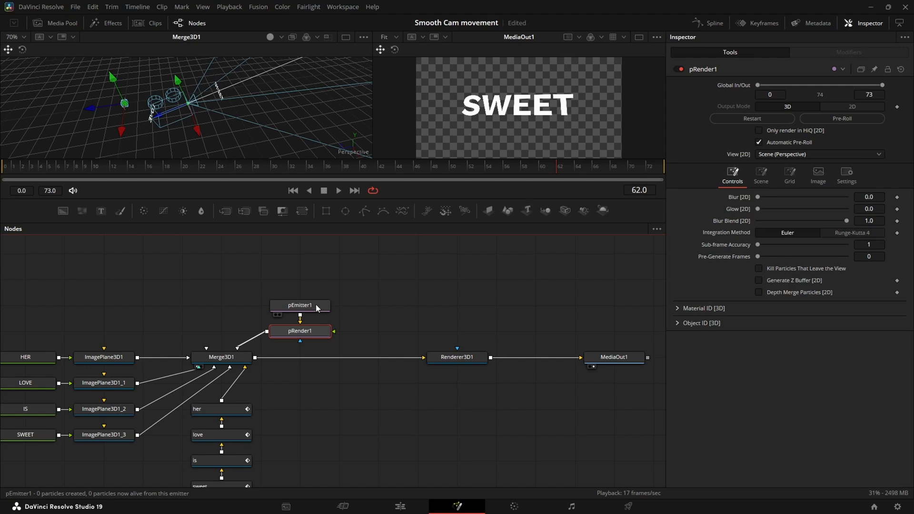
left_click(299, 305)
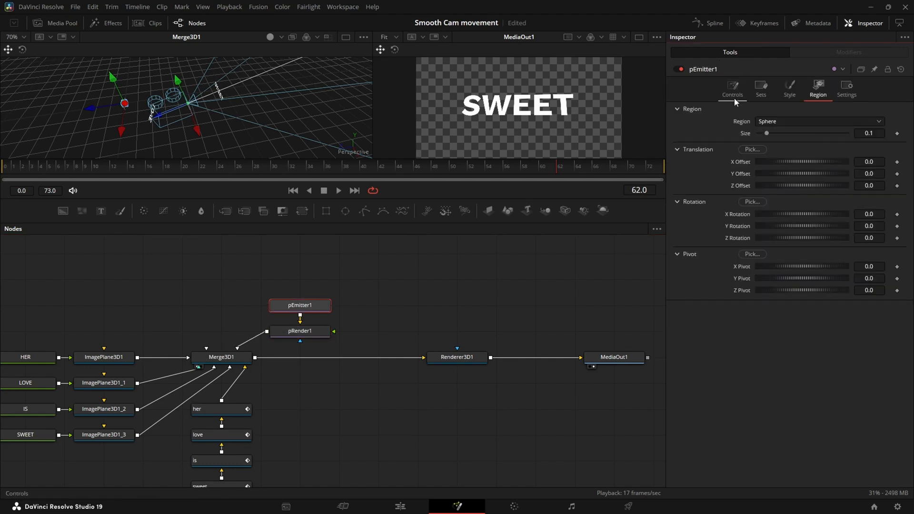
- Keyframe the particle Number at 10 on the first frame and drop it toward 0 right after
left_click(732, 87)
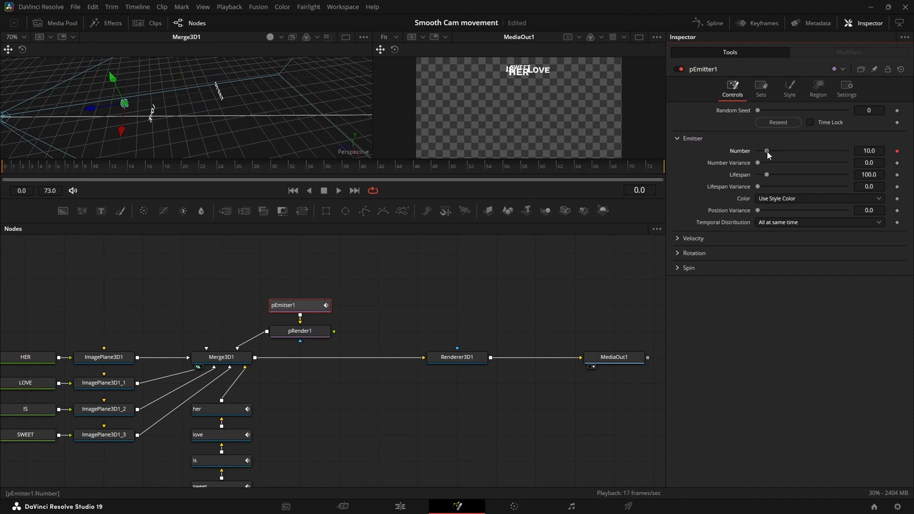
type("500")
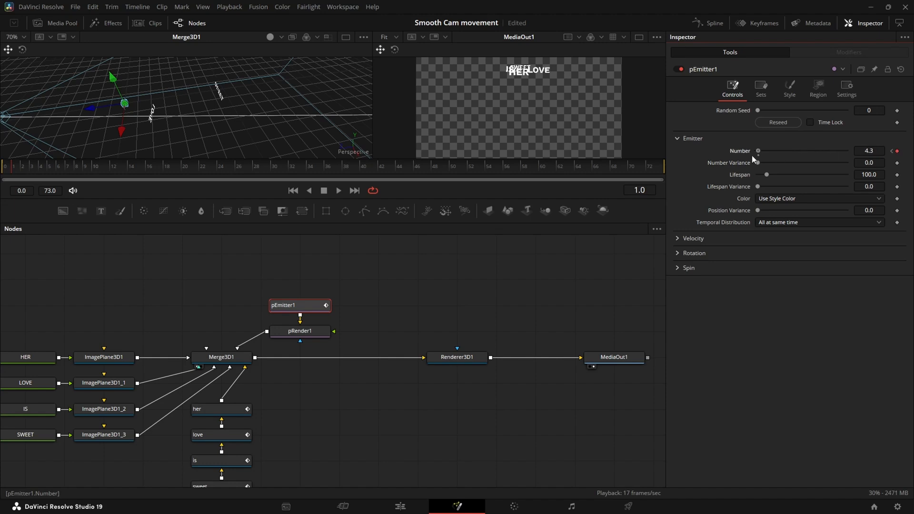
left_click_drag(758, 151, 813, 150)
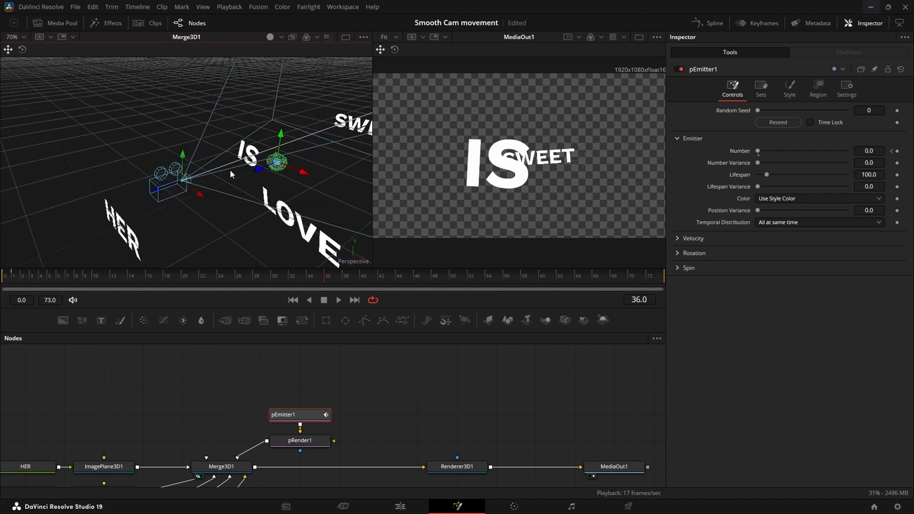
- Set the emitter Region sphere size to 4.0 and render particles as blobs sized about 0.02
left_click(818, 86)
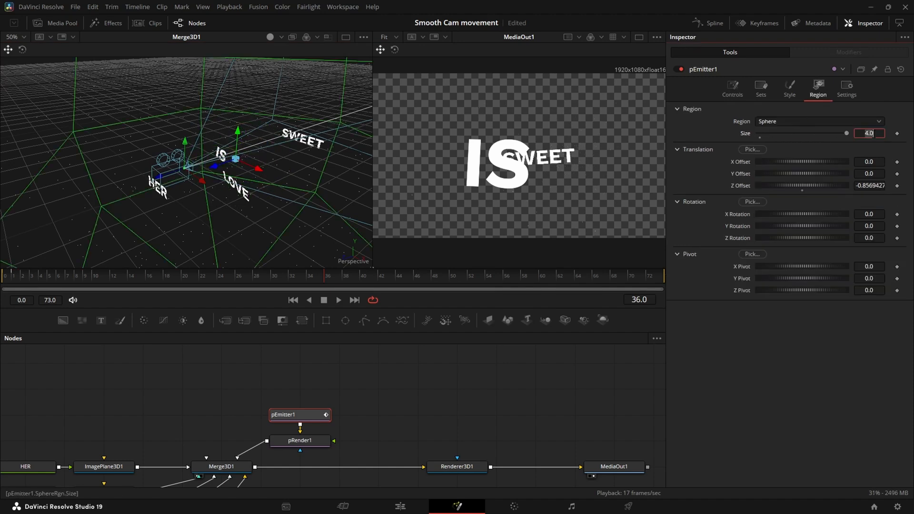
left_click(789, 88)
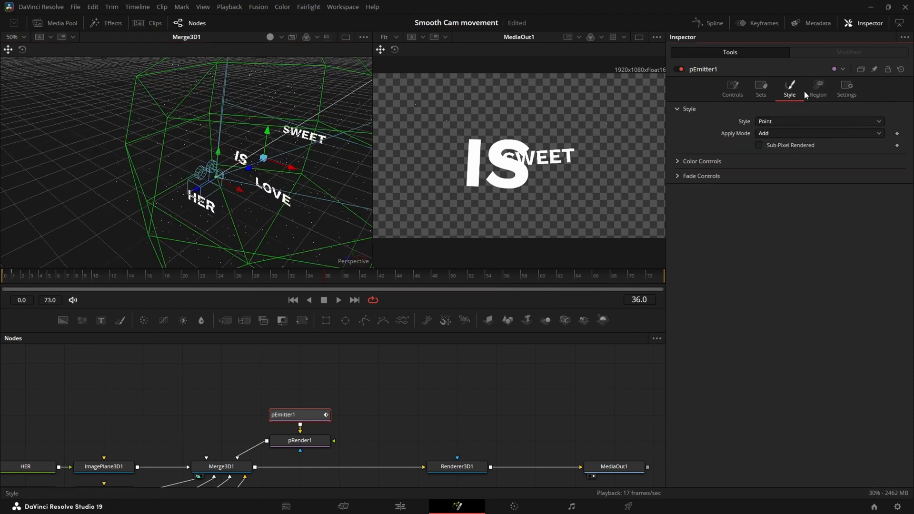
left_click(819, 120)
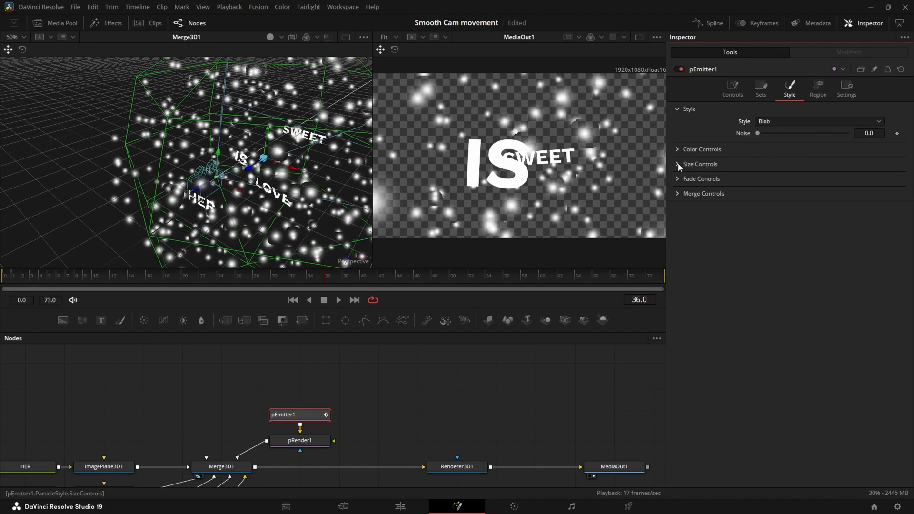
left_click(700, 163)
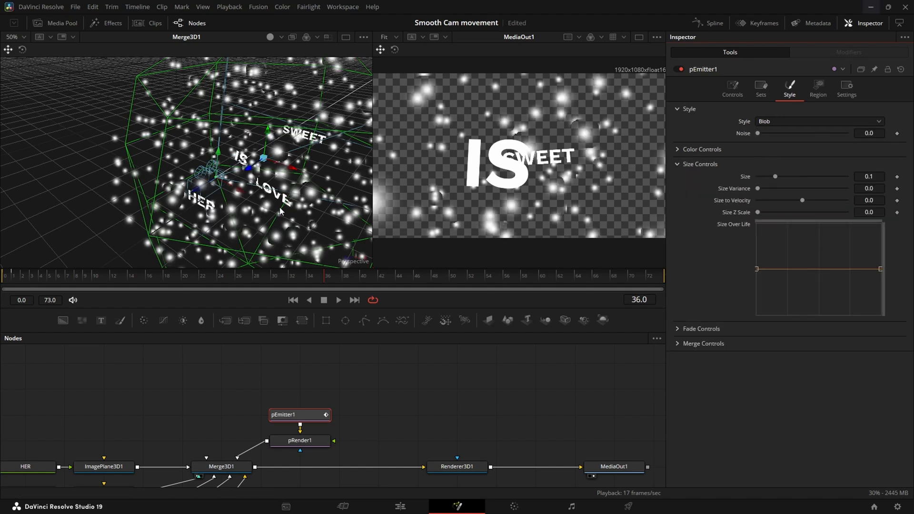
left_click_drag(775, 176, 766, 176)
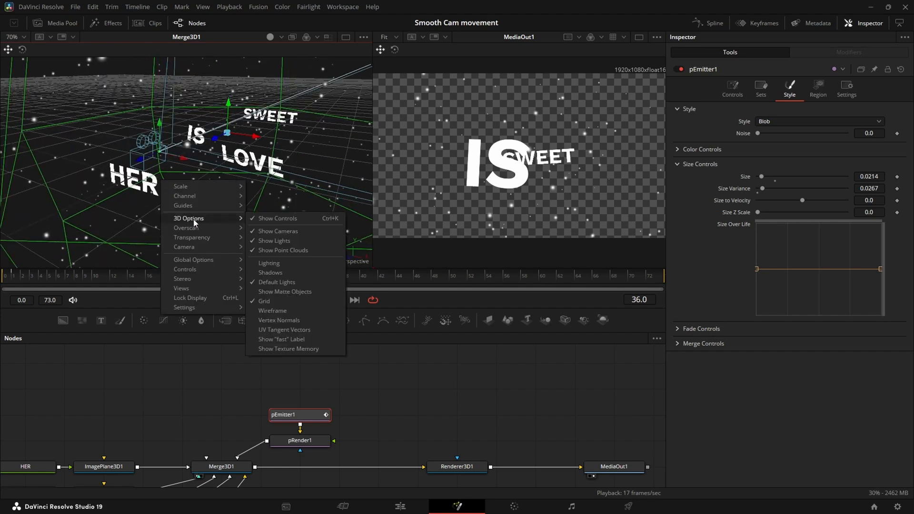
mouse_move(192, 237)
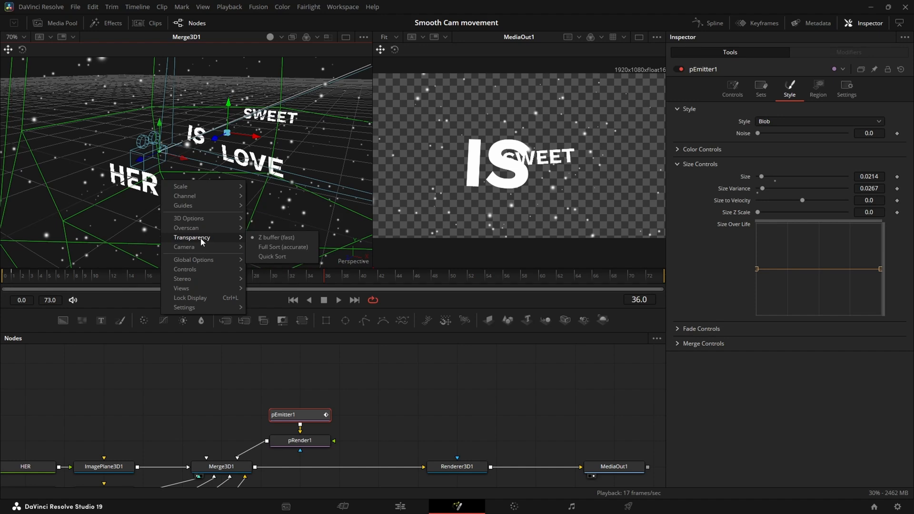
mouse_move(292, 263)
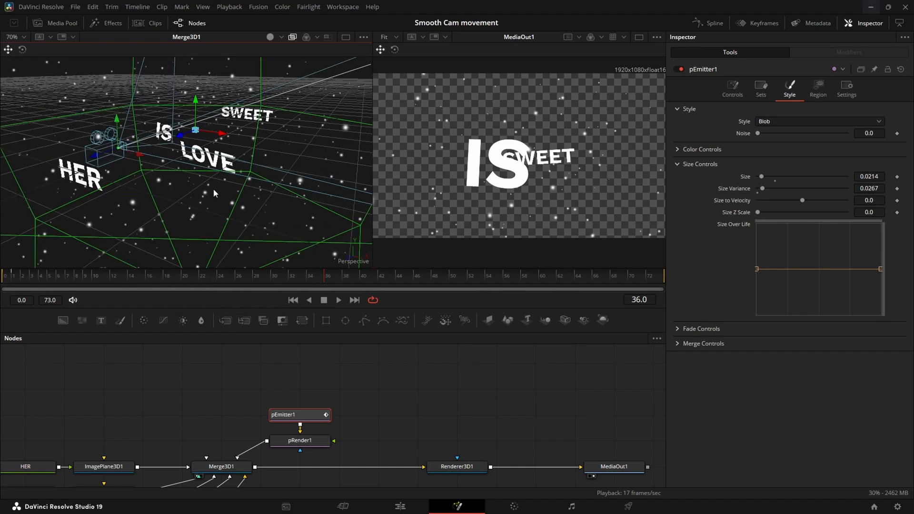
- Switch Renderer3D1's Transparency sorting from Z Buffer (fast) to Quick Sort, then select pRender1
right_click(215, 192)
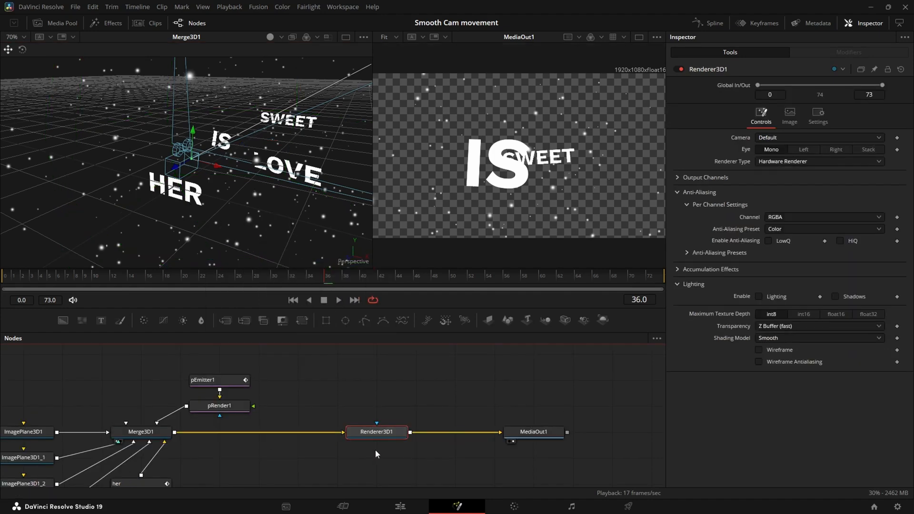
left_click(818, 326)
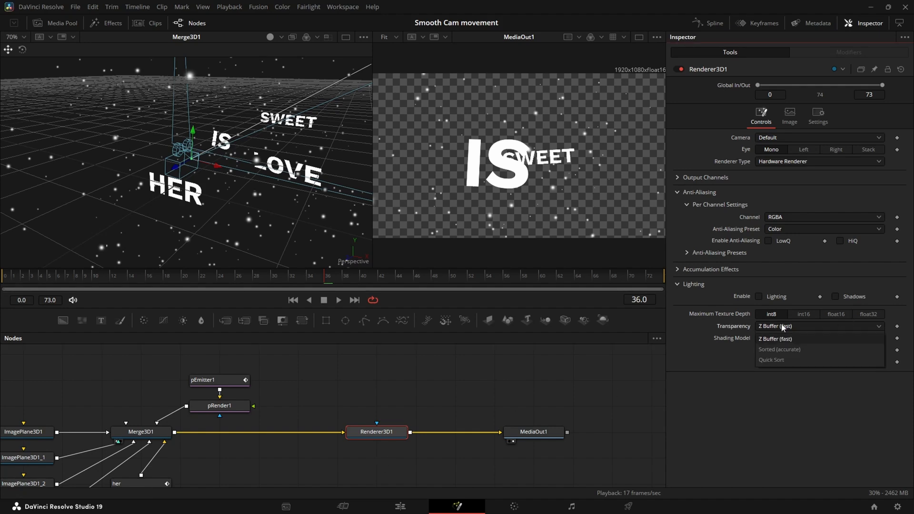
left_click(771, 359)
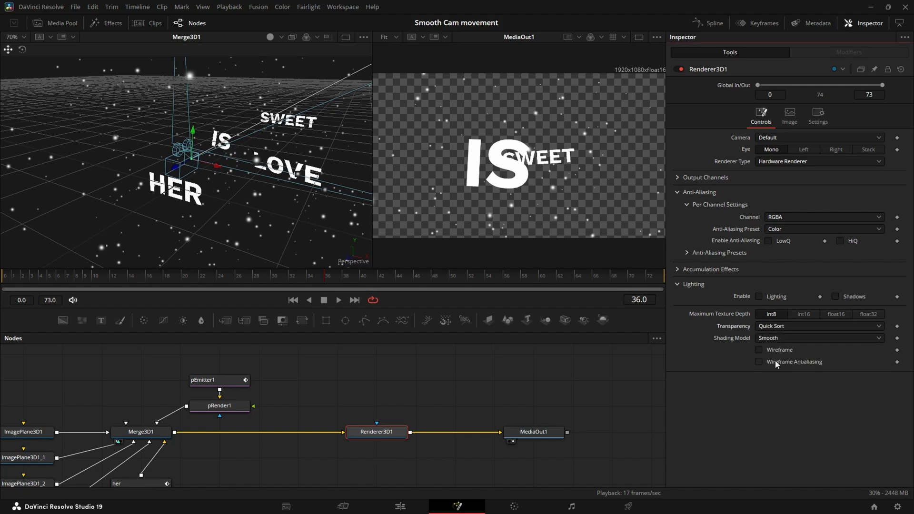
left_click(223, 397)
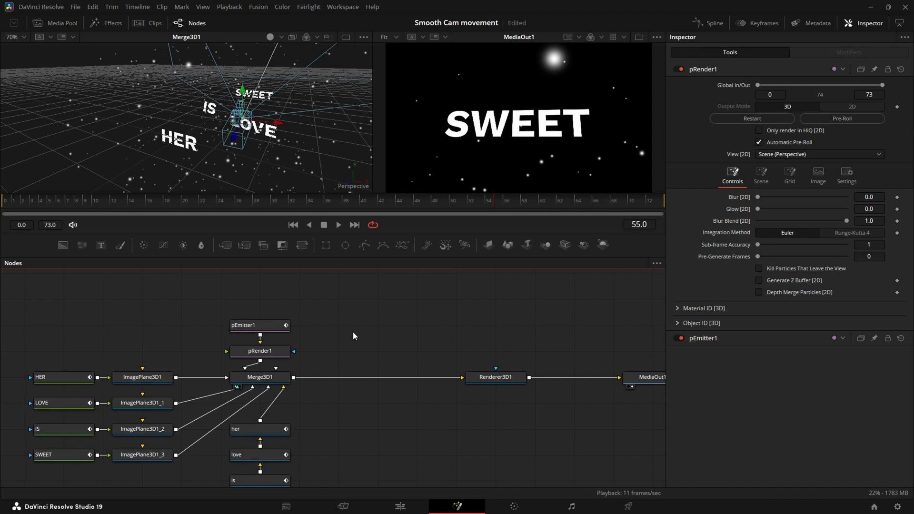
mouse_move(306, 110)
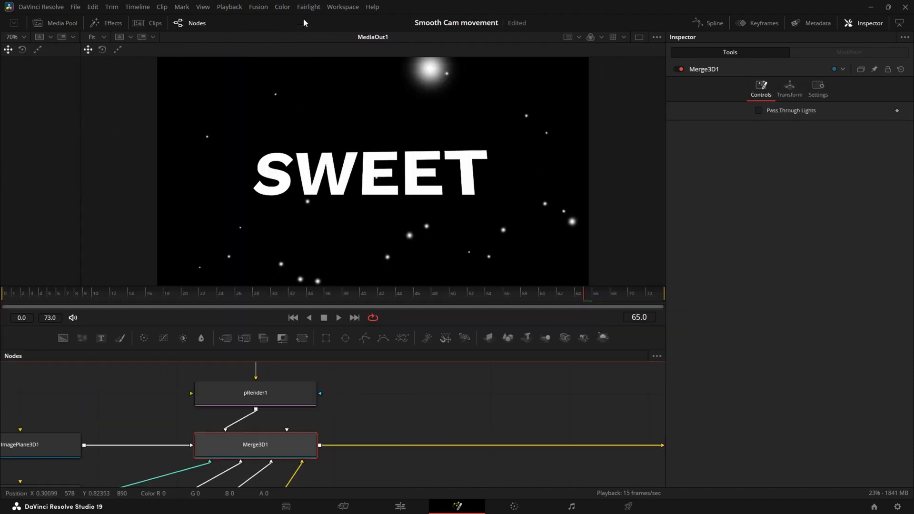
- Enable accumulation depth of field on Renderer3D1 at Quality 3 with DoF blur 0.048
left_click(229, 6)
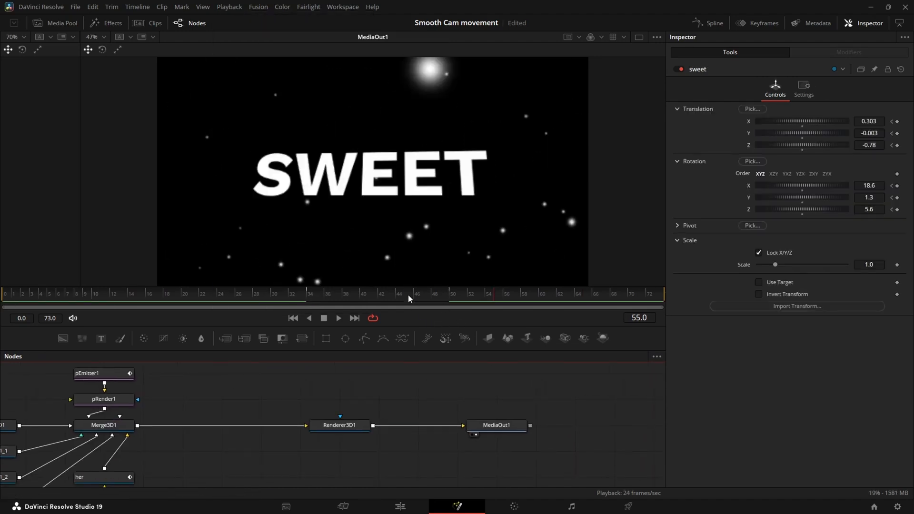
mouse_move(324, 269)
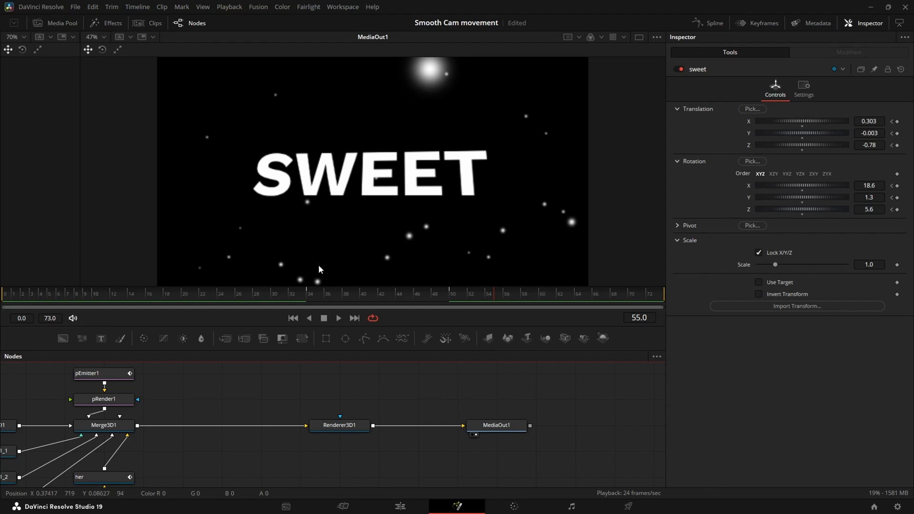
left_click(339, 424)
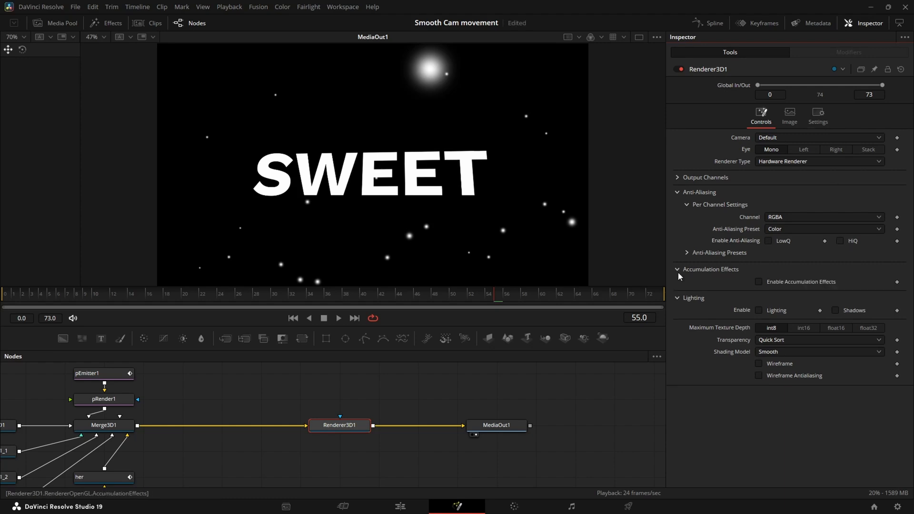
left_click(758, 282)
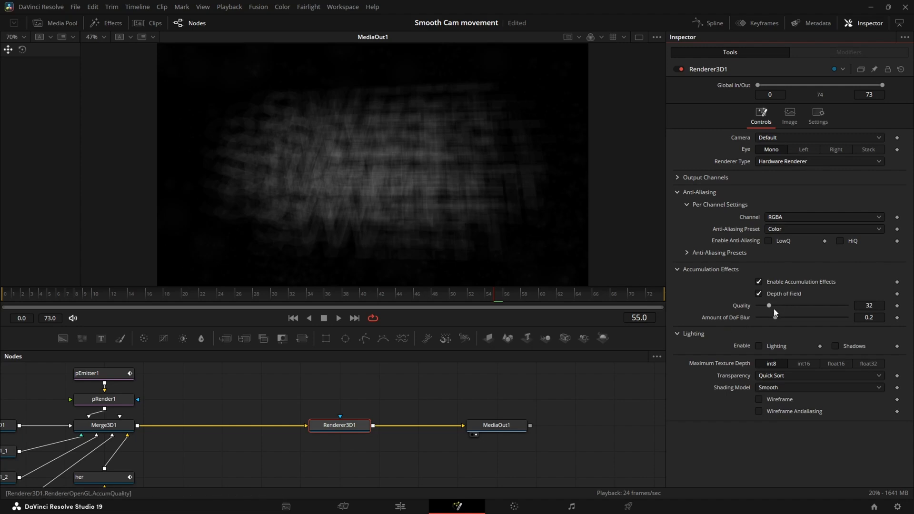
left_click_drag(768, 305, 758, 306)
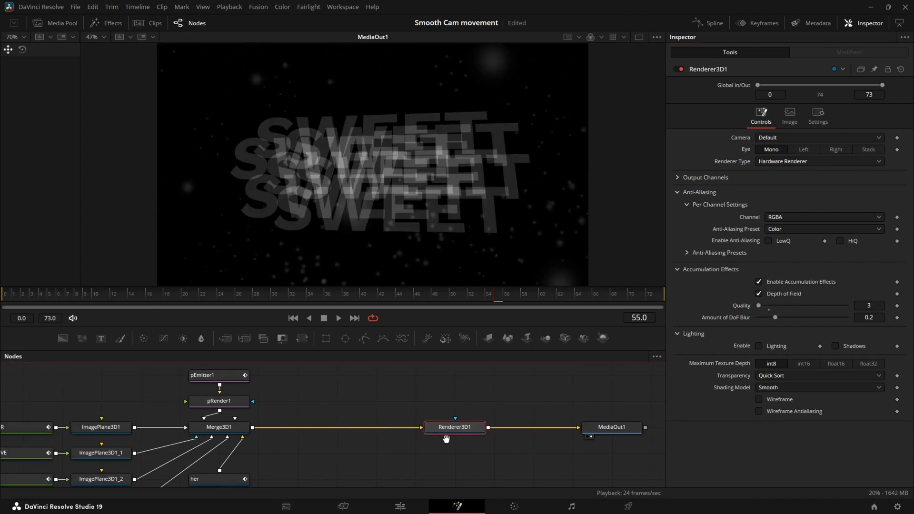
left_click_drag(776, 317, 761, 317)
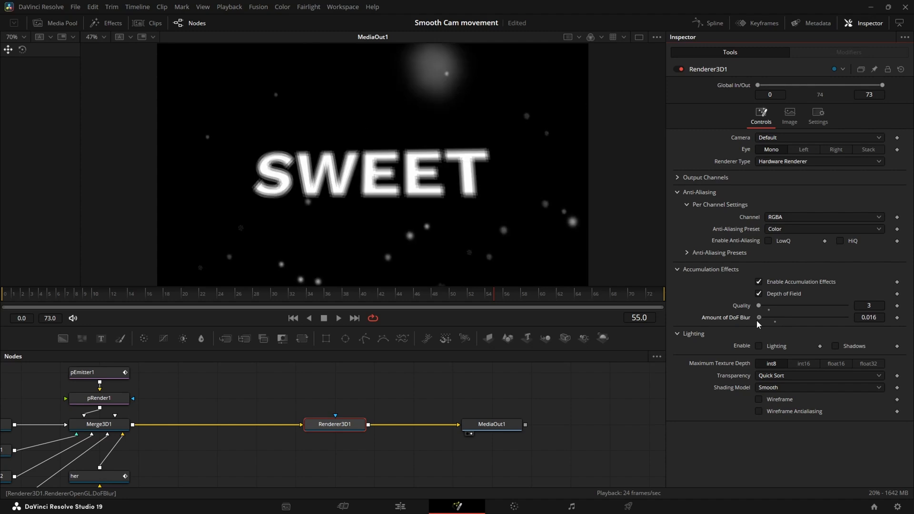
left_click_drag(758, 317, 774, 316)
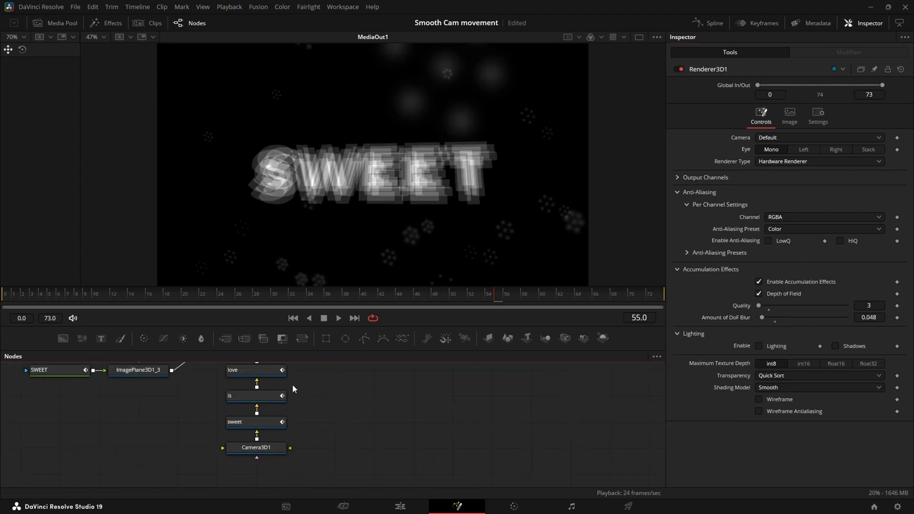
- Select Camera3D1 to reach its focal-plane settings
left_click(256, 447)
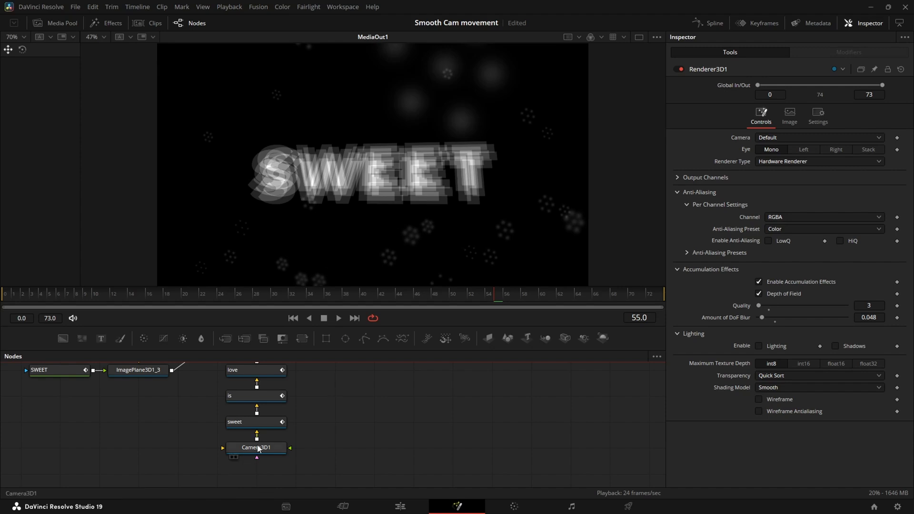
left_click(255, 447)
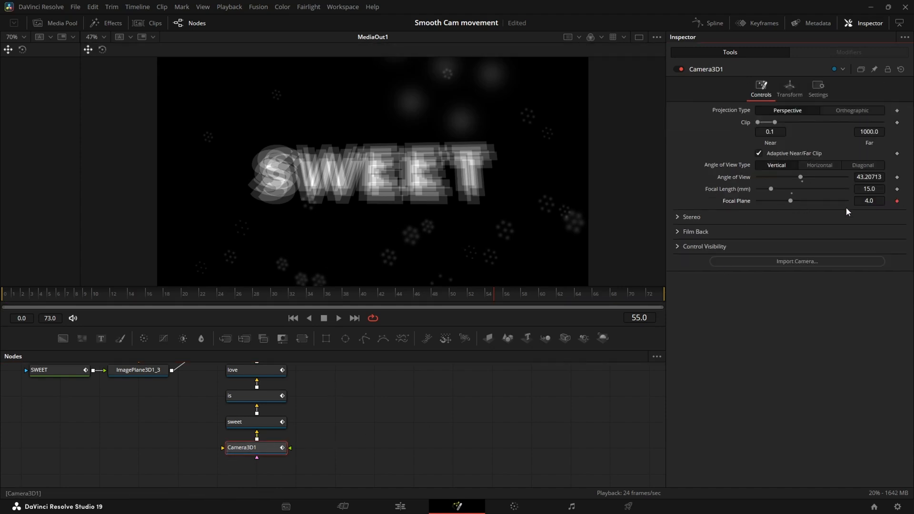
- Set Camera3D1's keyframed focal plane to 4.0 so SWEET stays sharp
left_click_drag(789, 200, 759, 200)
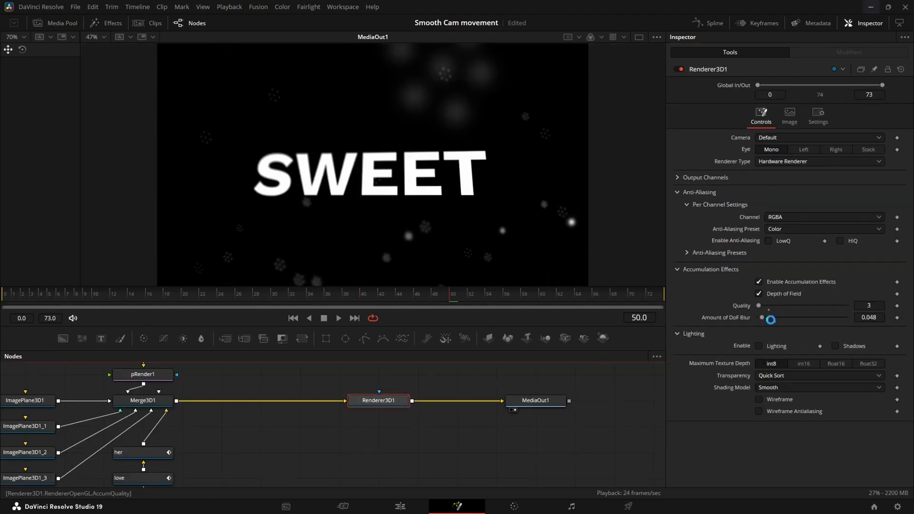
- Raise accumulation Quality to 32 and lower the DoF blur to about 0.018
left_click_drag(770, 319, 775, 320)
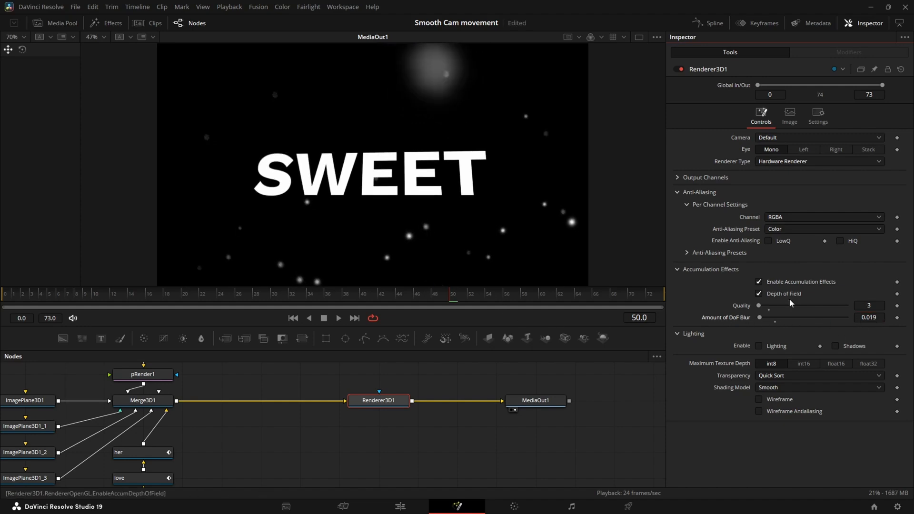
left_click(346, 293)
type("0.013")
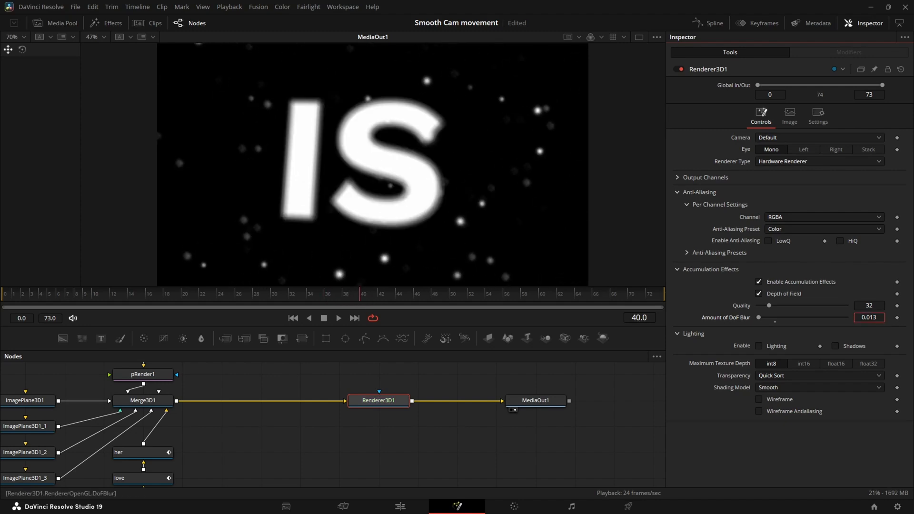
left_click(185, 299)
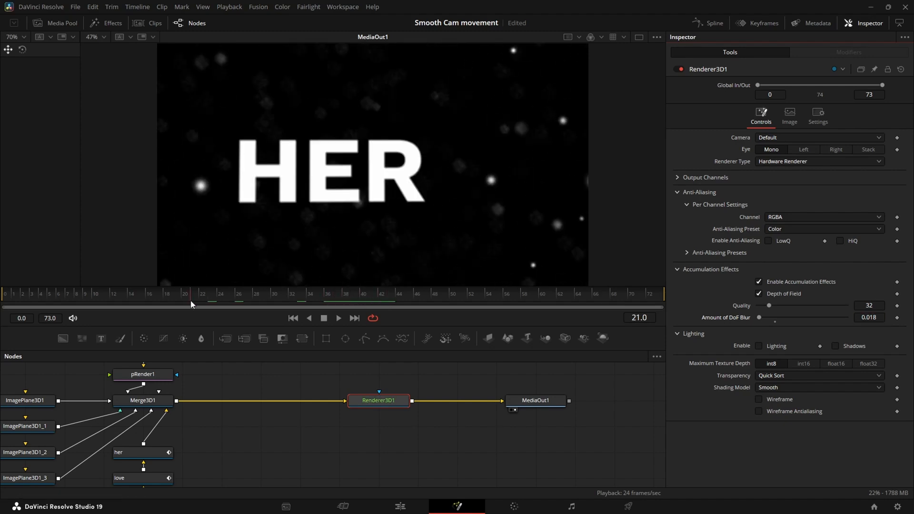
- Turn on Renderer3D1 motion blur with shutter angle 100 and quality 15, returning to Controls
left_click(817, 114)
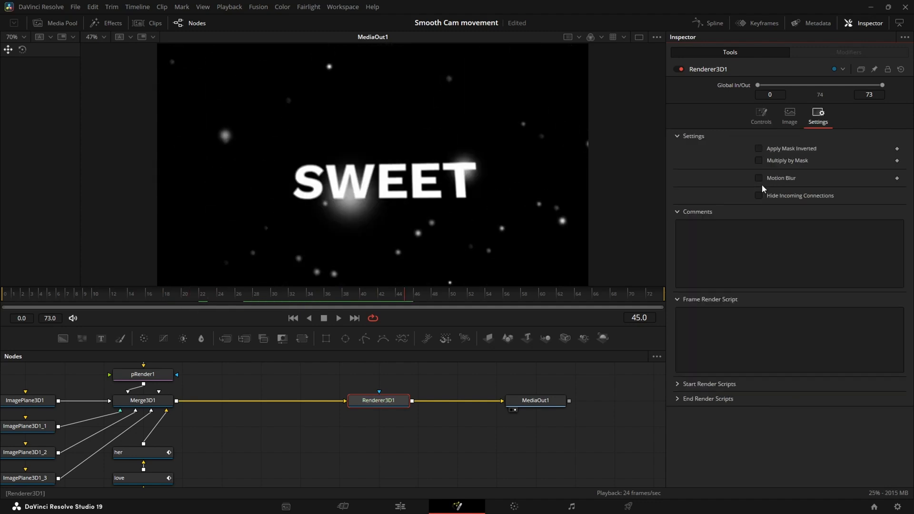
left_click(757, 178)
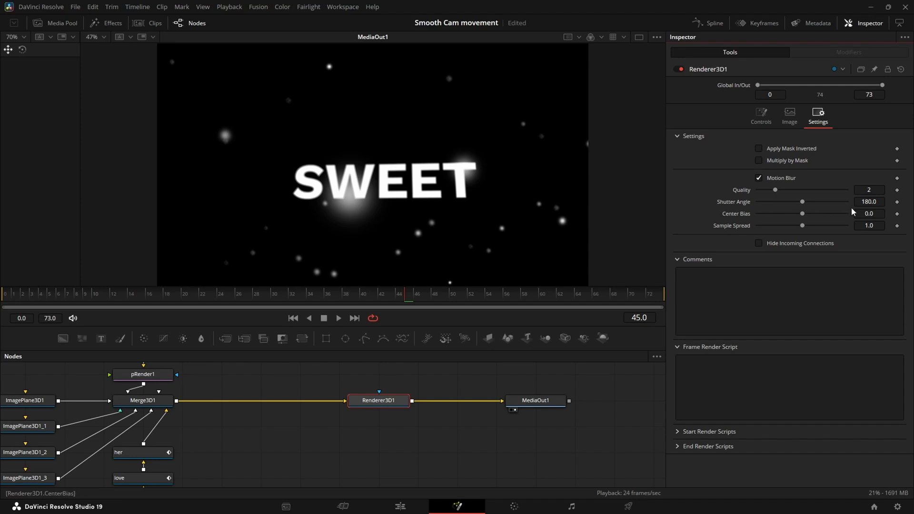
left_click(867, 201)
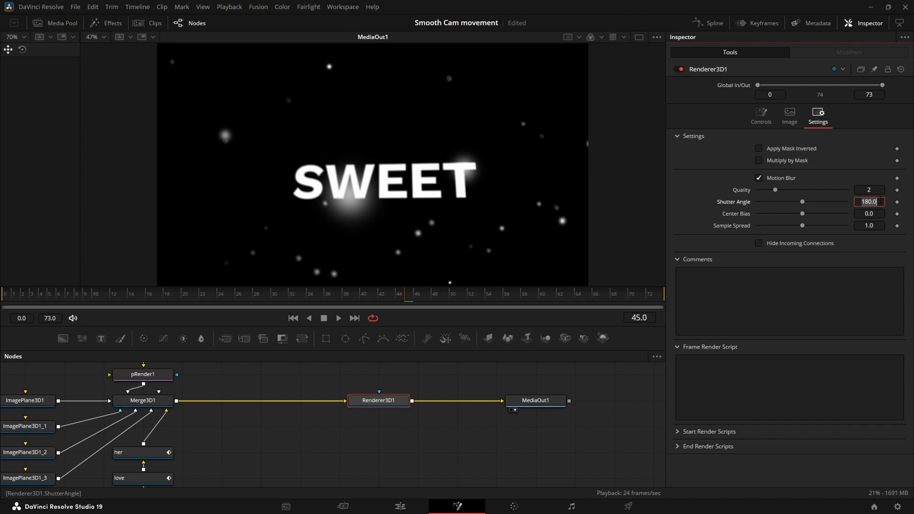
type("100")
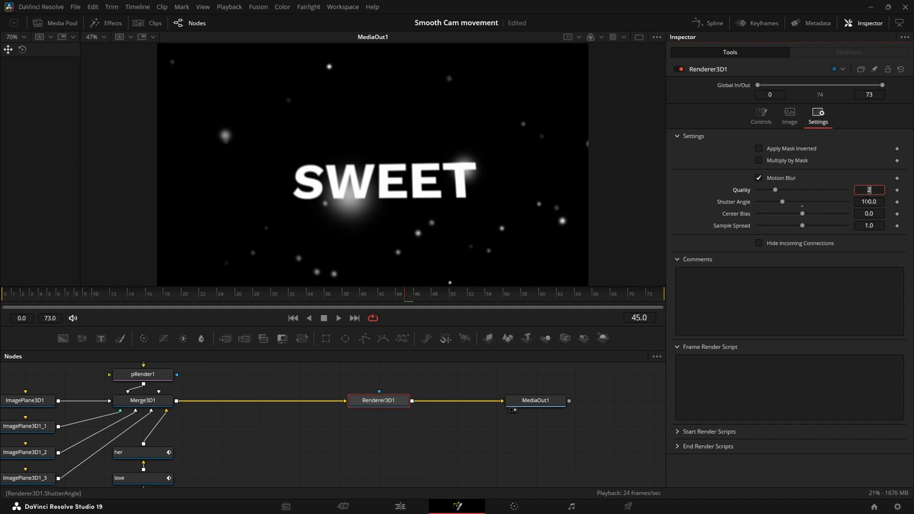
left_click(868, 190)
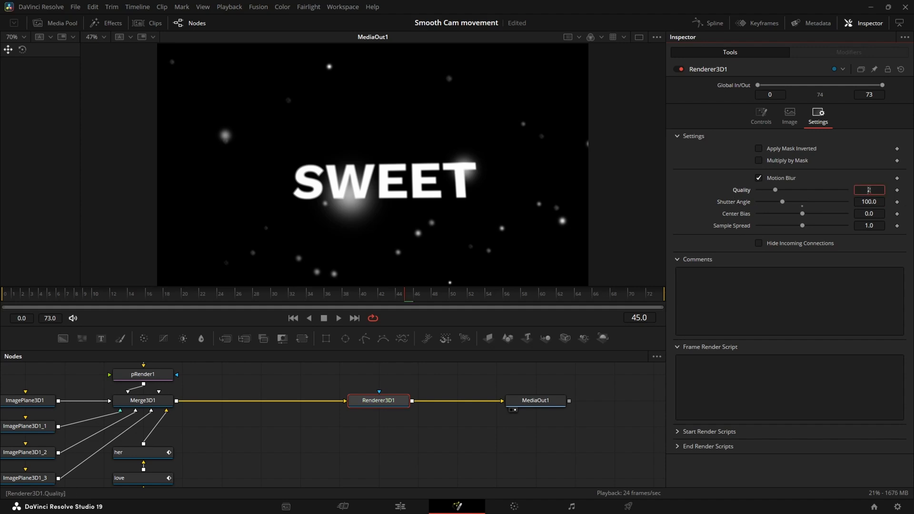
type("2")
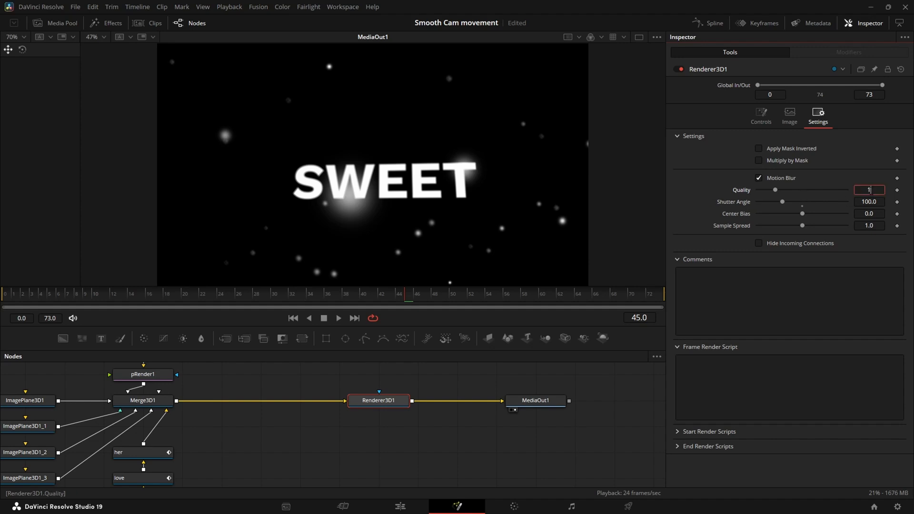
left_click_drag(774, 189, 823, 189)
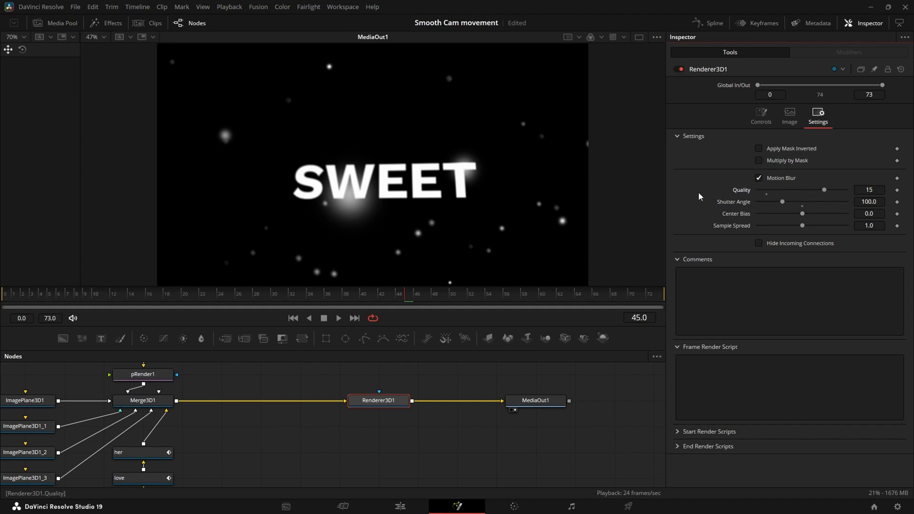
left_click(760, 114)
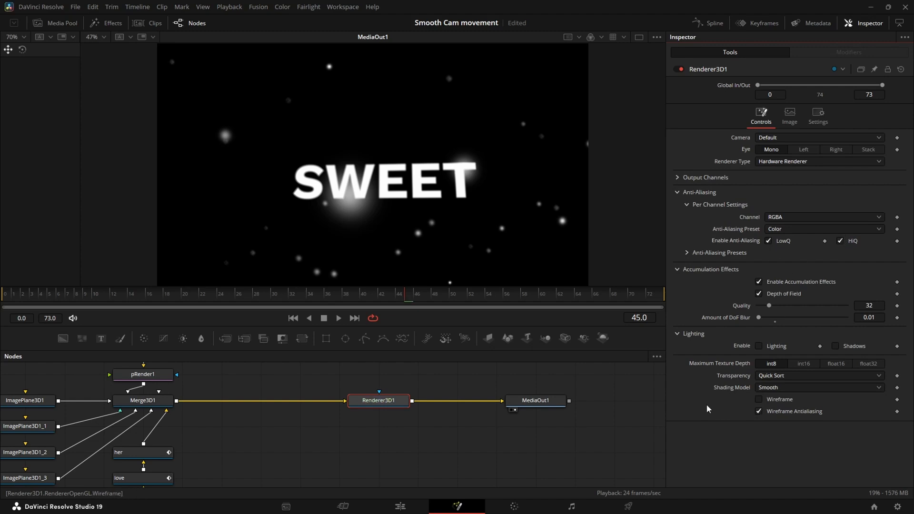
- Return to the Edit page and change the timeline playback resolution under Playback
left_click(399, 505)
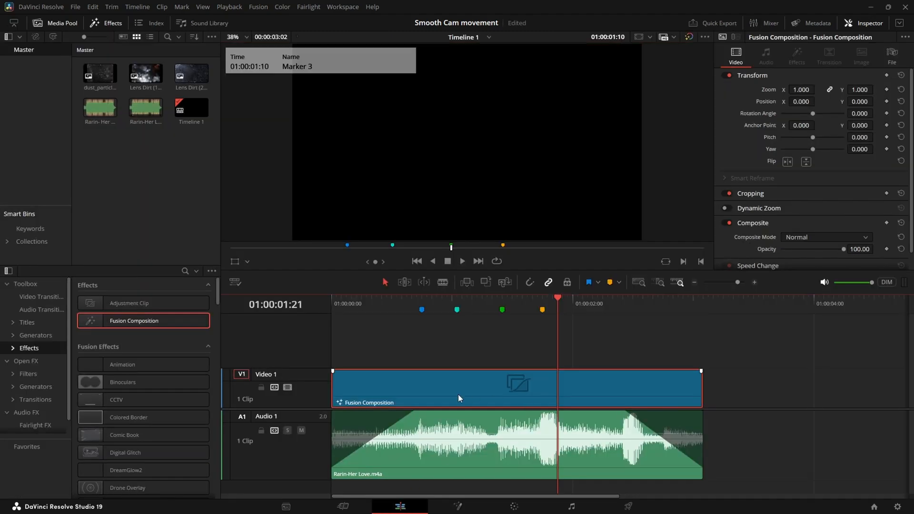
left_click(228, 7)
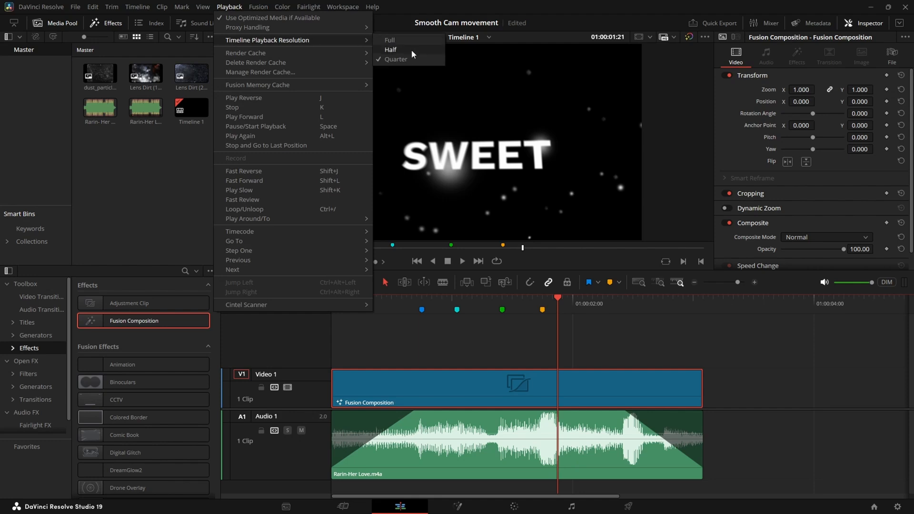
left_click(391, 50)
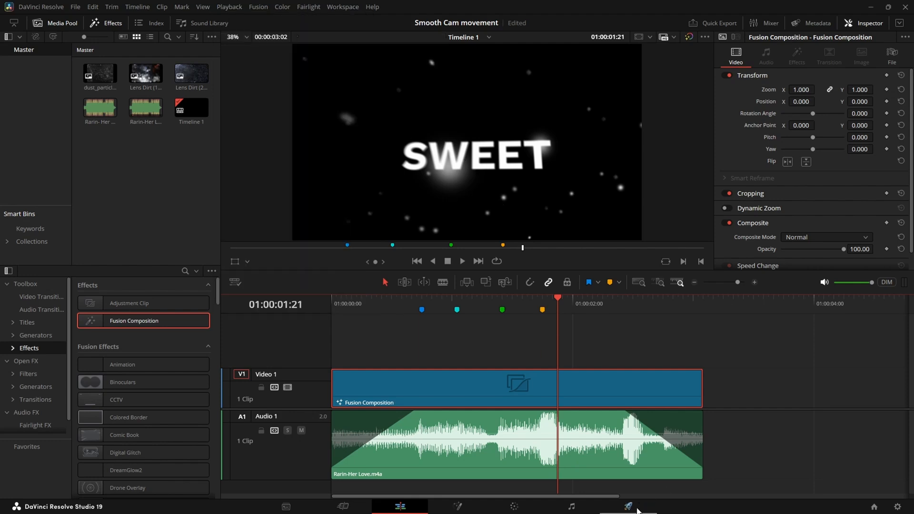
- Open the Deliver page, move to a later frame and play back the preview
left_click(628, 504)
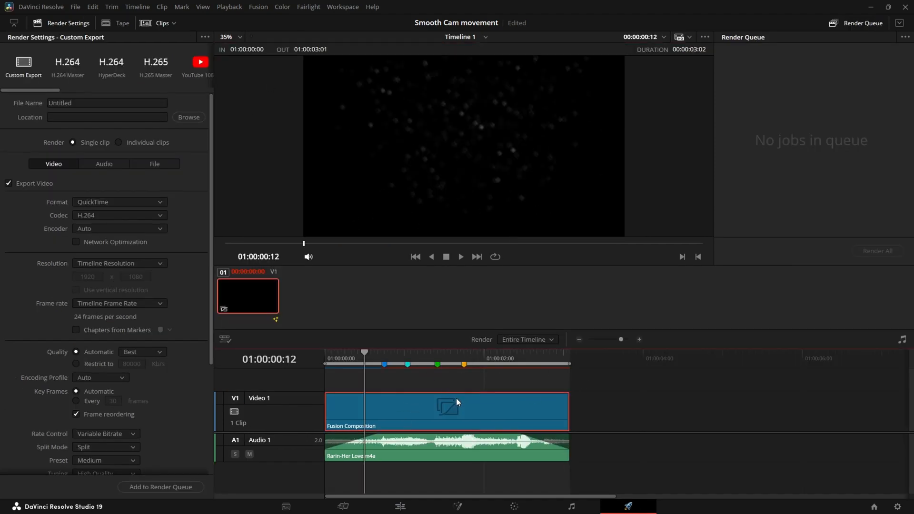
mouse_move(415, 379)
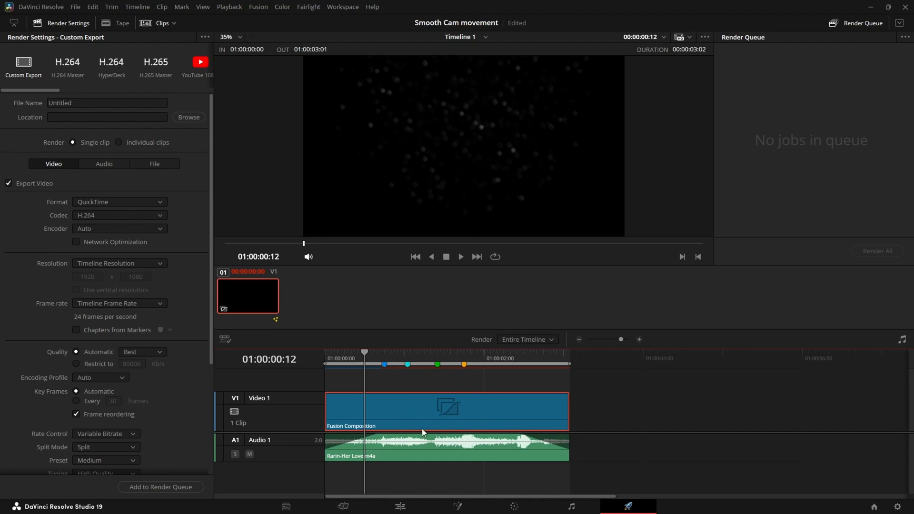
left_click(228, 6)
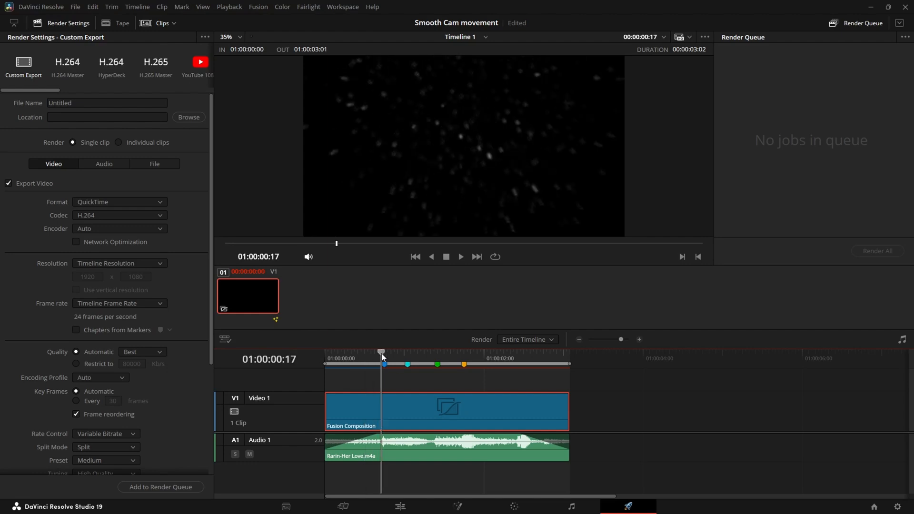
mouse_move(461, 257)
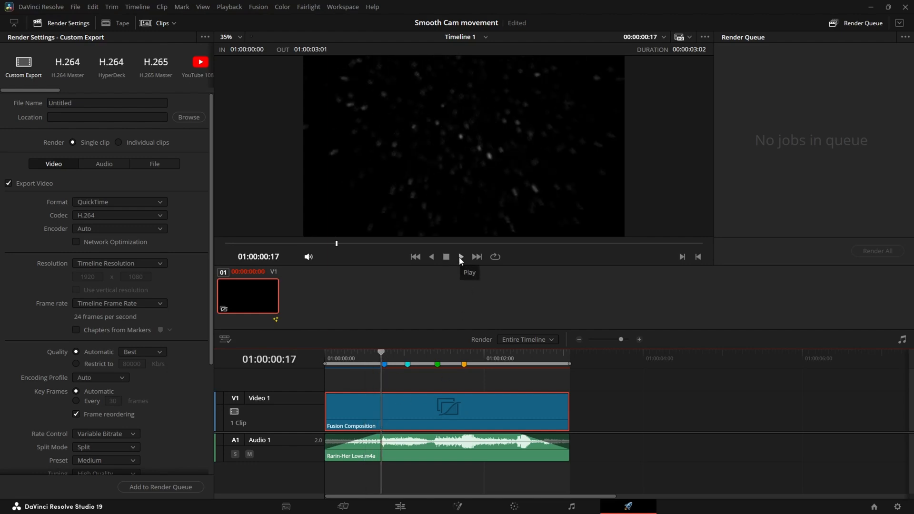
left_click(461, 257)
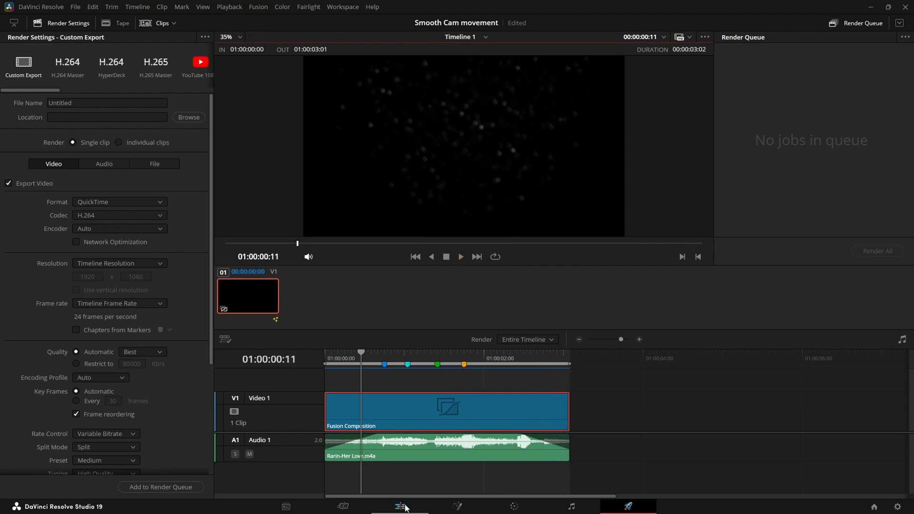
- Place an Adjustment Clip on V2 spanning the Fusion Composition and open it in Fusion
left_click(400, 506)
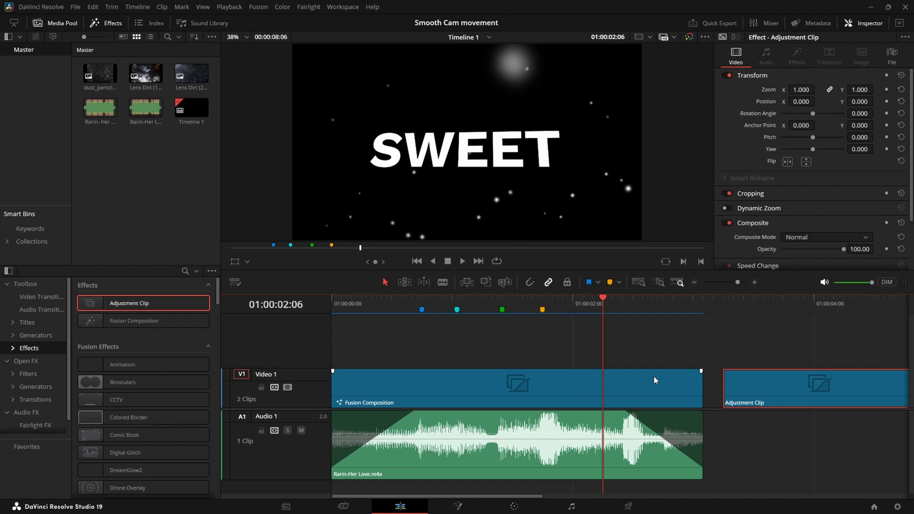
mouse_move(772, 391)
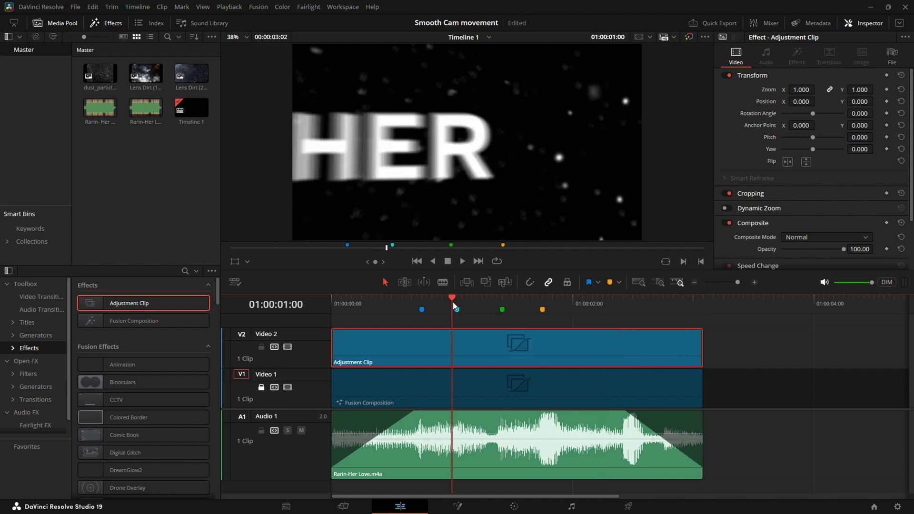
left_click(455, 507)
type("lens")
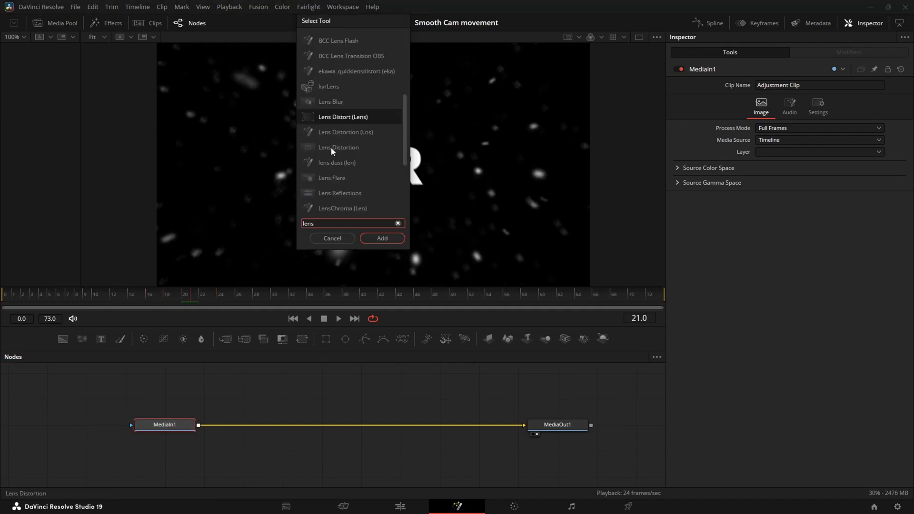
mouse_move(360, 125)
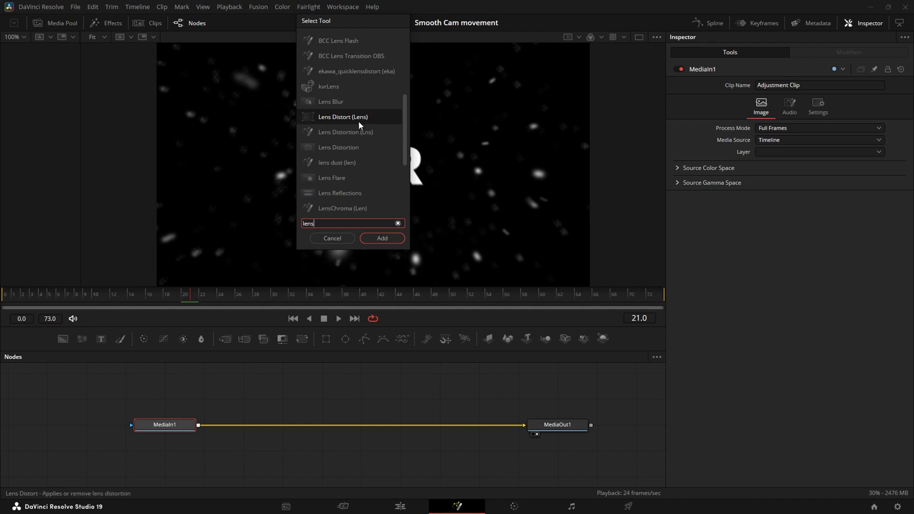
mouse_move(310, 124)
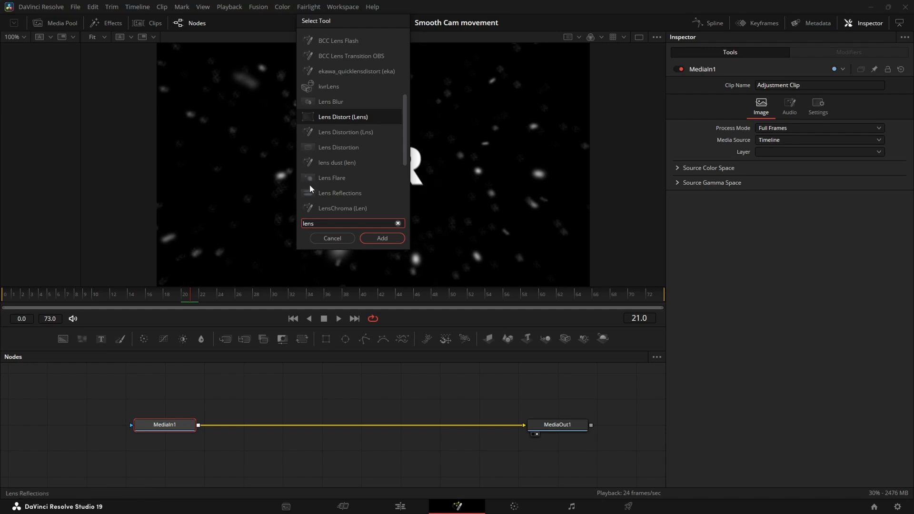
- Add a LensDistortion1 node between MediaIn1 and MediaOut1 via the tool search for lens
scroll("down", 3)
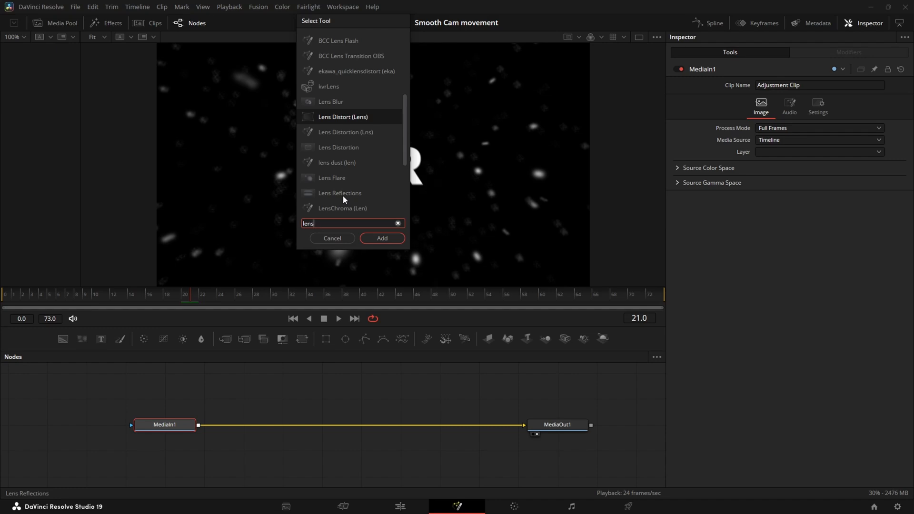
mouse_move(332, 105)
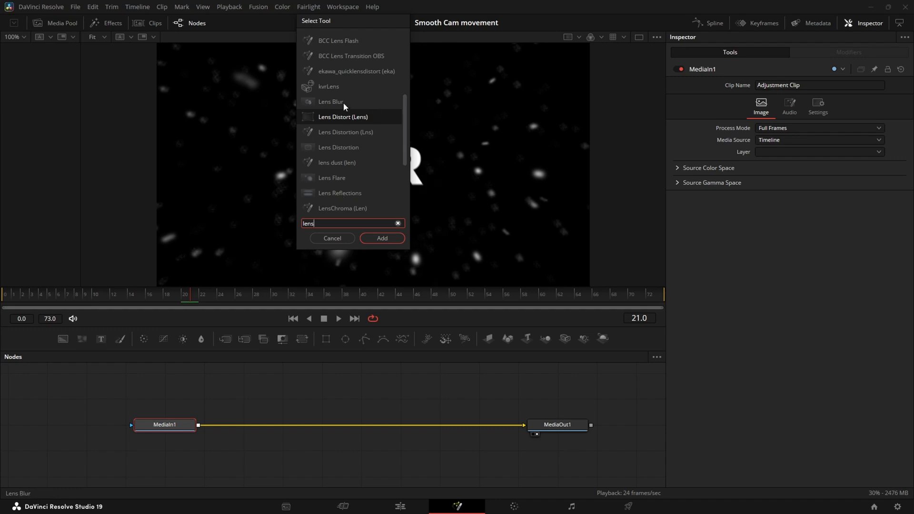
left_click(381, 238)
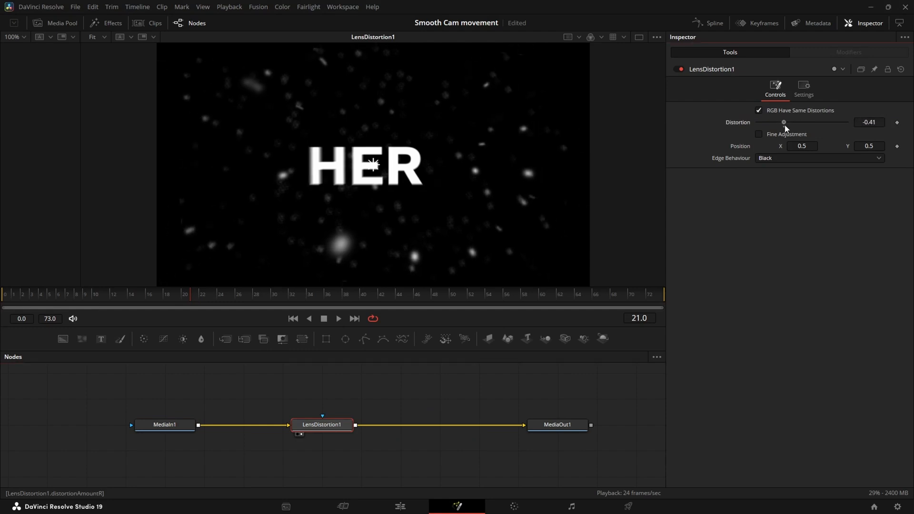
- Uncheck RGB Have Same Distortions and set red -0.14, green -0.15, blue -0.2 for colour fringing
left_click_drag(783, 122, 788, 121)
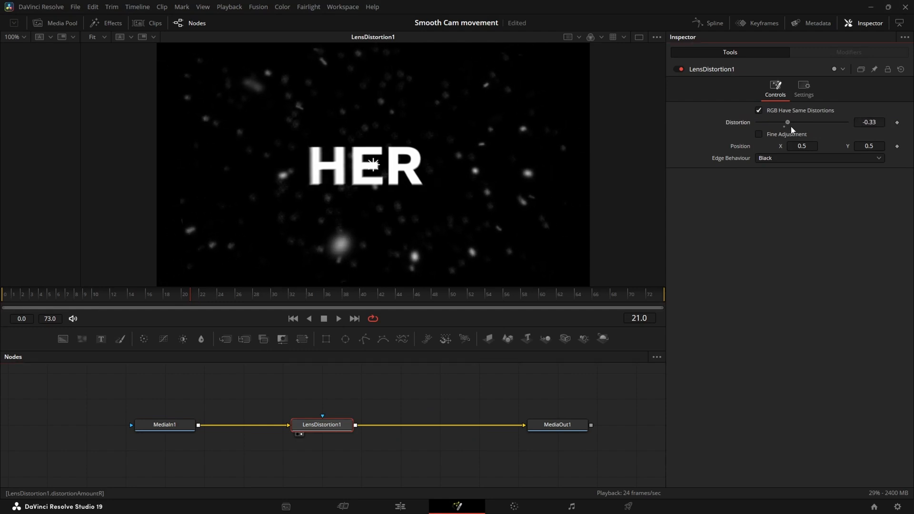
left_click_drag(787, 122, 795, 121)
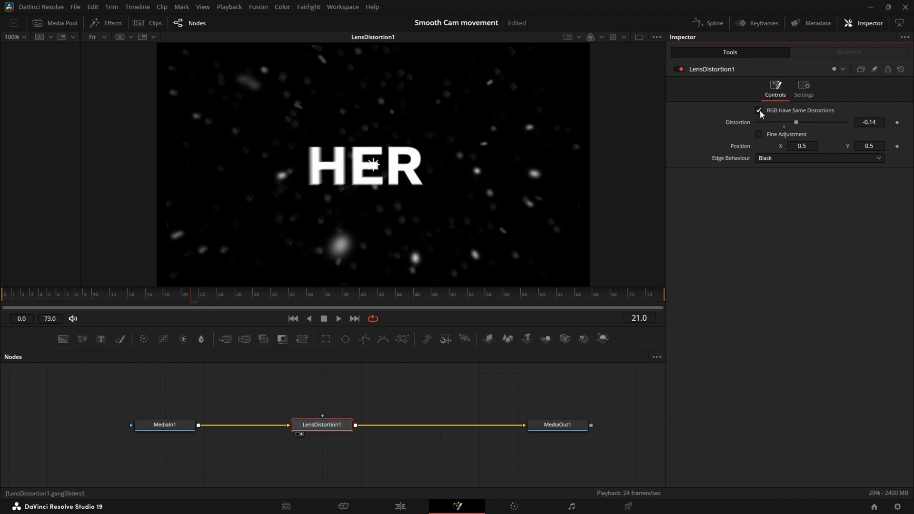
left_click(759, 113)
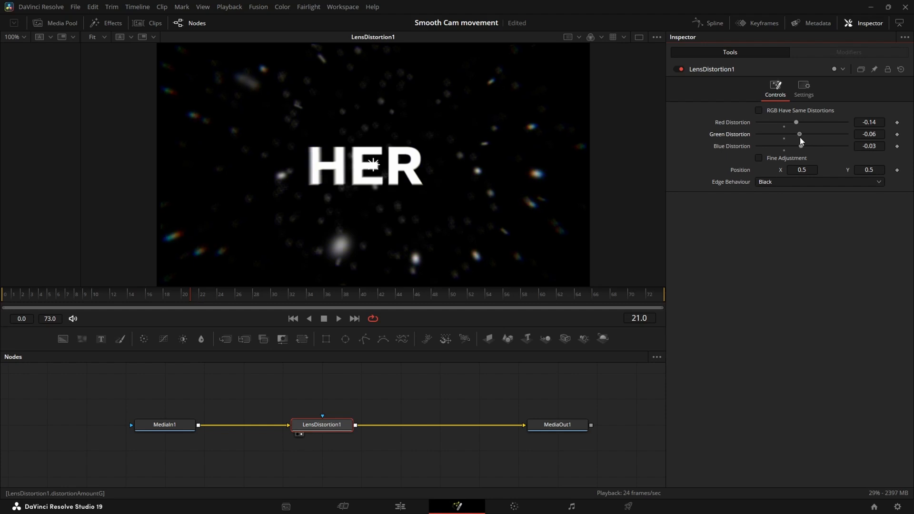
left_click_drag(798, 135, 795, 134)
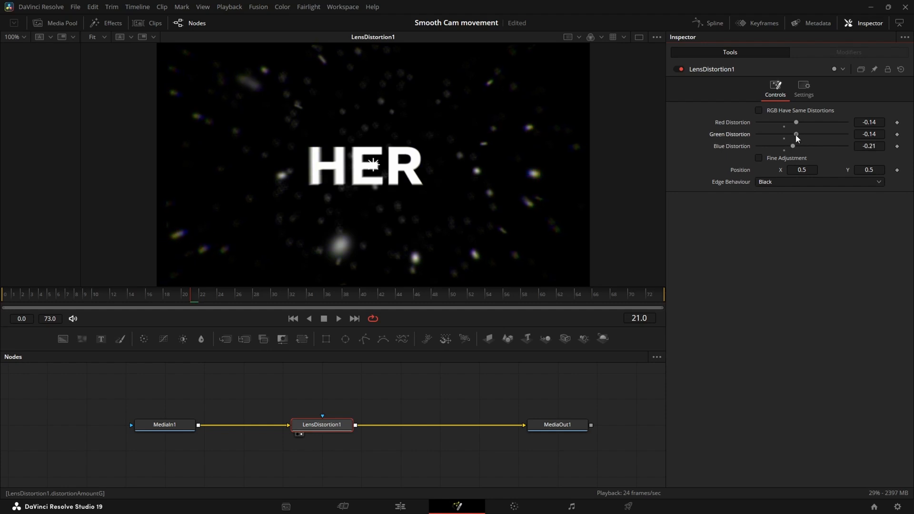
left_click_drag(792, 146, 794, 146)
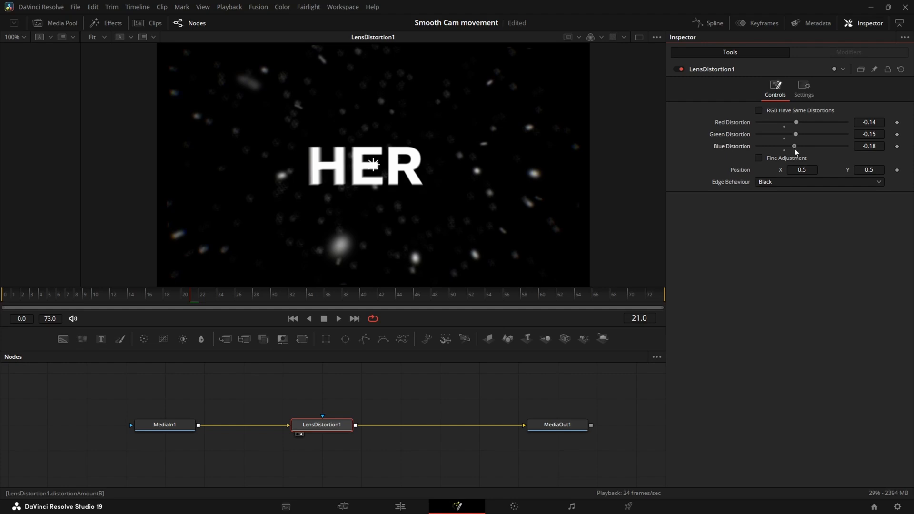
left_click_drag(794, 145, 791, 145)
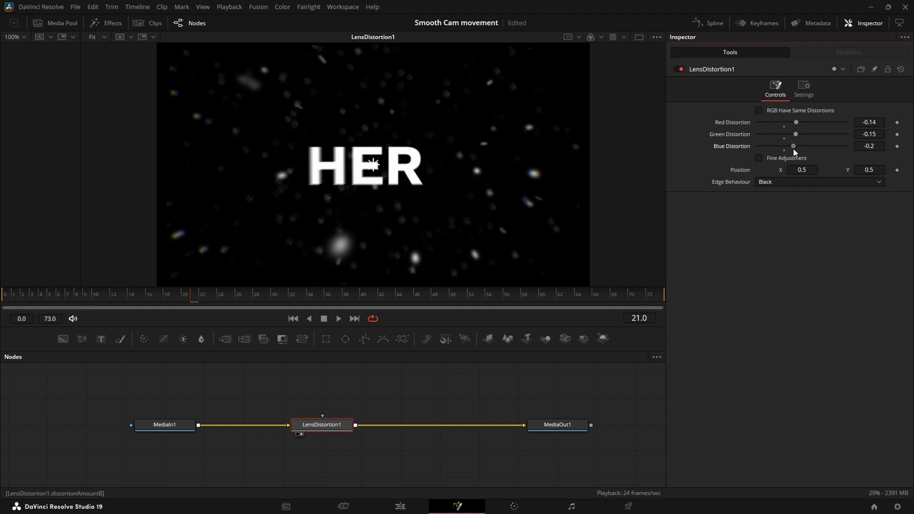